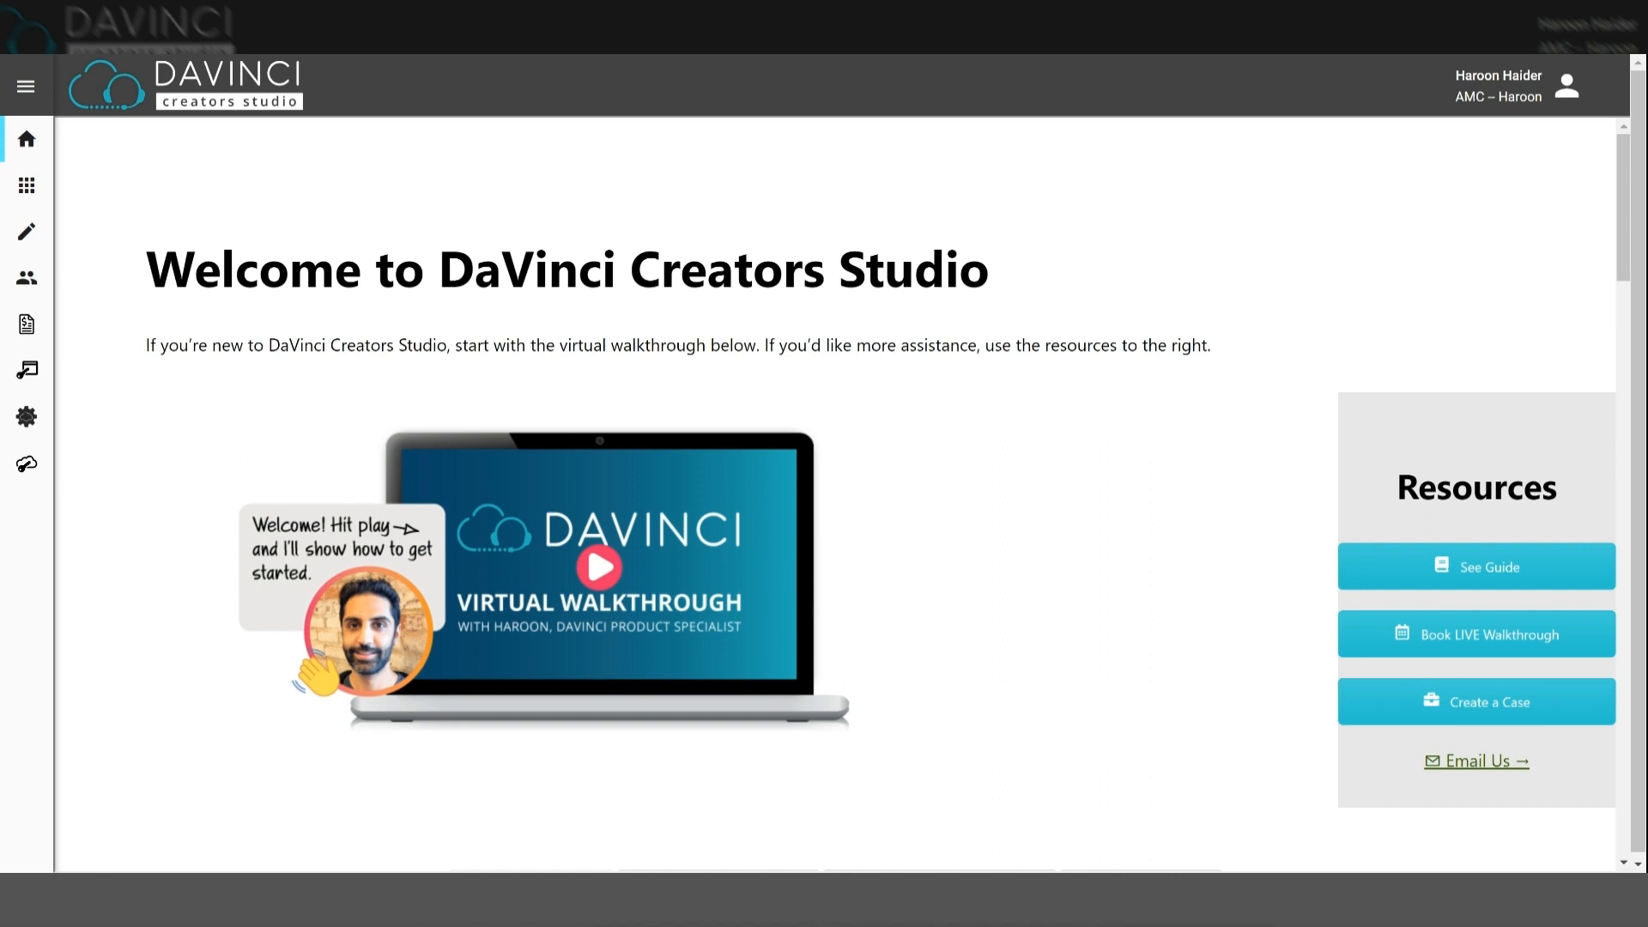
pyautogui.moveTo(26, 185)
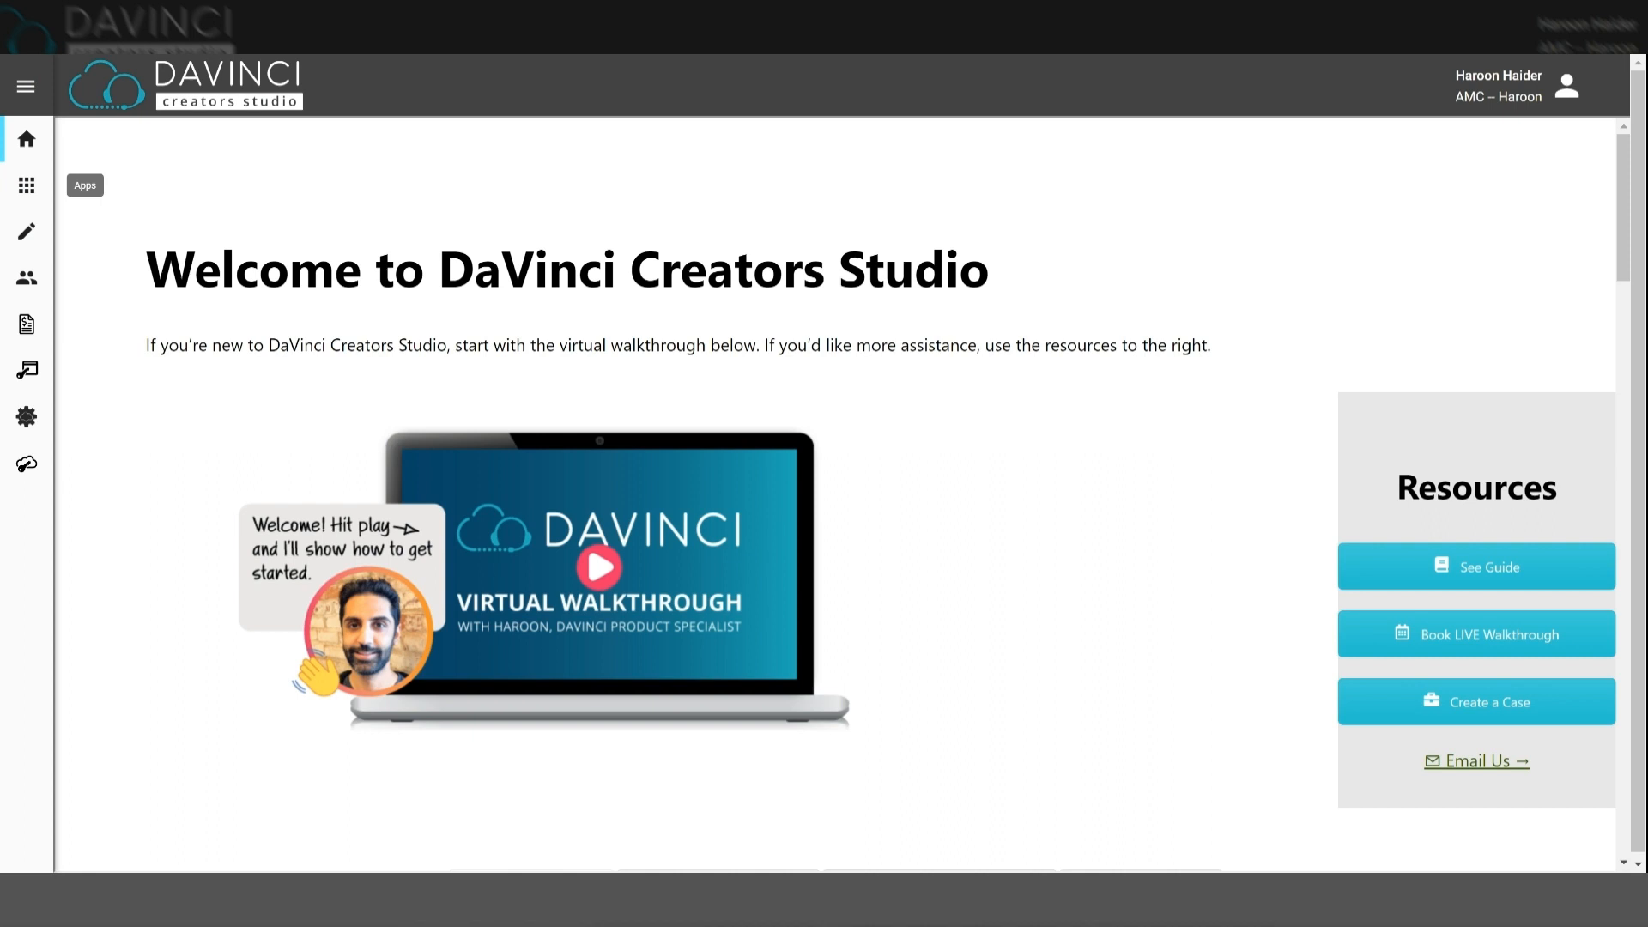
# - Show the Apps page listing the DaVinci Platform profile's configured and available apps
pyautogui.click(25, 185)
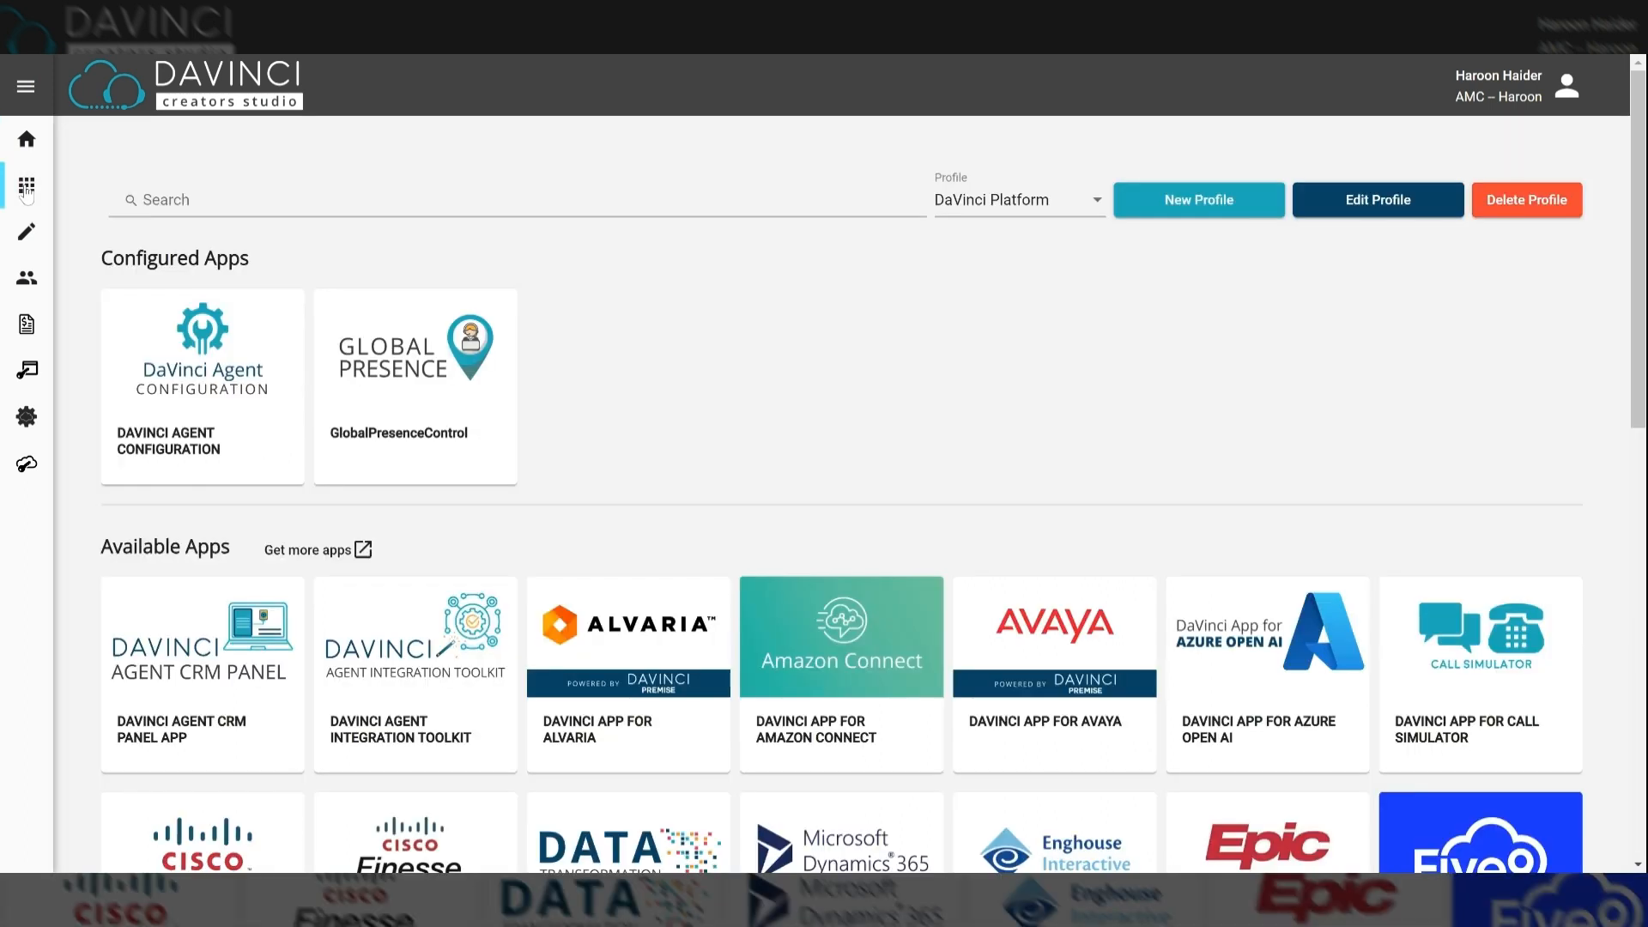
pyautogui.moveTo(680, 278)
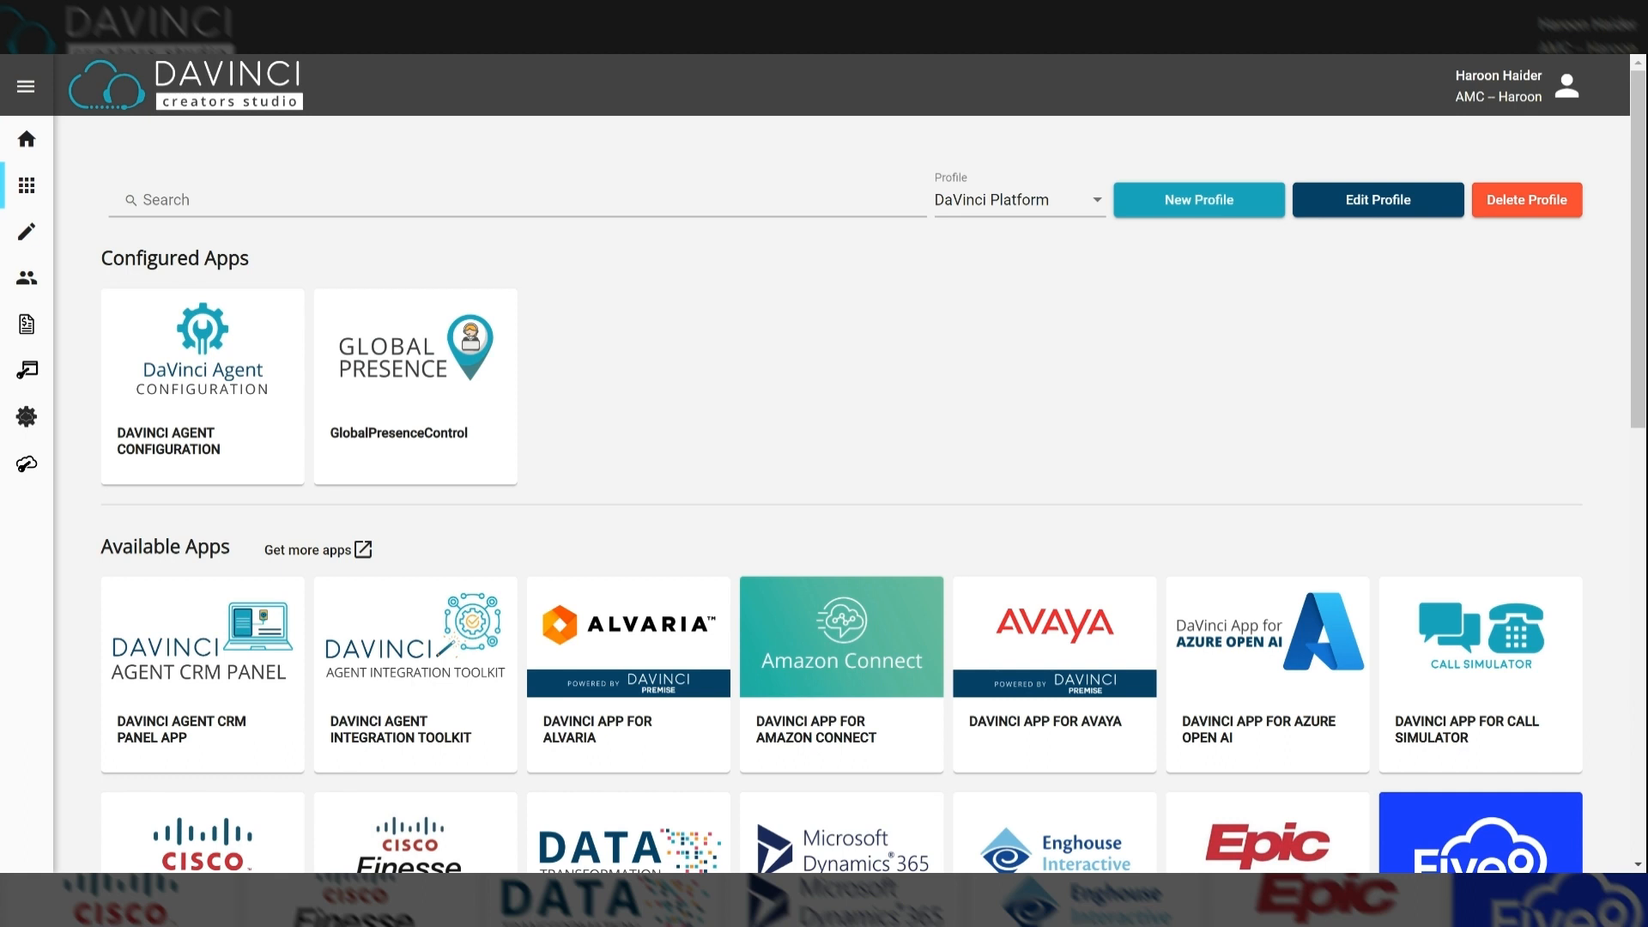
pyautogui.moveTo(517, 220)
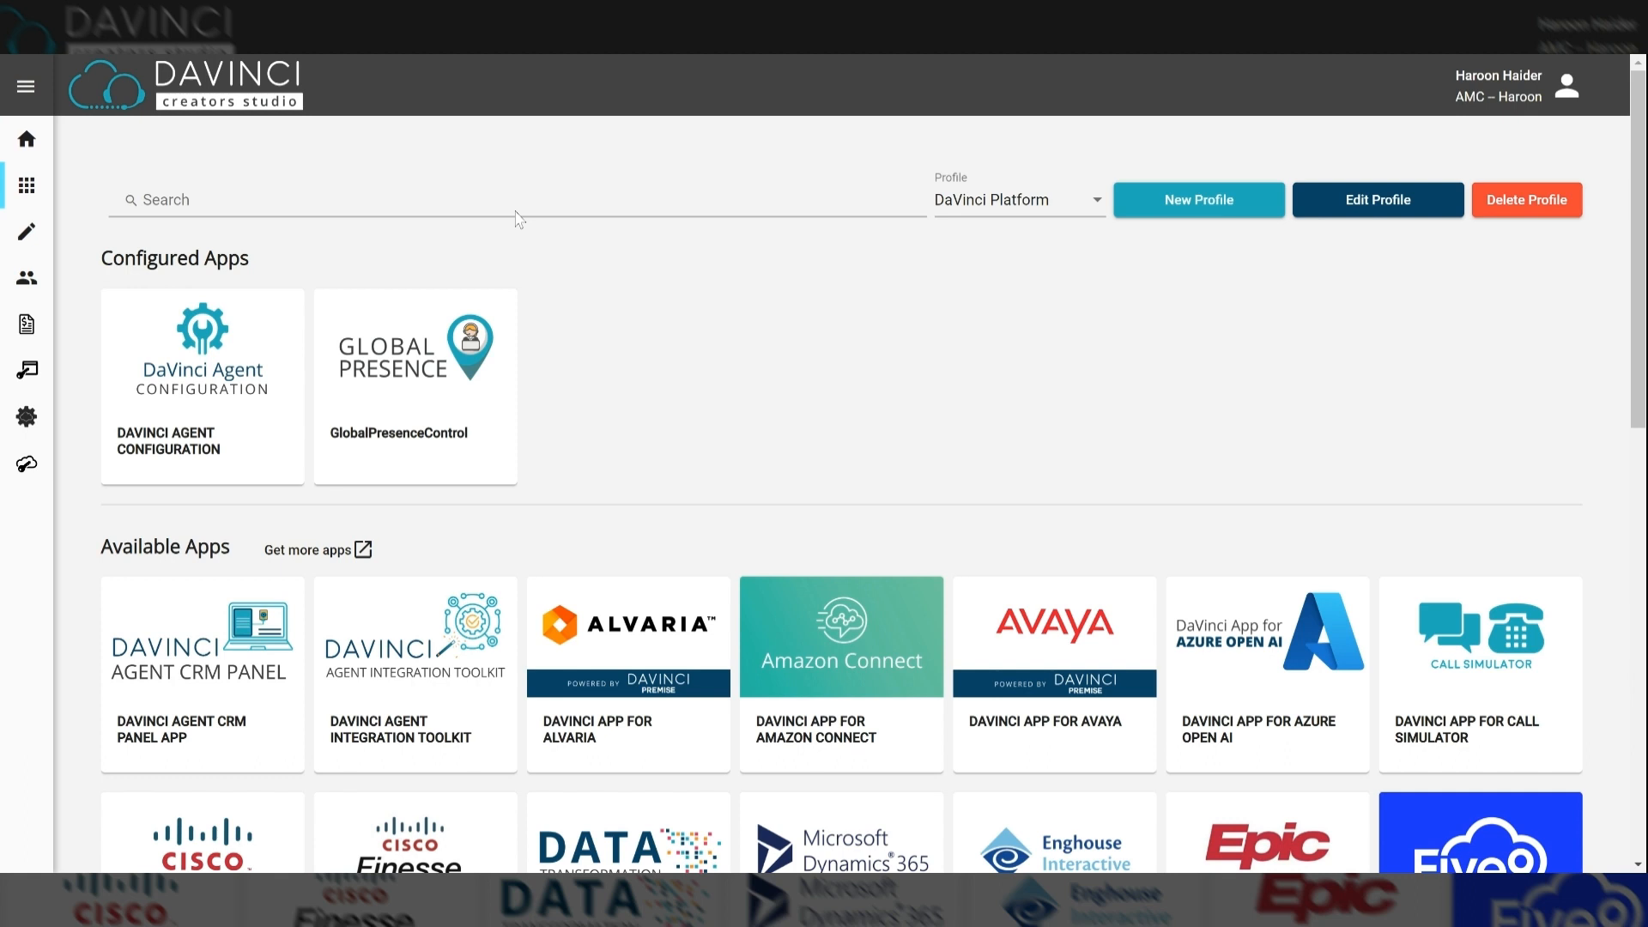
pyautogui.moveTo(518, 221)
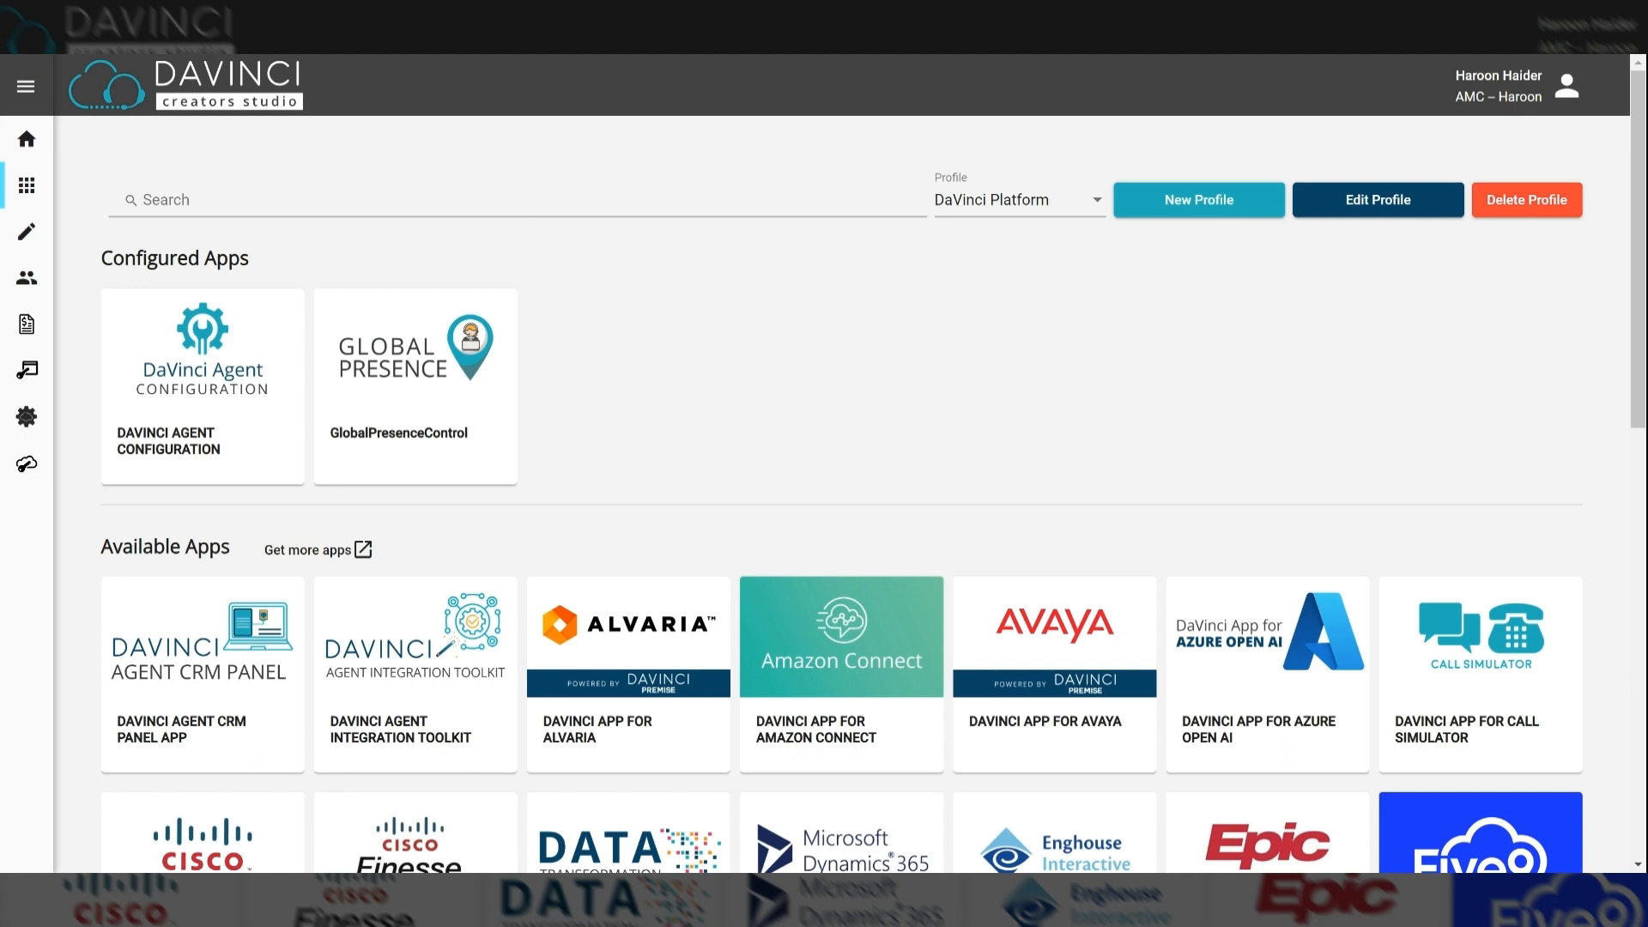
pyautogui.doubleClick(175, 257)
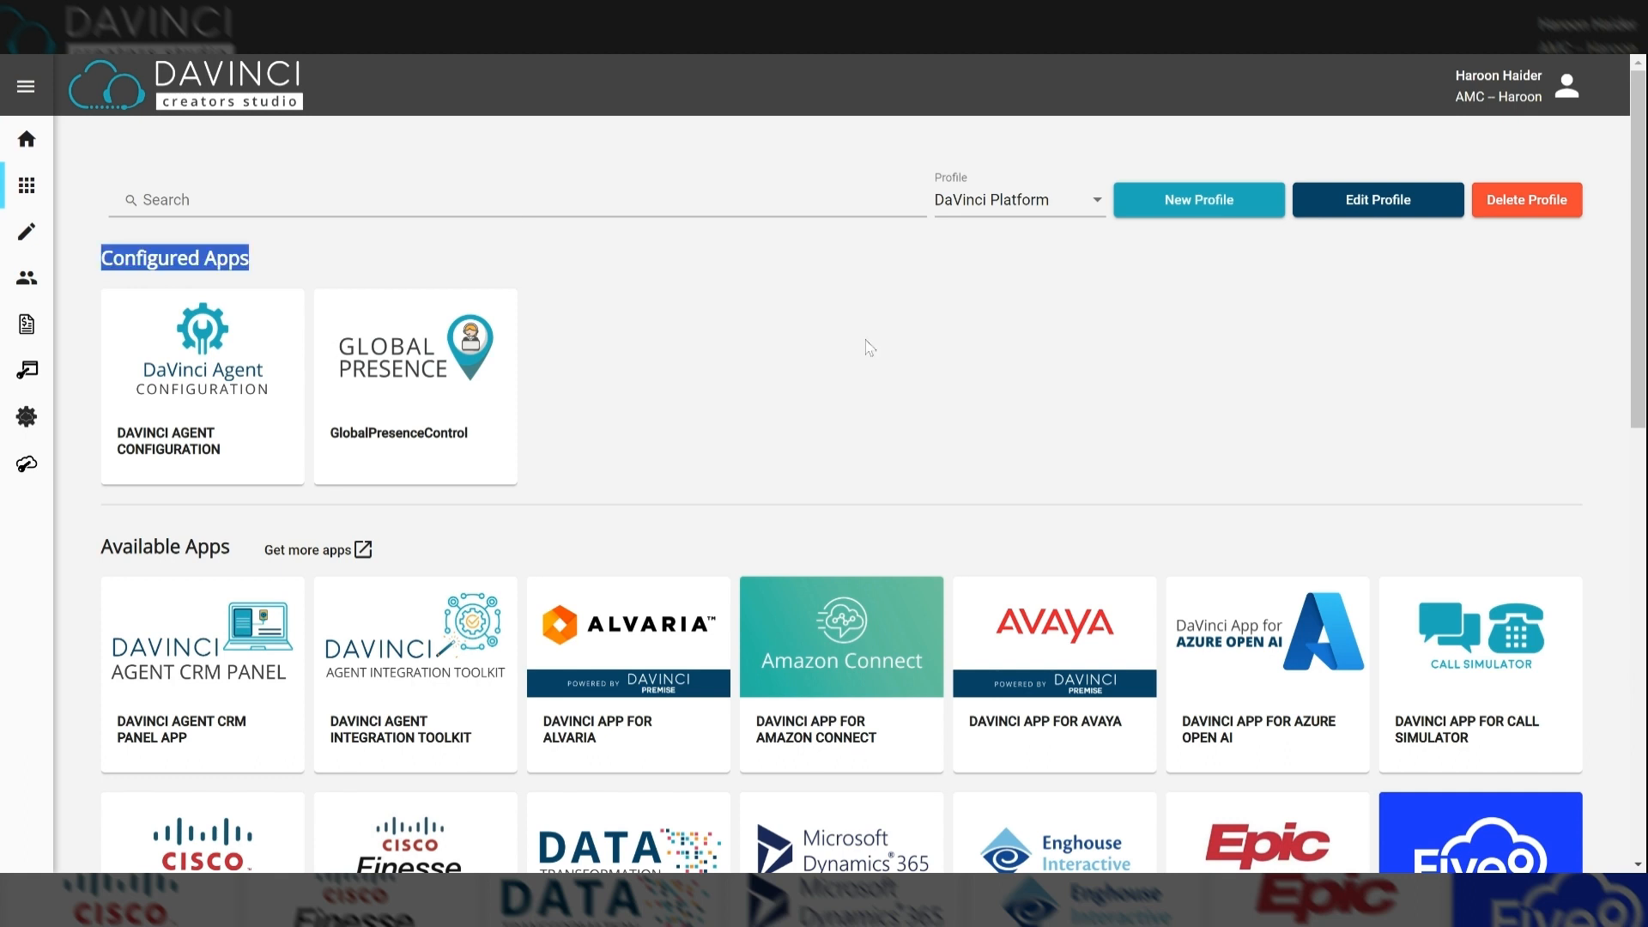
pyautogui.click(862, 347)
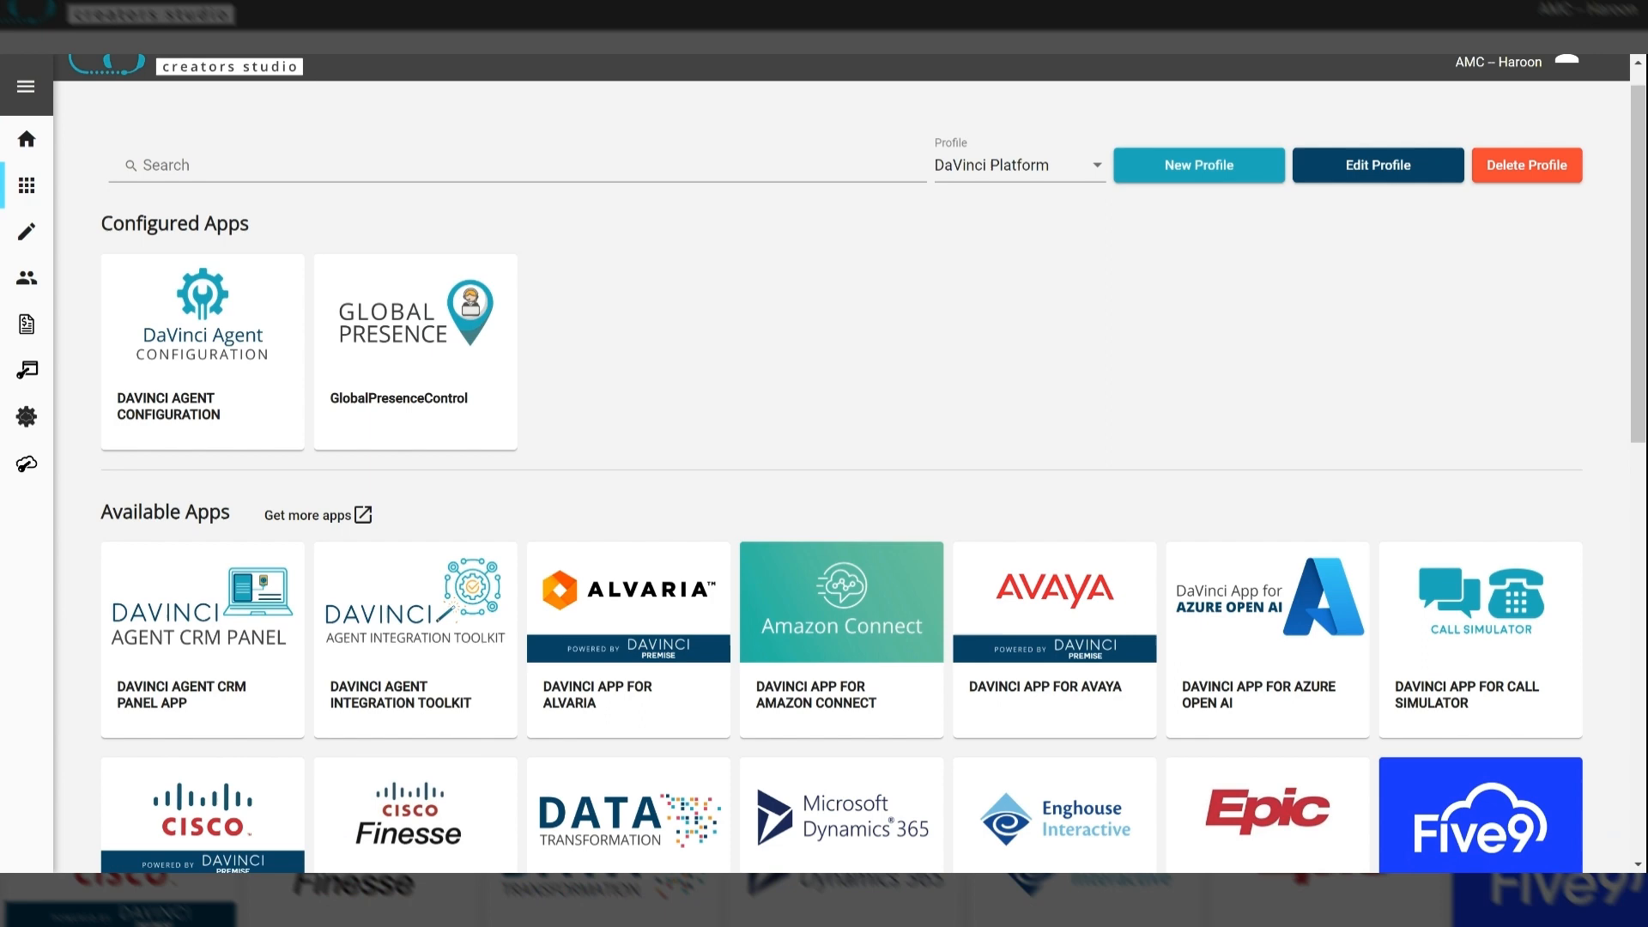
# - Add the DaVinci App for Service Cloud Voice from Available Apps to the DaVinci Platform profile
pyautogui.scroll(-3)
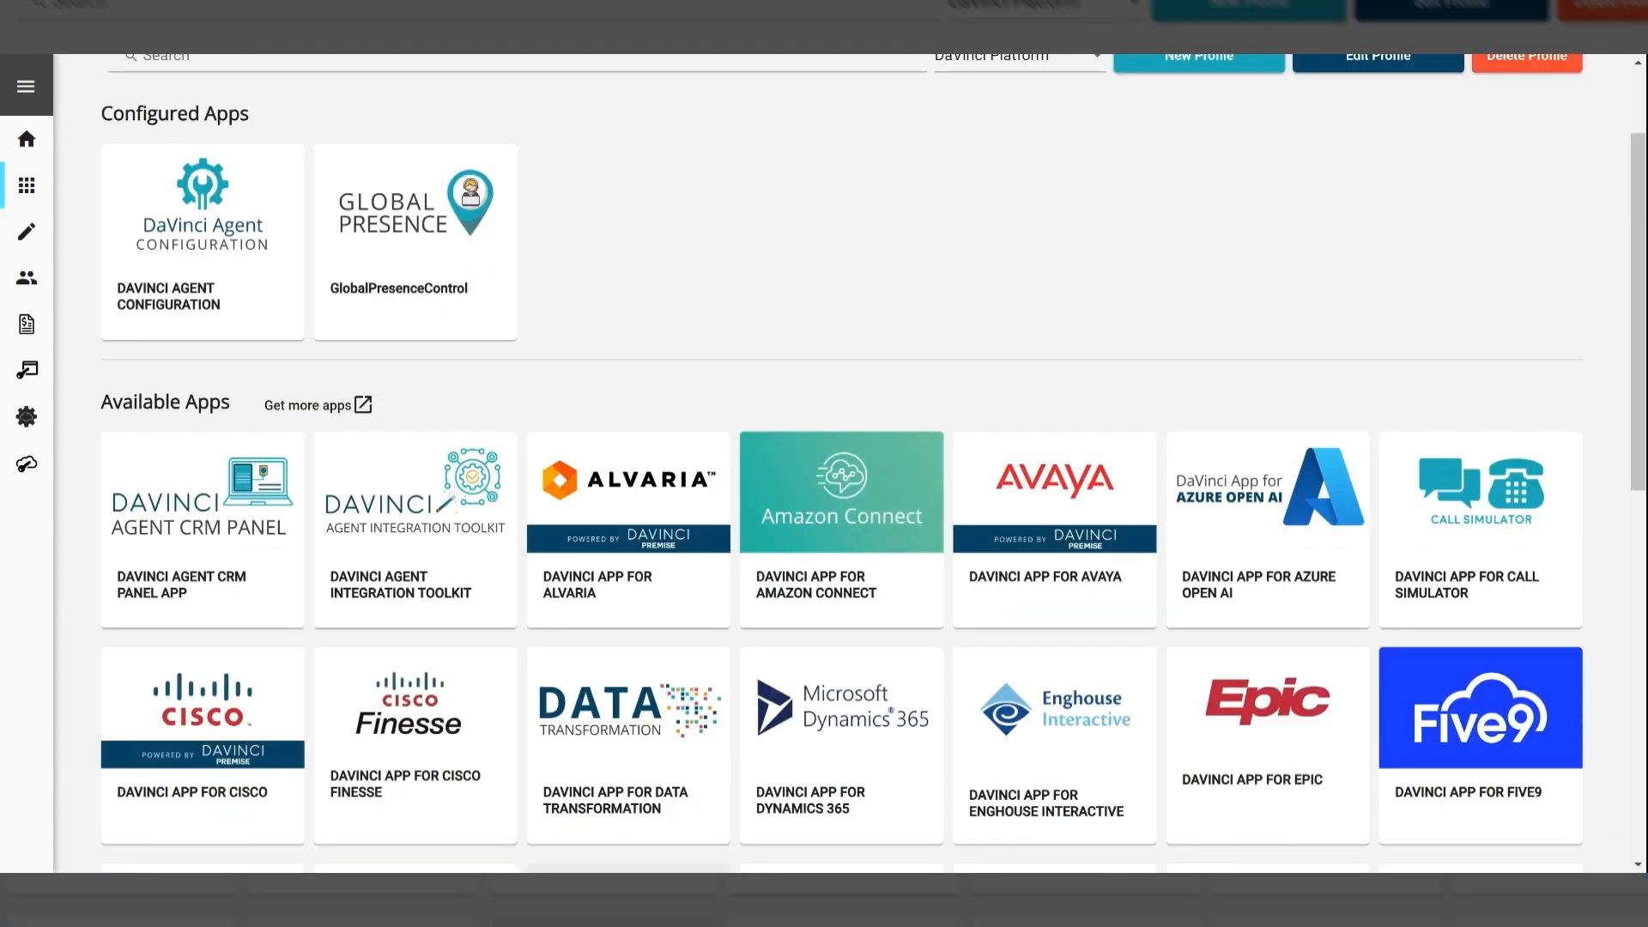
pyautogui.scroll(-3)
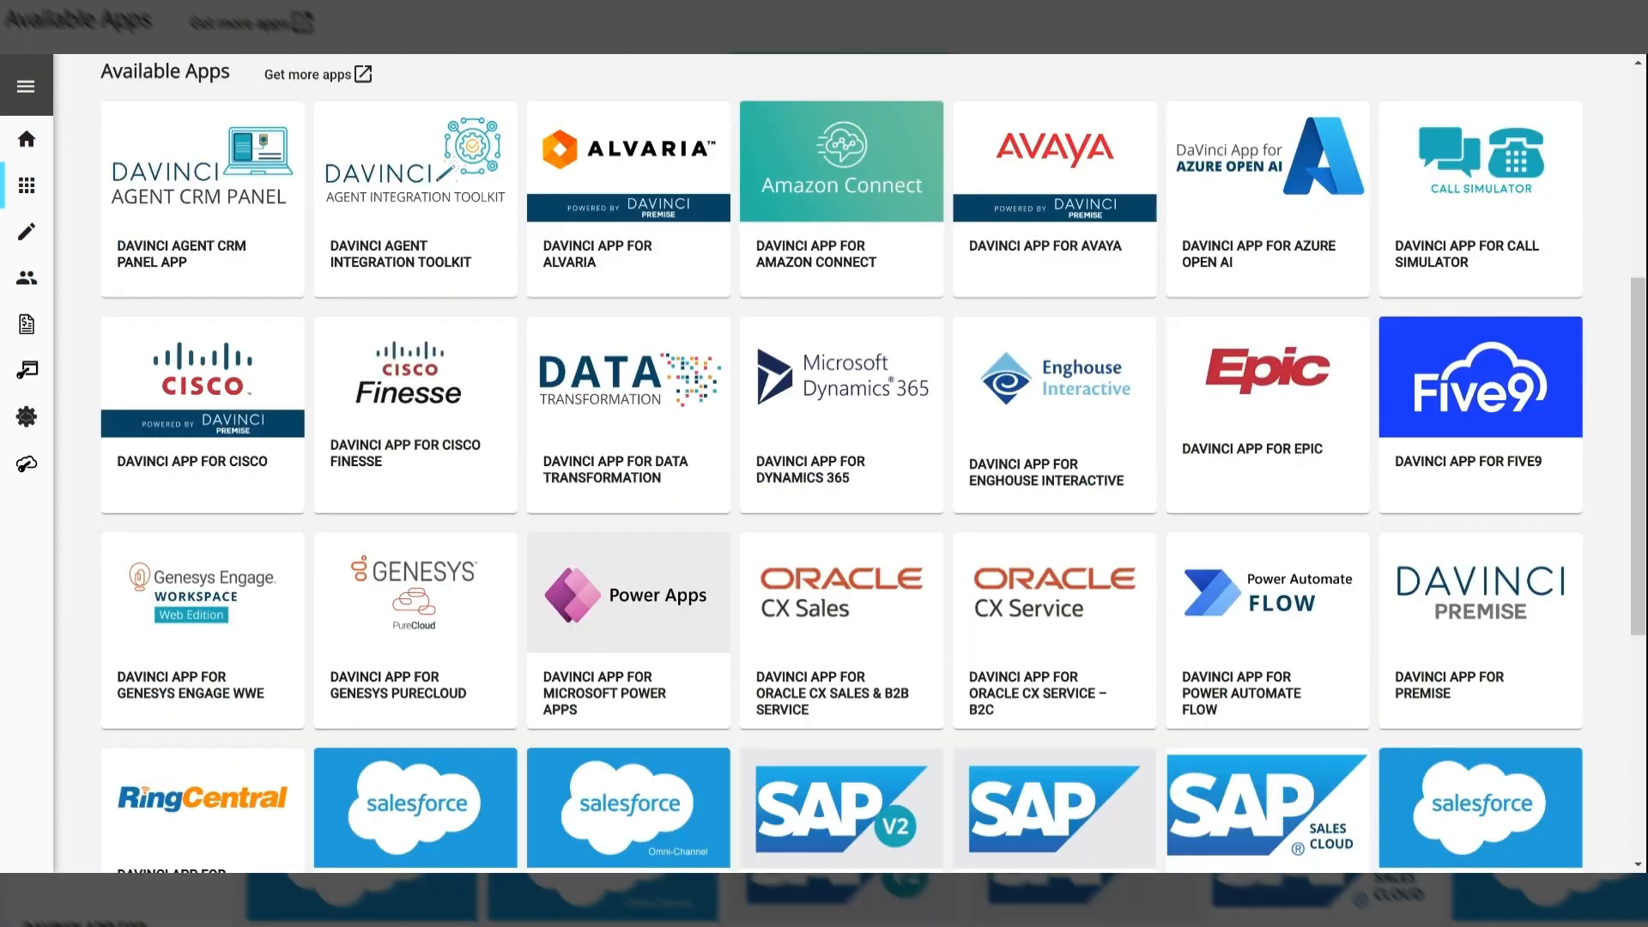
pyautogui.scroll(-3)
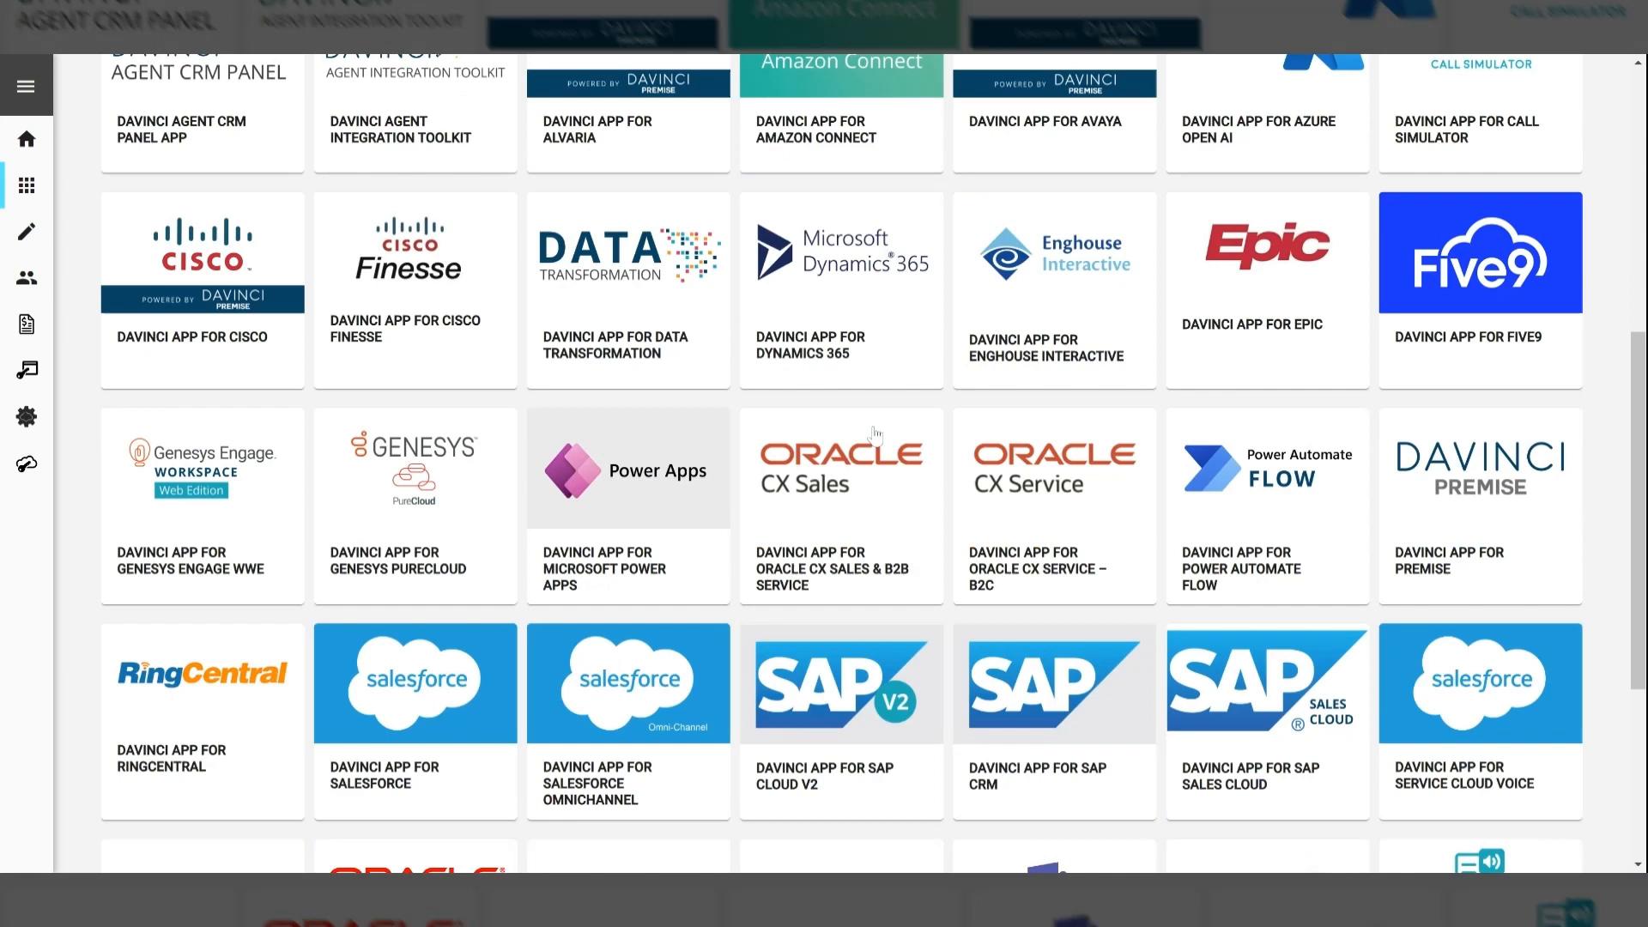
pyautogui.scroll(-3)
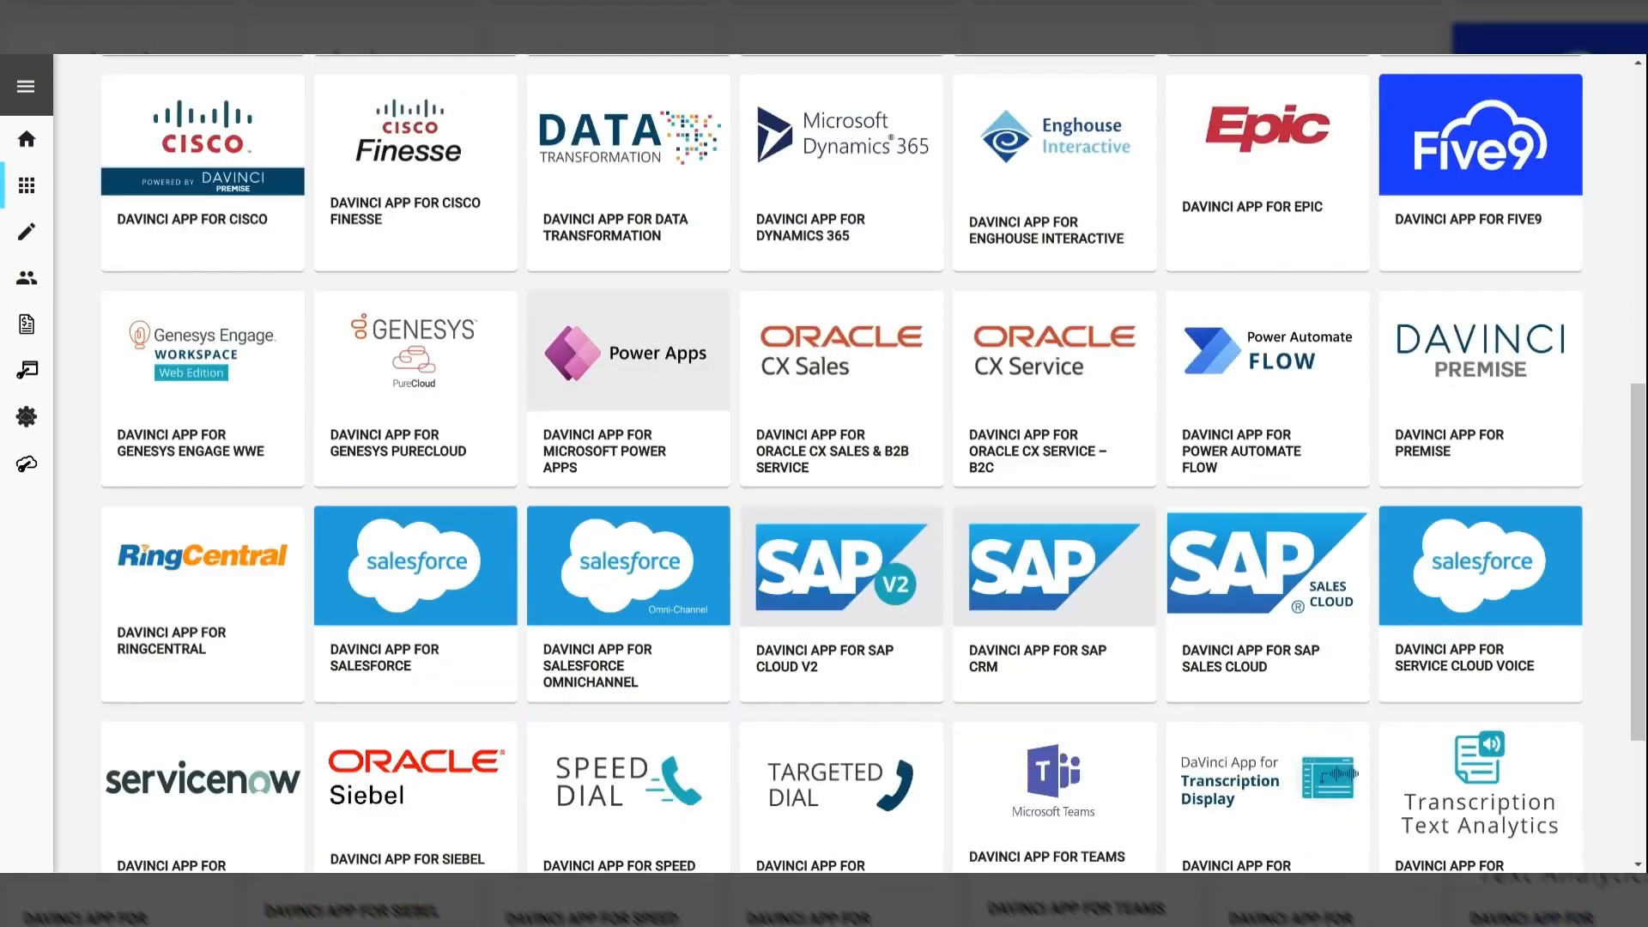
pyautogui.scroll(-3)
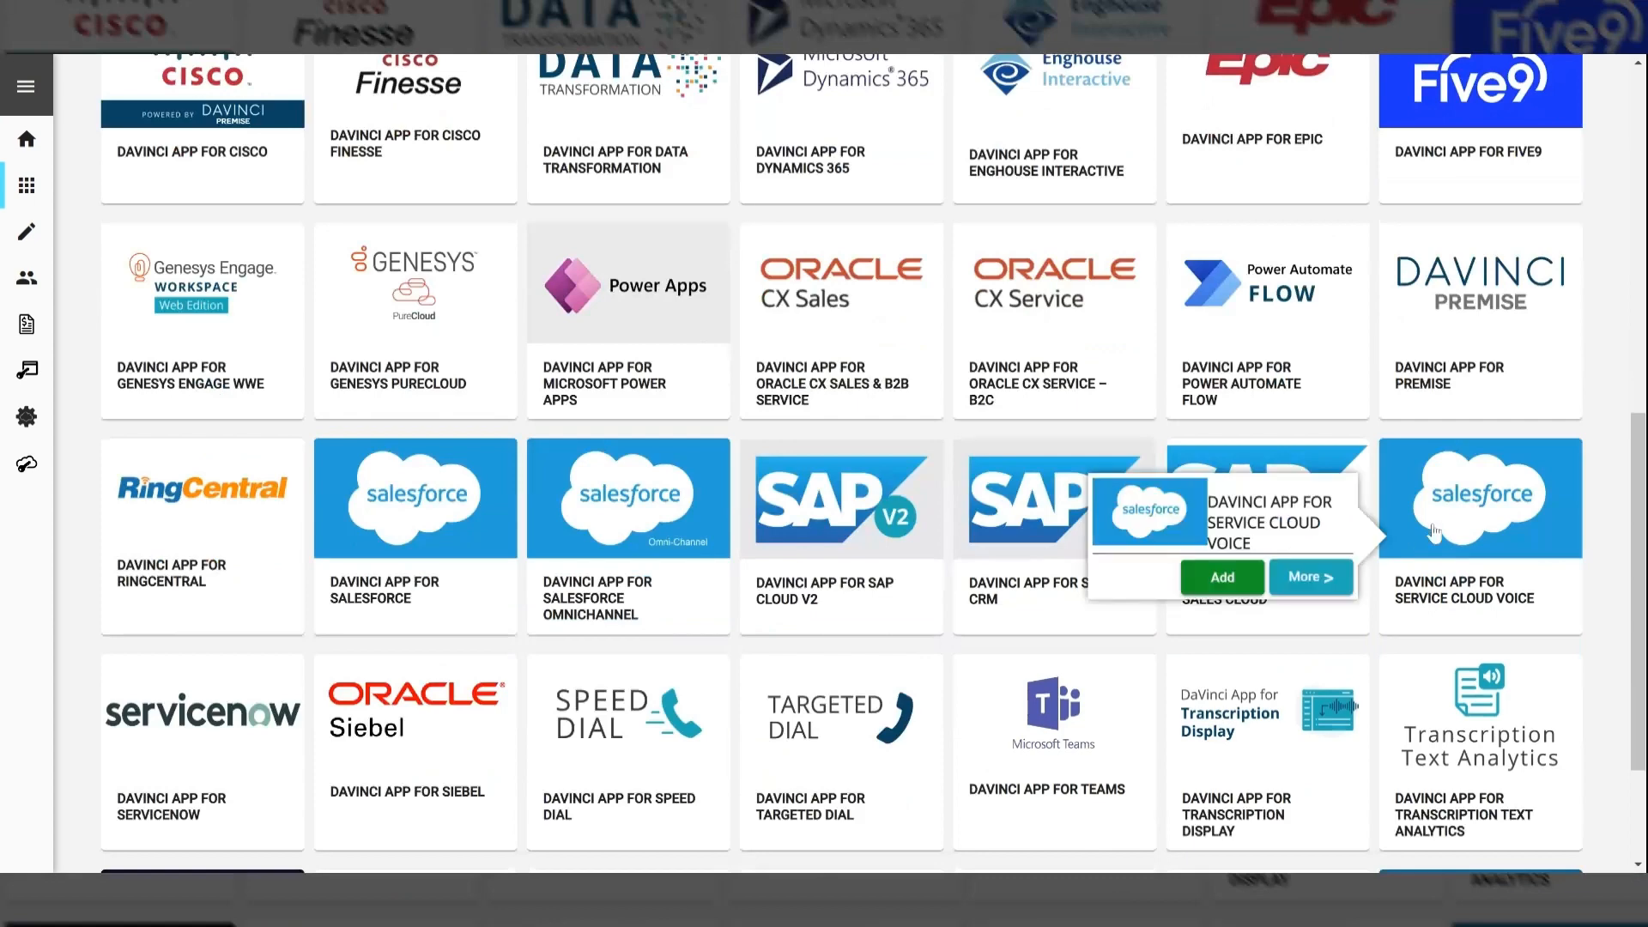
pyautogui.moveTo(1221, 584)
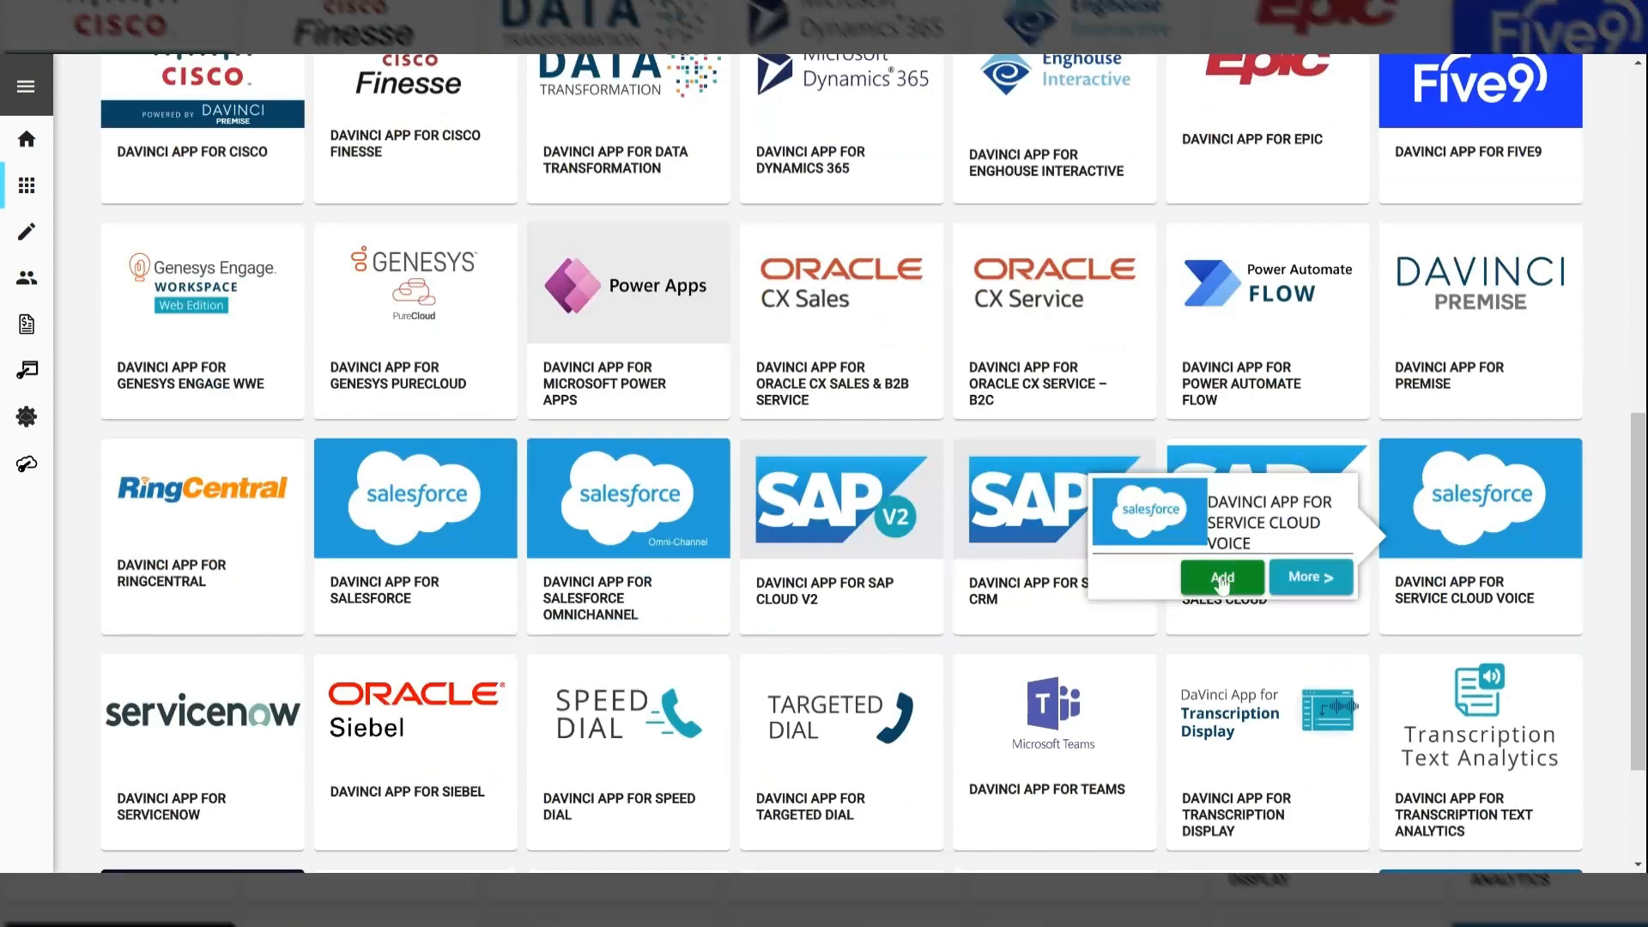
pyautogui.click(1221, 579)
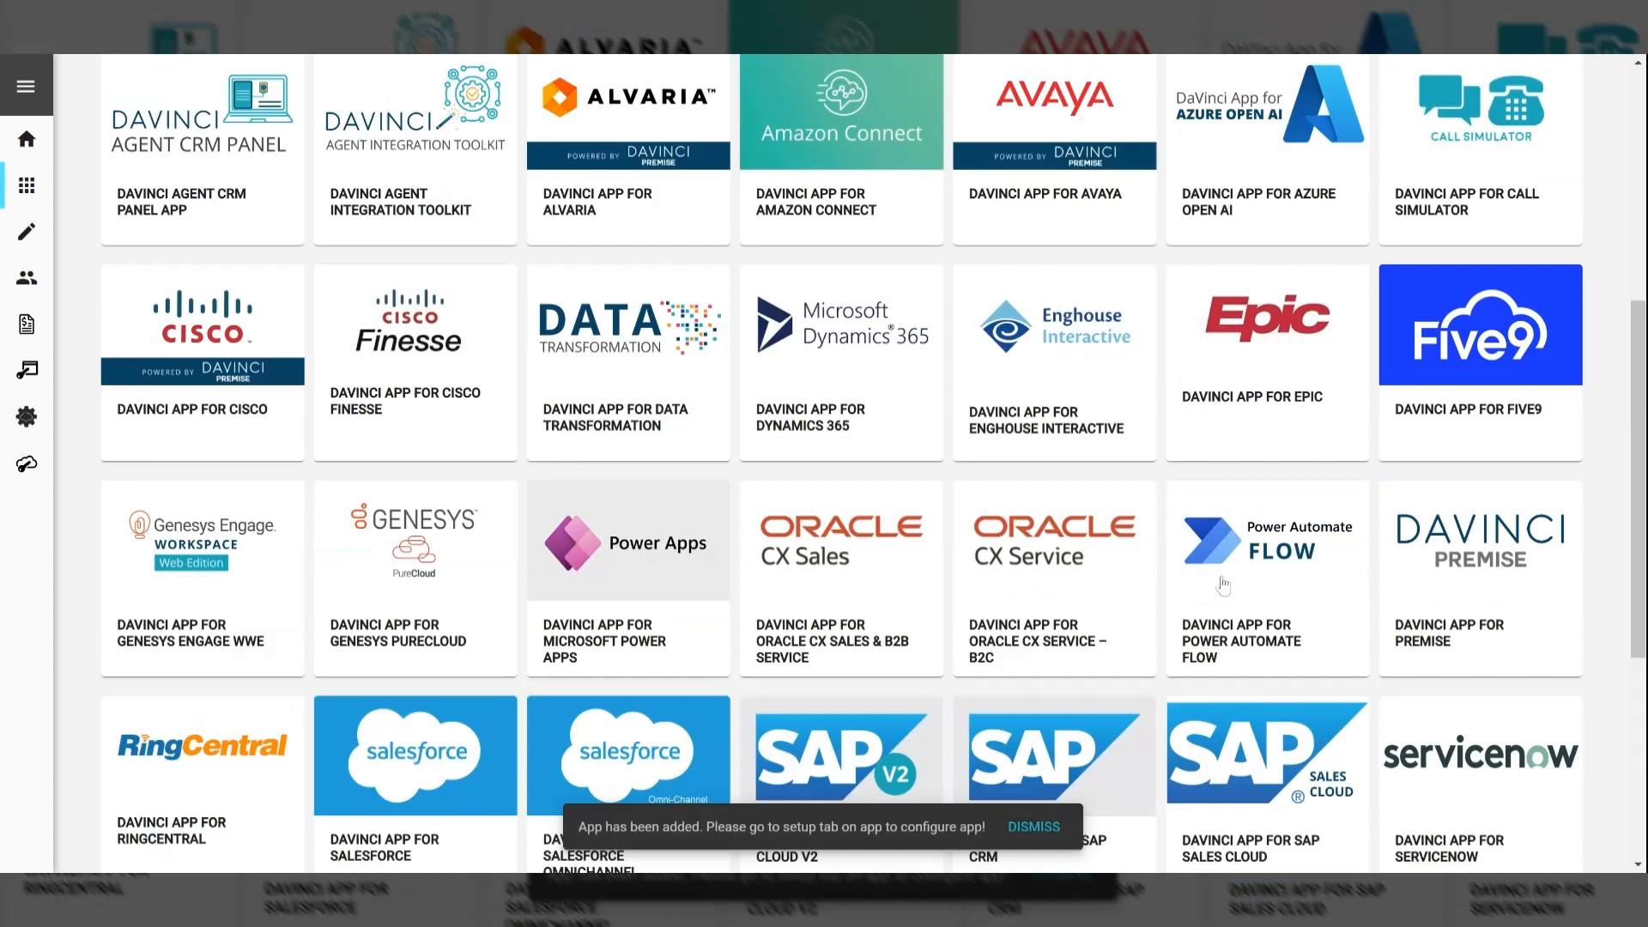
# - Add the DaVinci App for Teams from Available Apps to the DaVinci Platform profile
pyautogui.scroll(3)
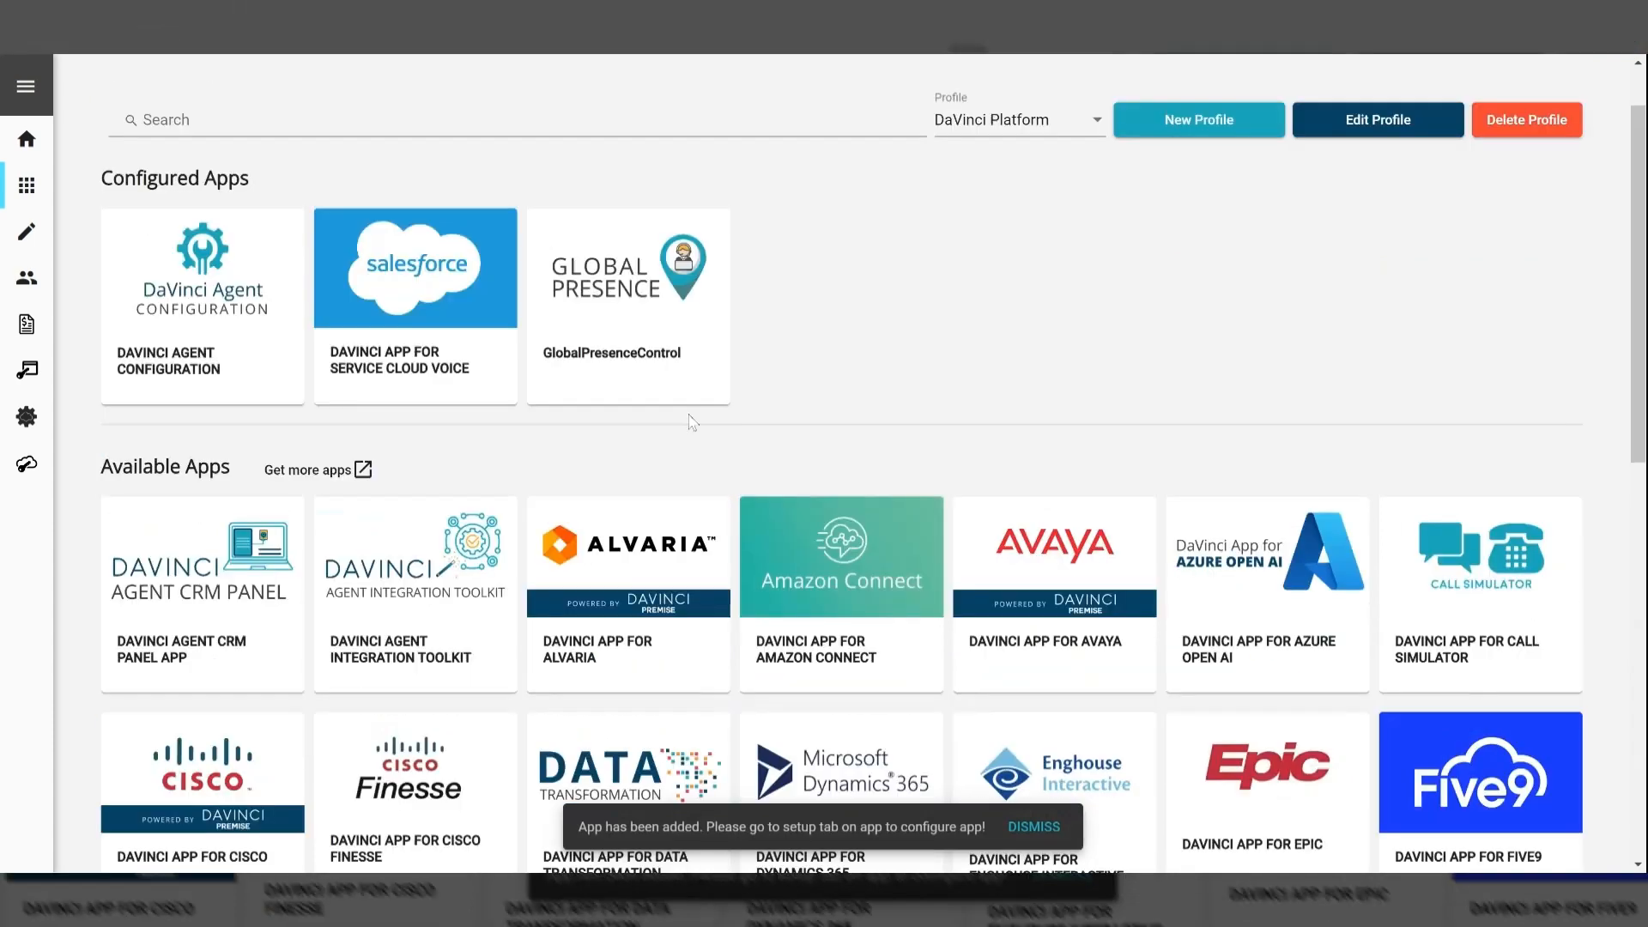
pyautogui.moveTo(876, 326)
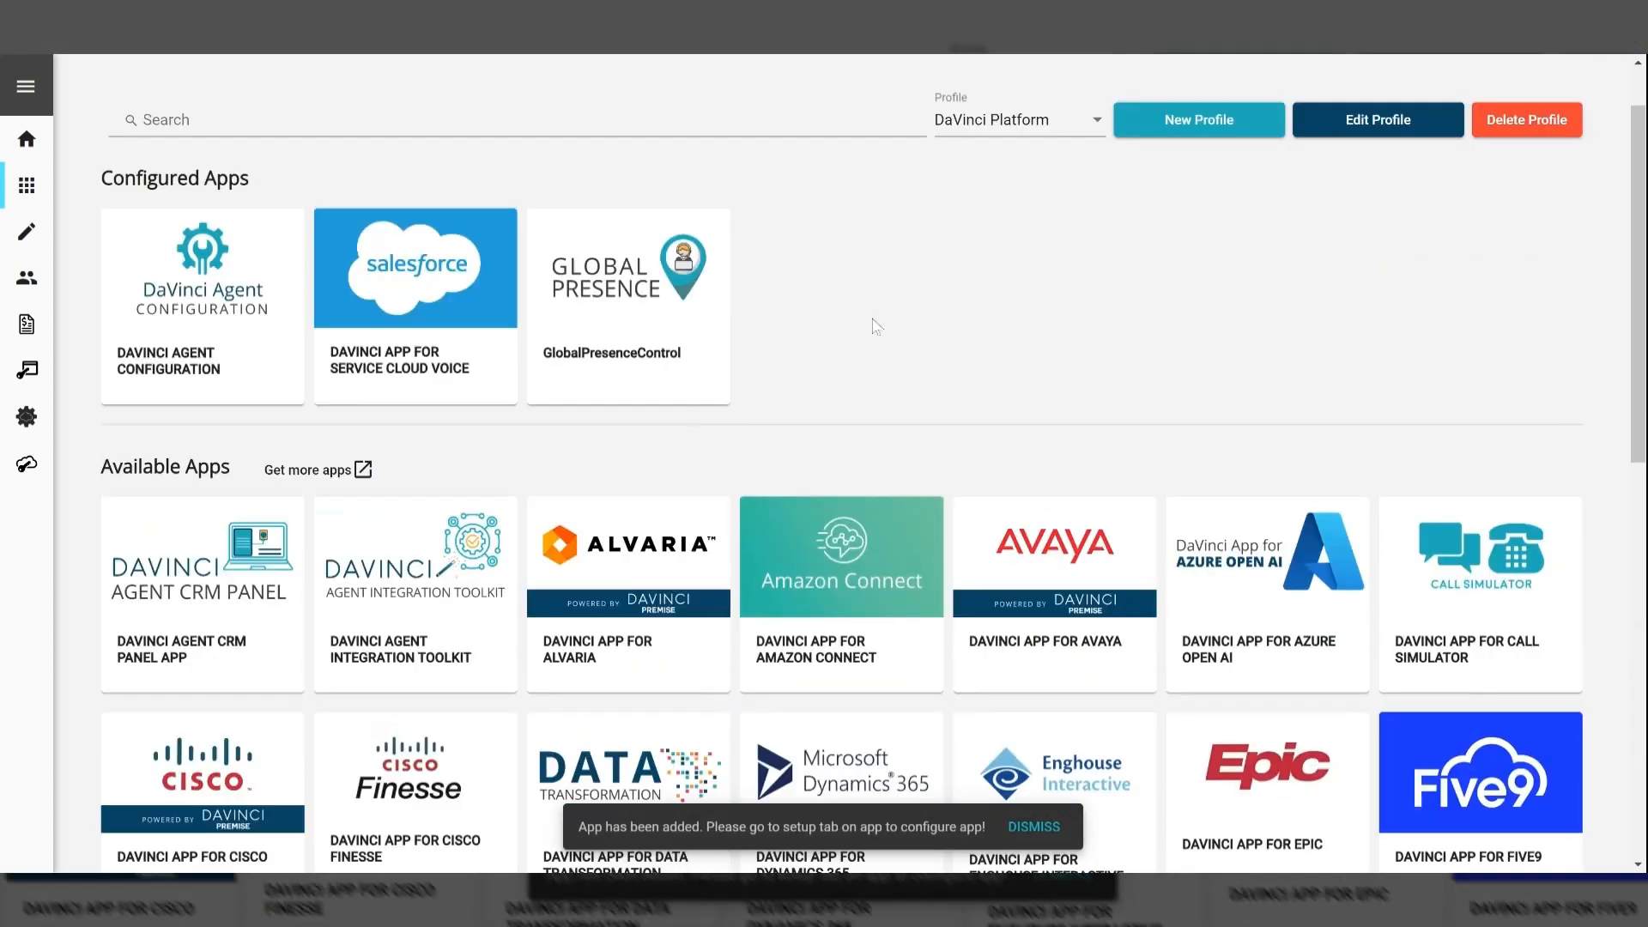
pyautogui.moveTo(958, 271)
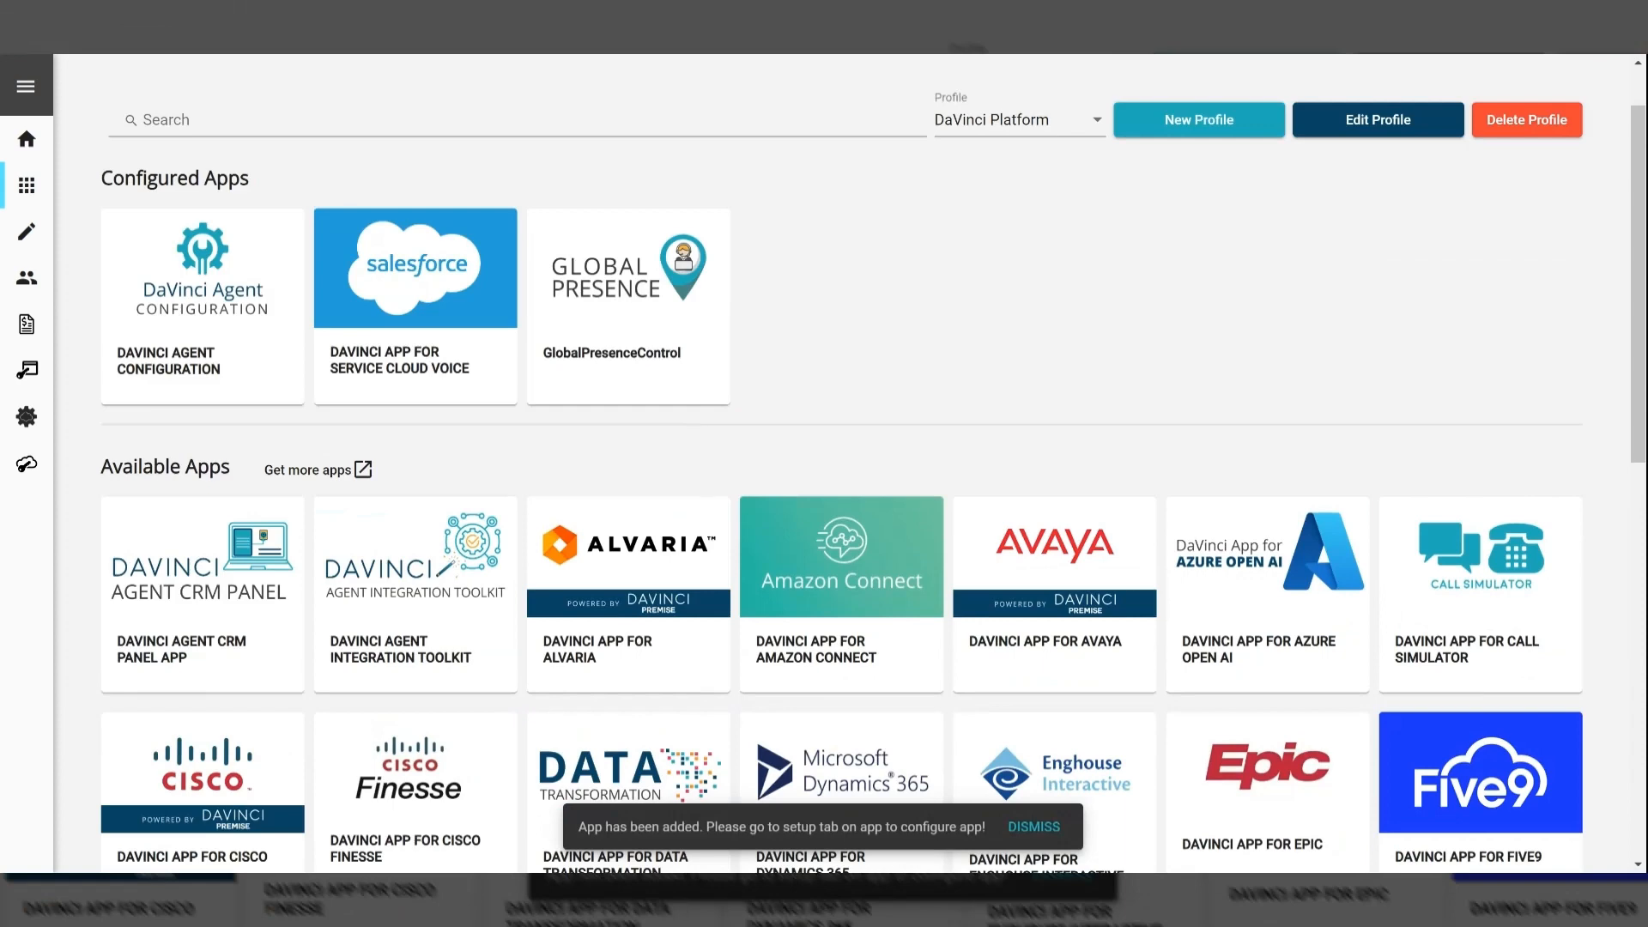
pyautogui.scroll(-3)
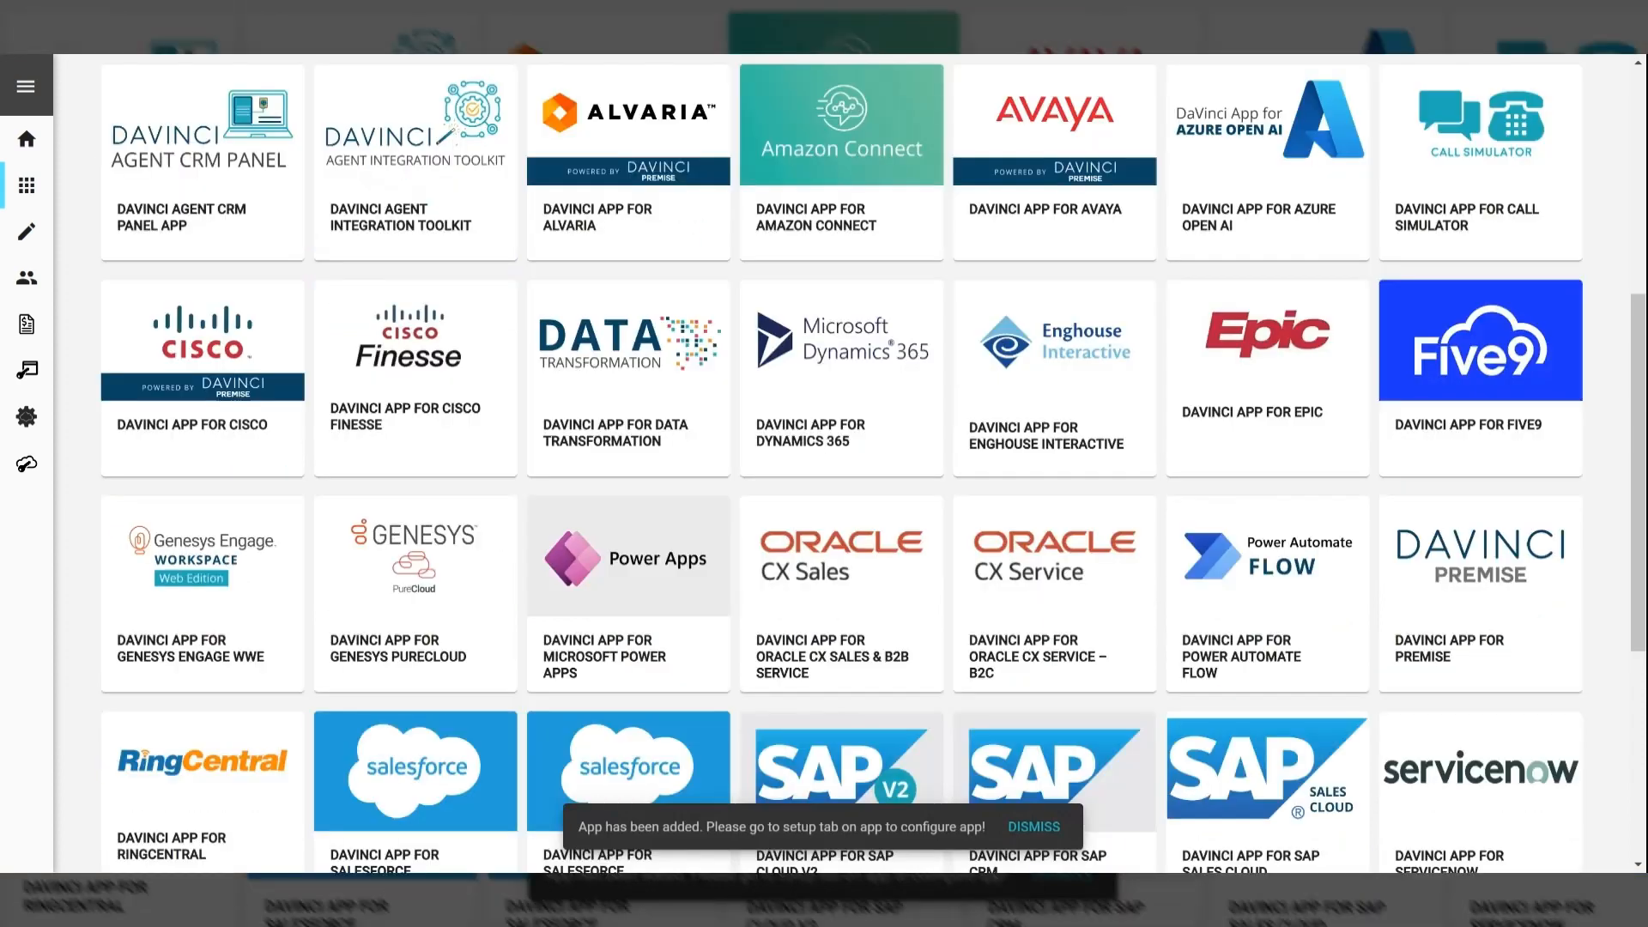
pyautogui.scroll(-3)
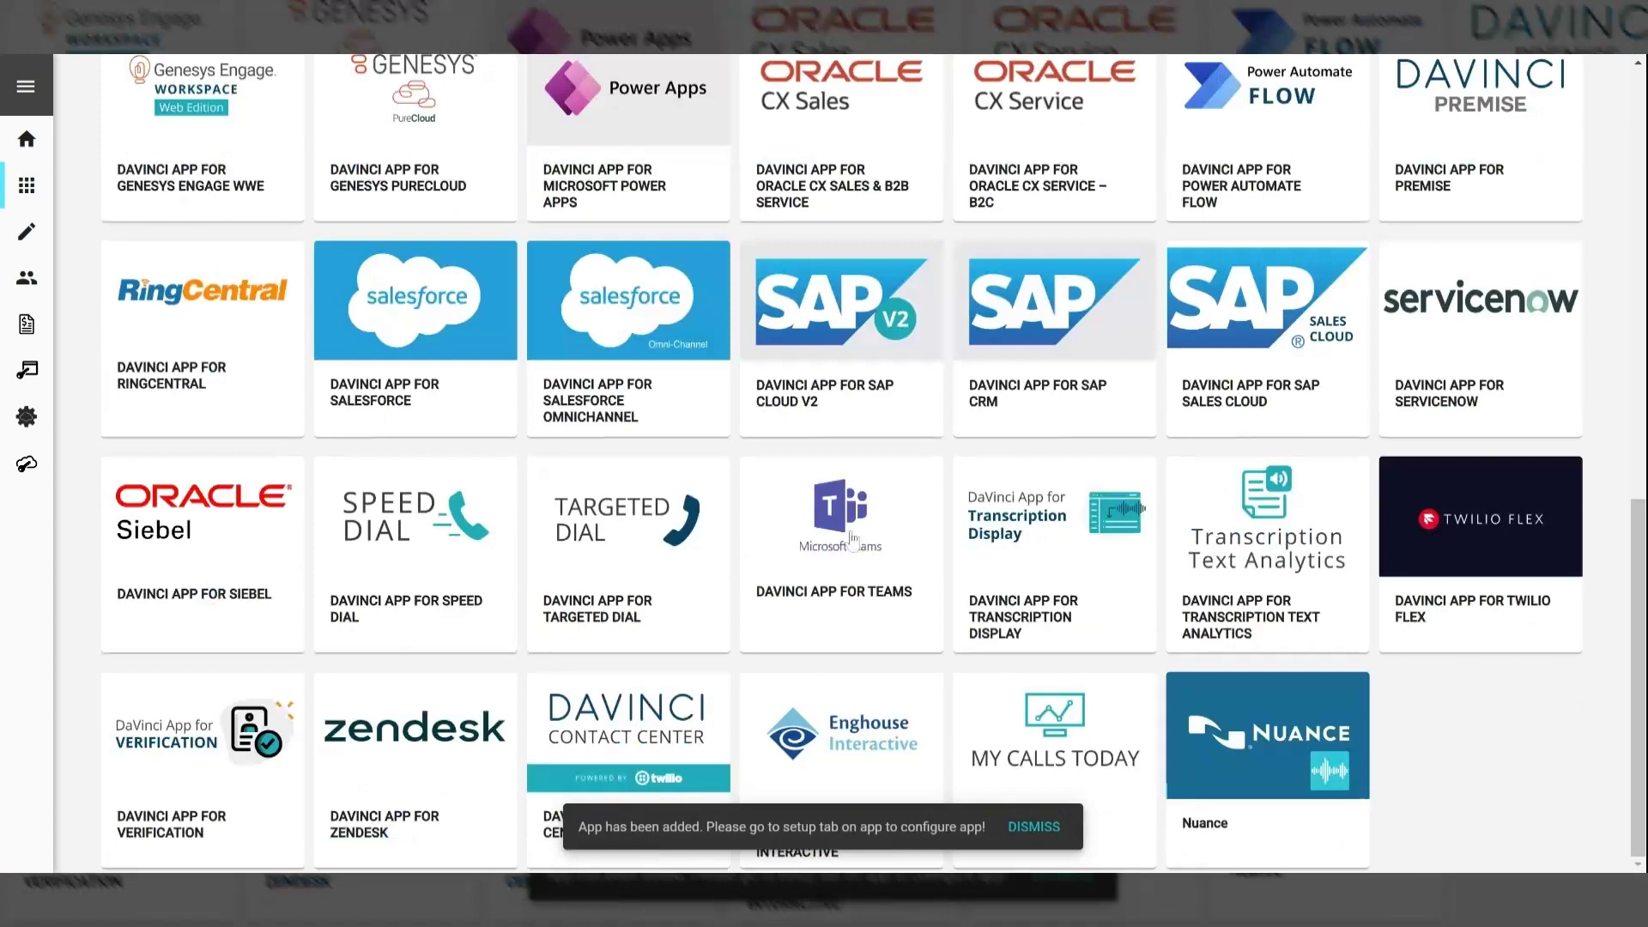
pyautogui.click(842, 515)
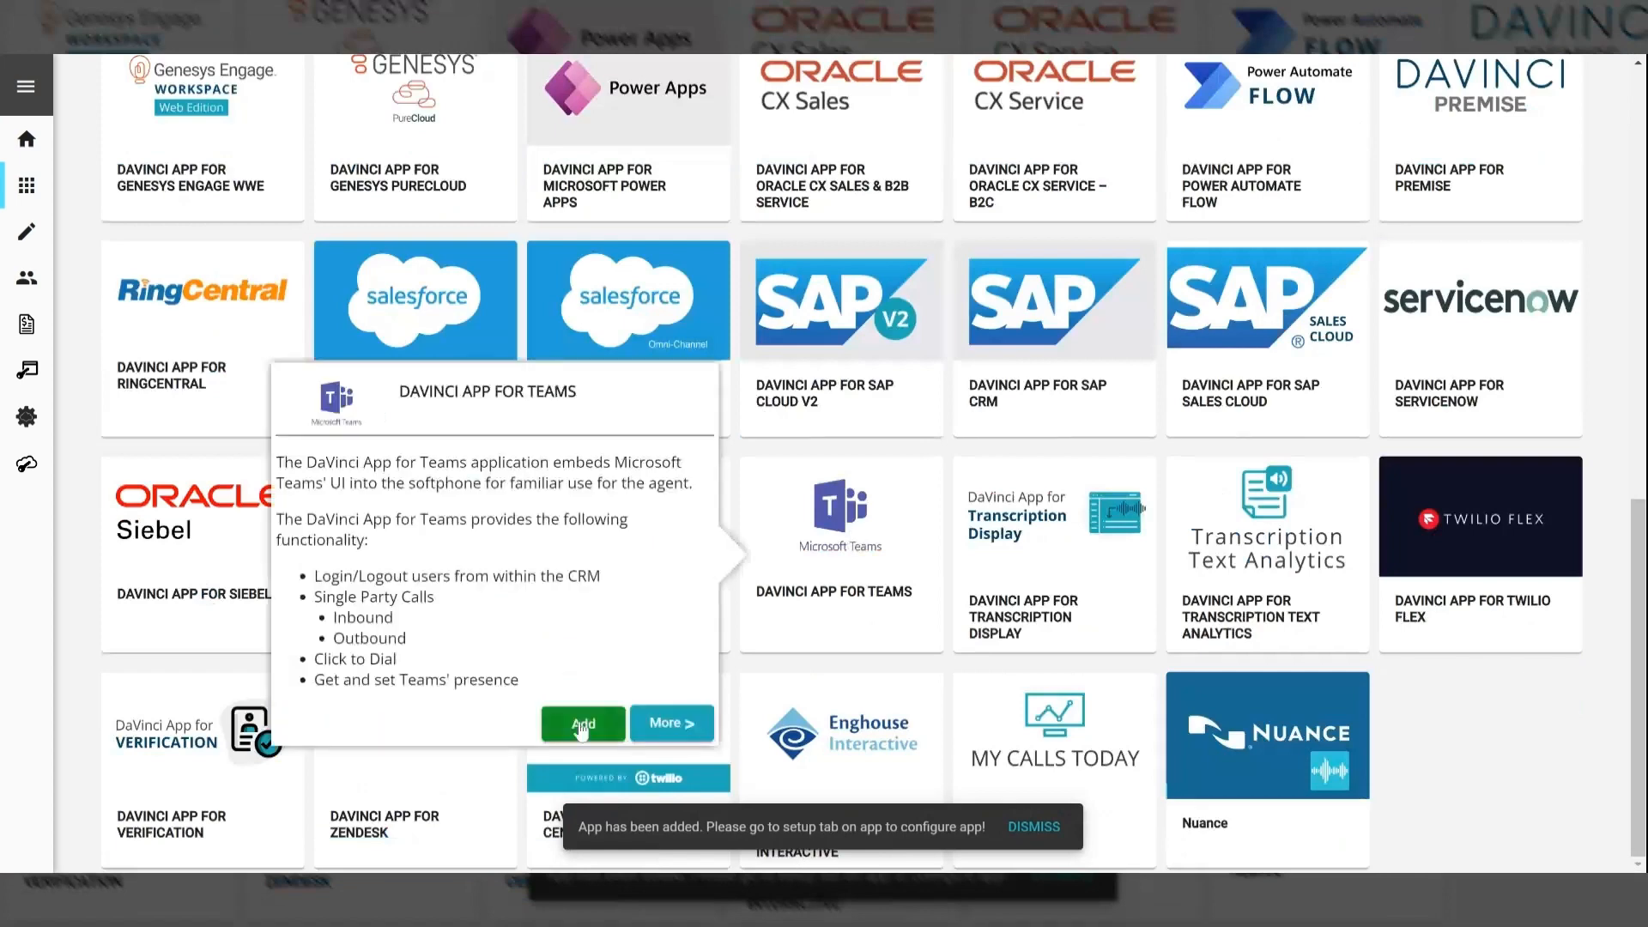
pyautogui.click(582, 723)
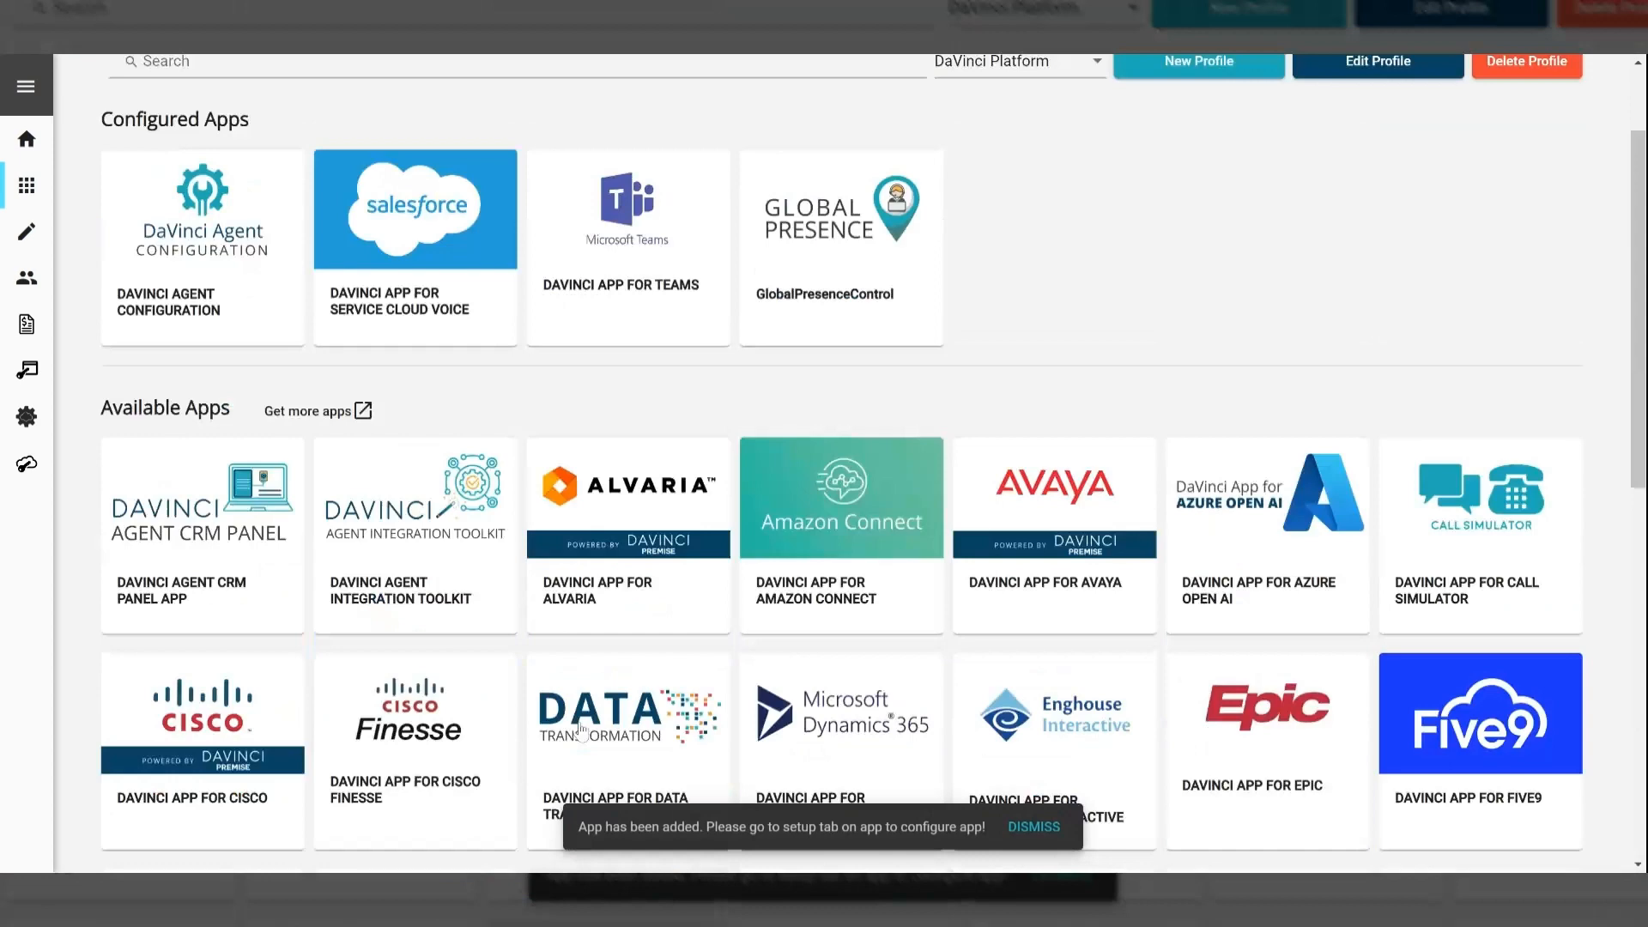
pyautogui.scroll(3)
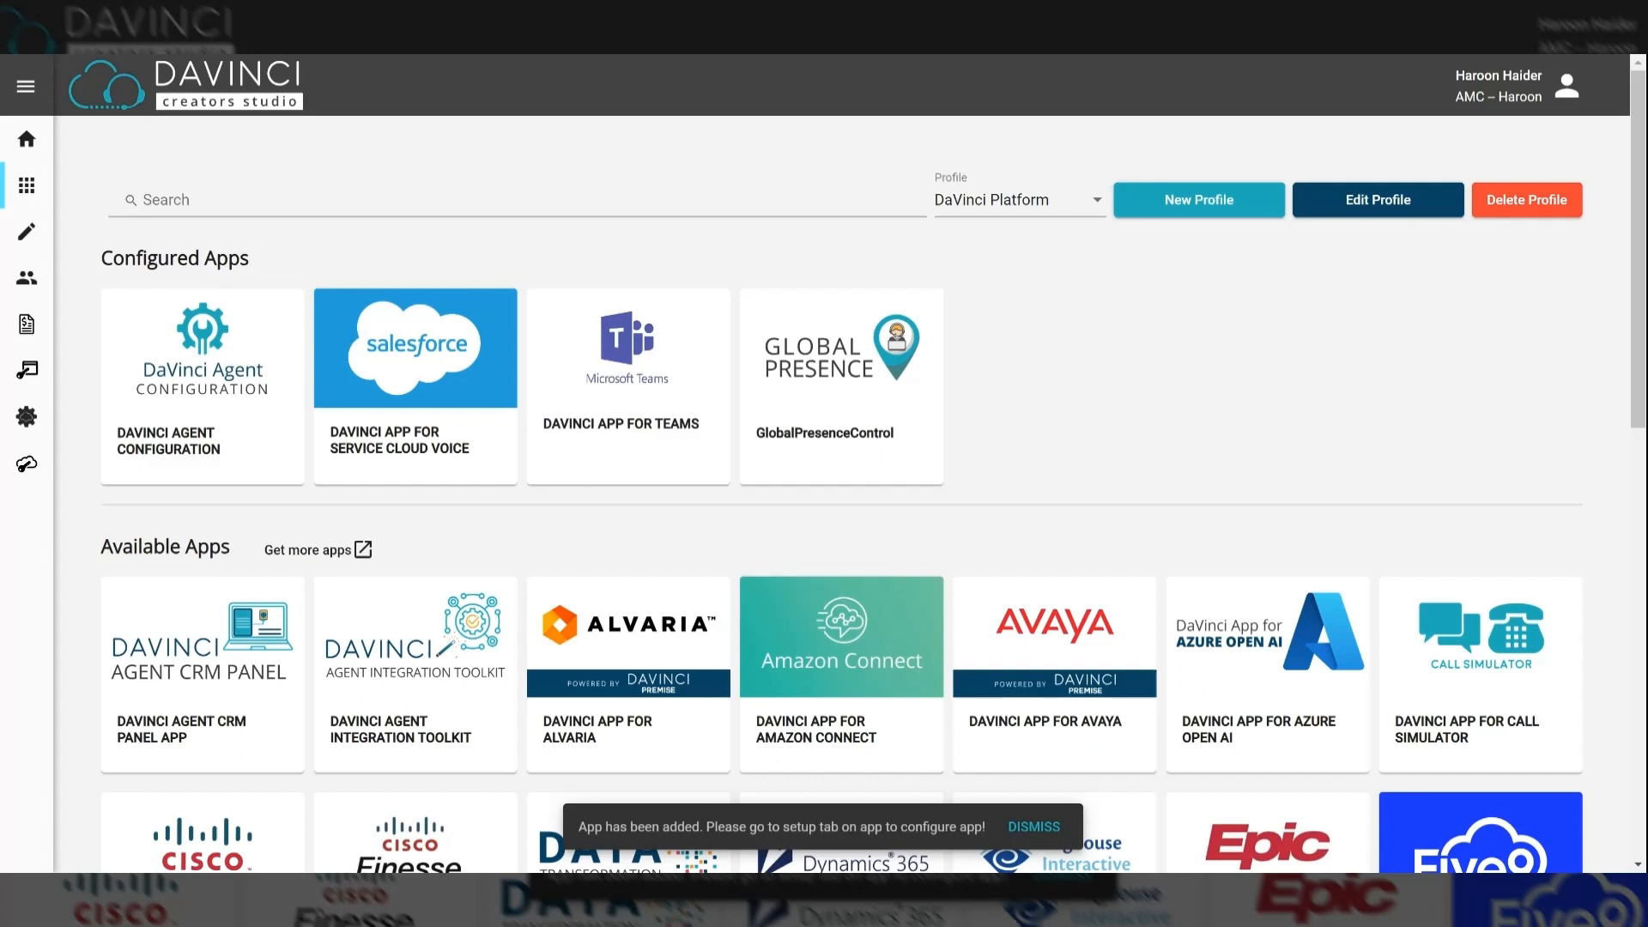
pyautogui.moveTo(1003, 311)
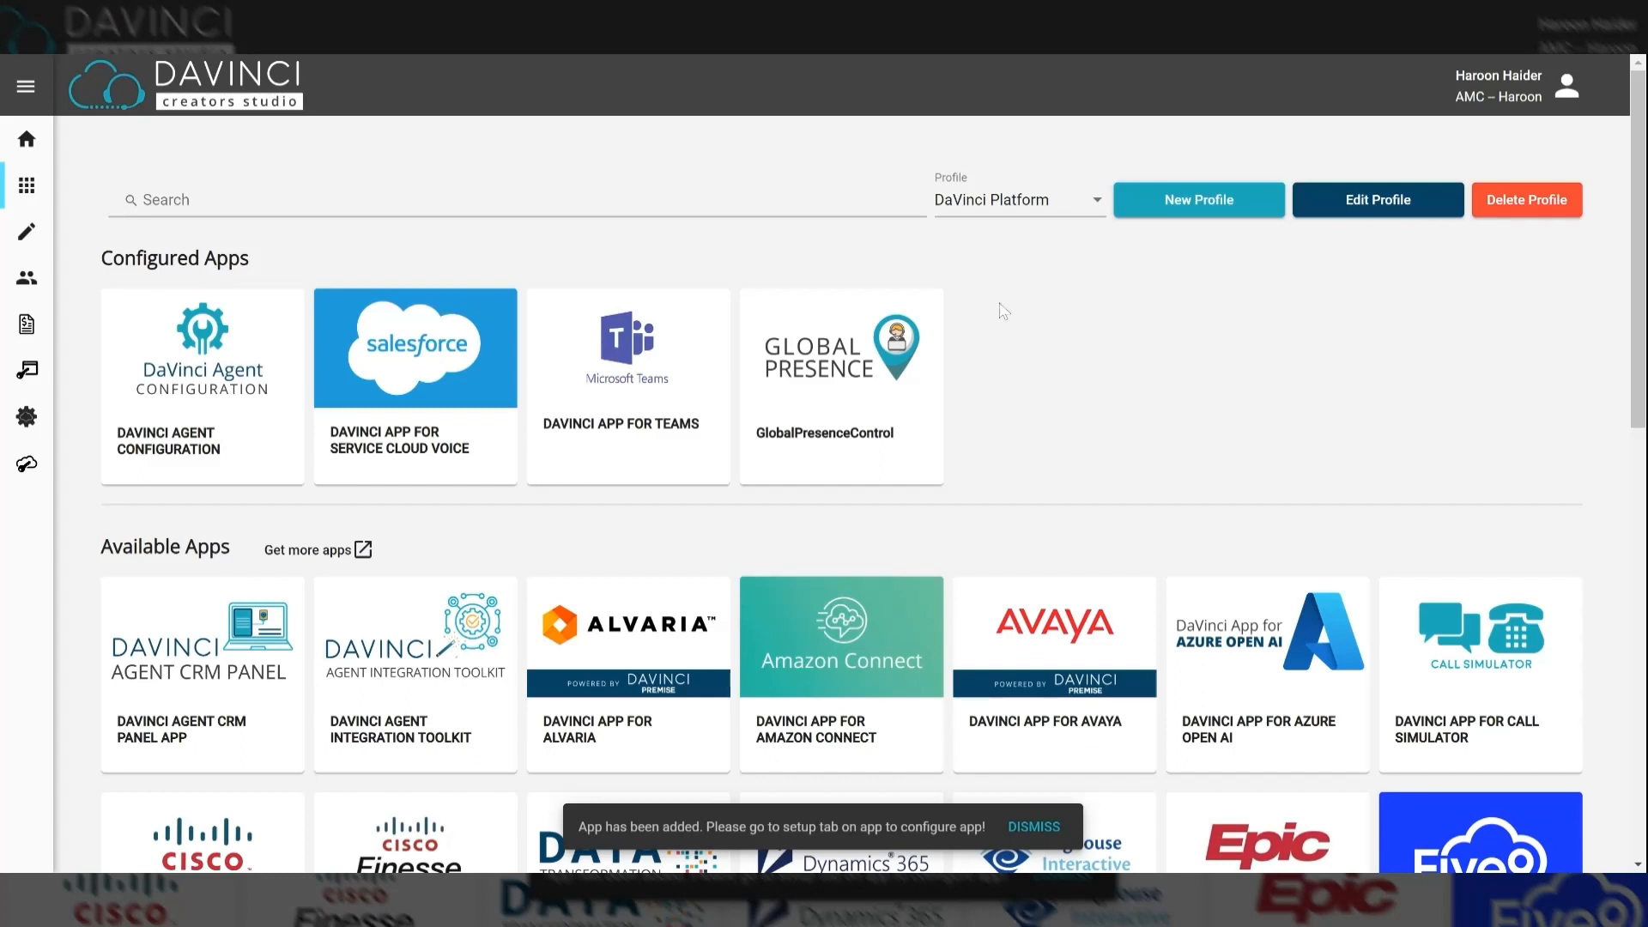
pyautogui.moveTo(1030, 261)
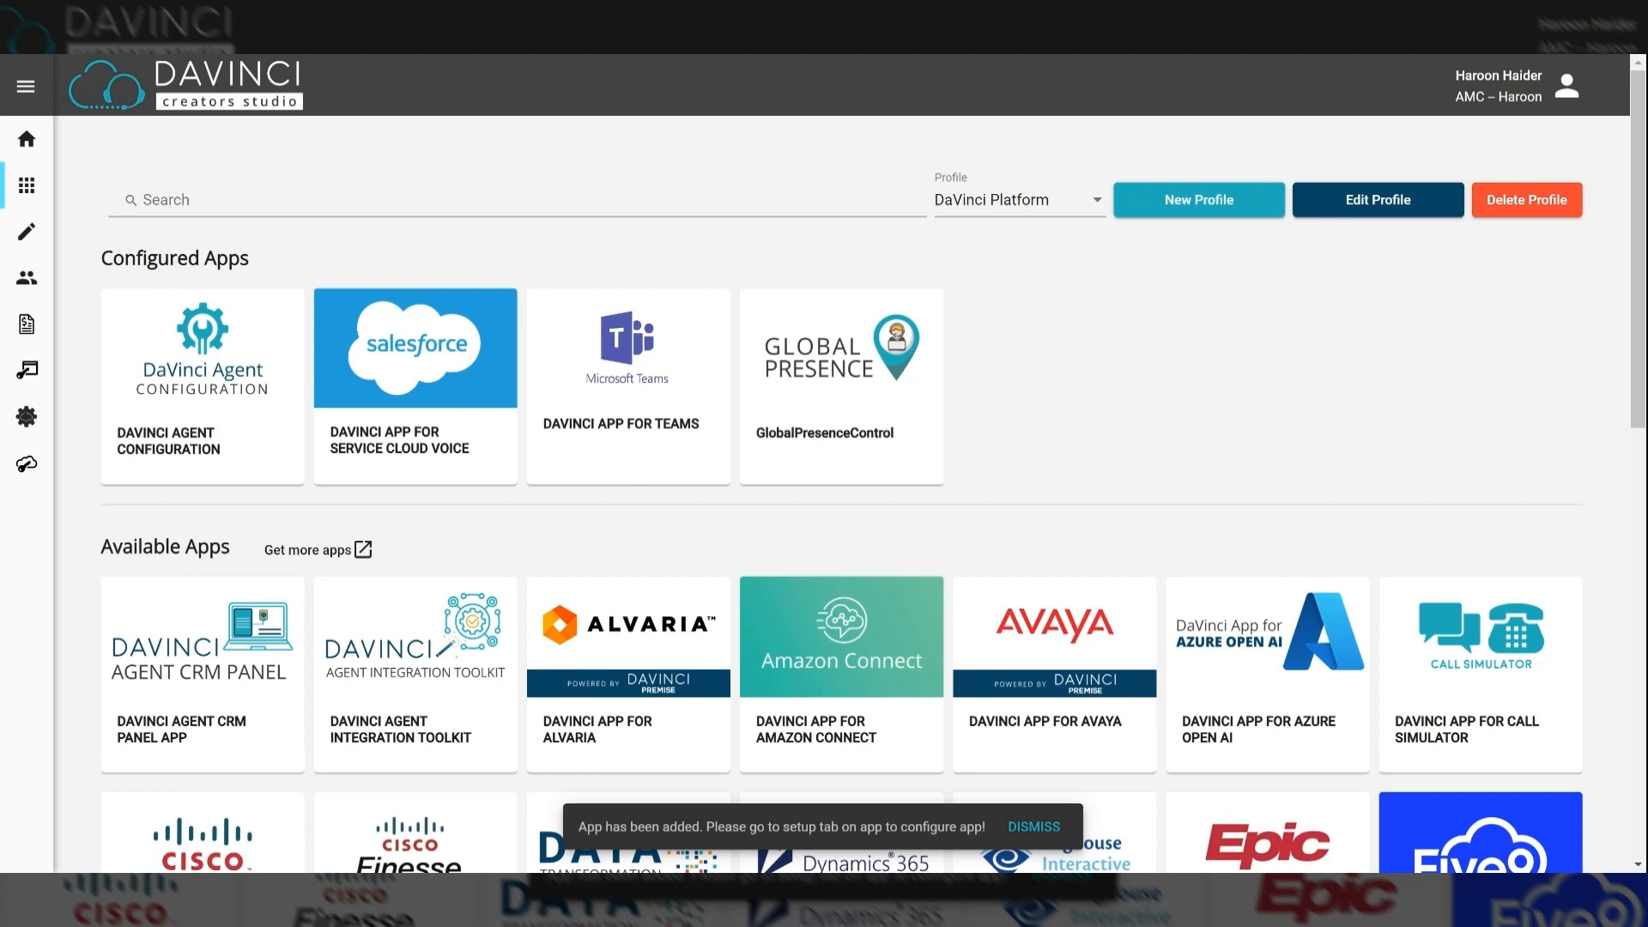
pyautogui.moveTo(113, 168)
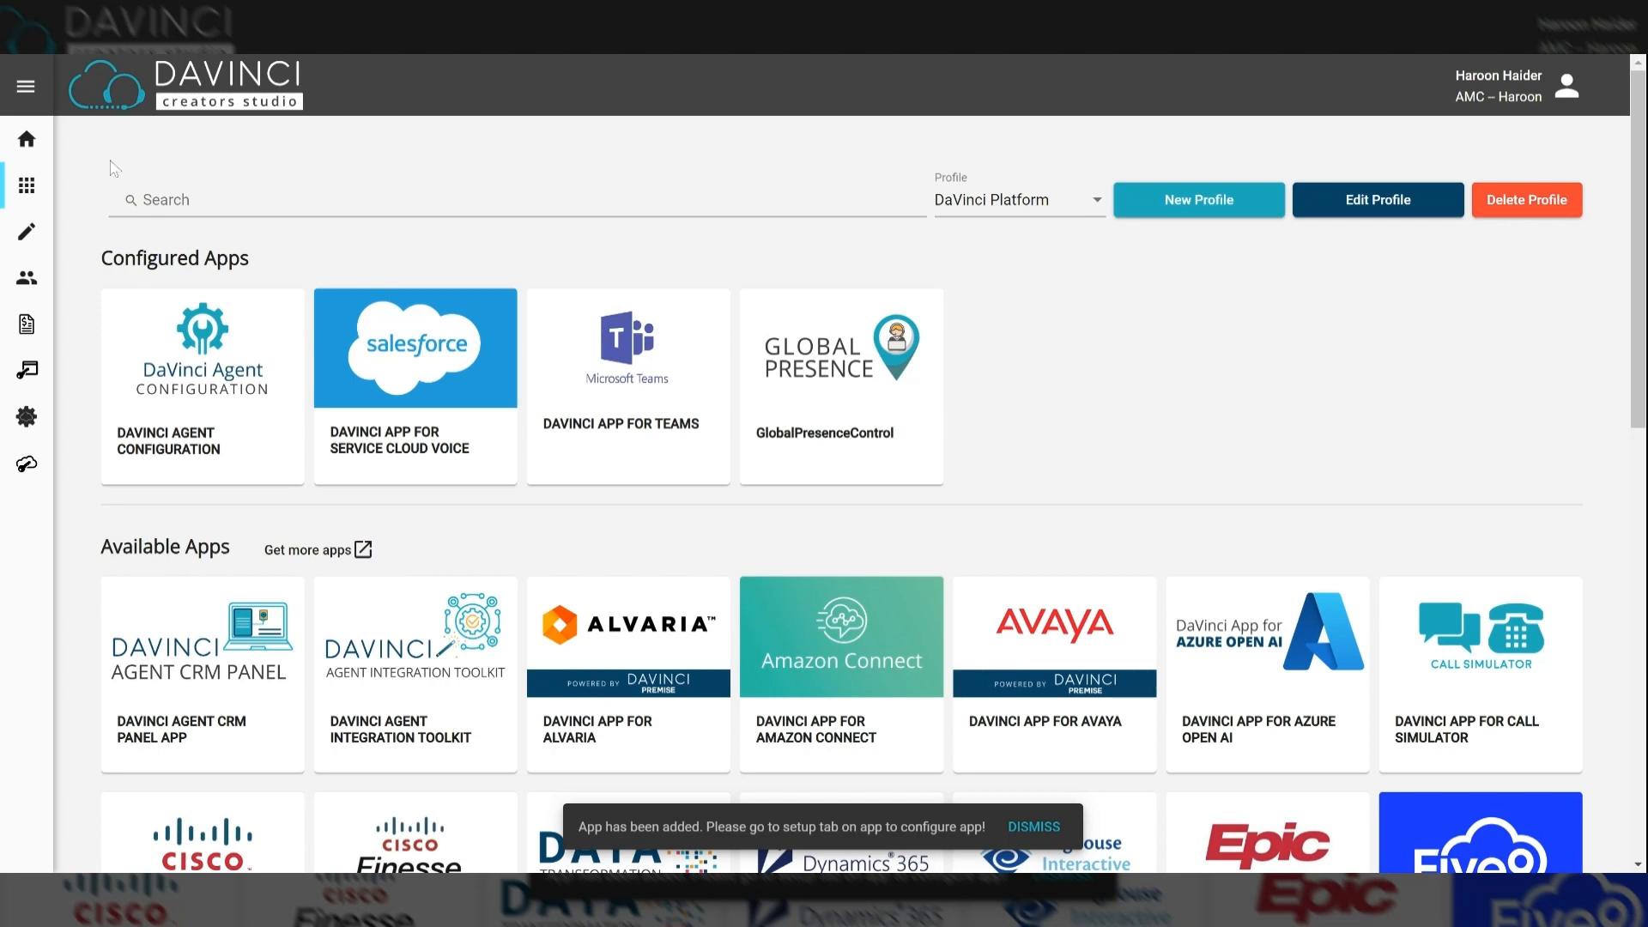
pyautogui.moveTo(26, 280)
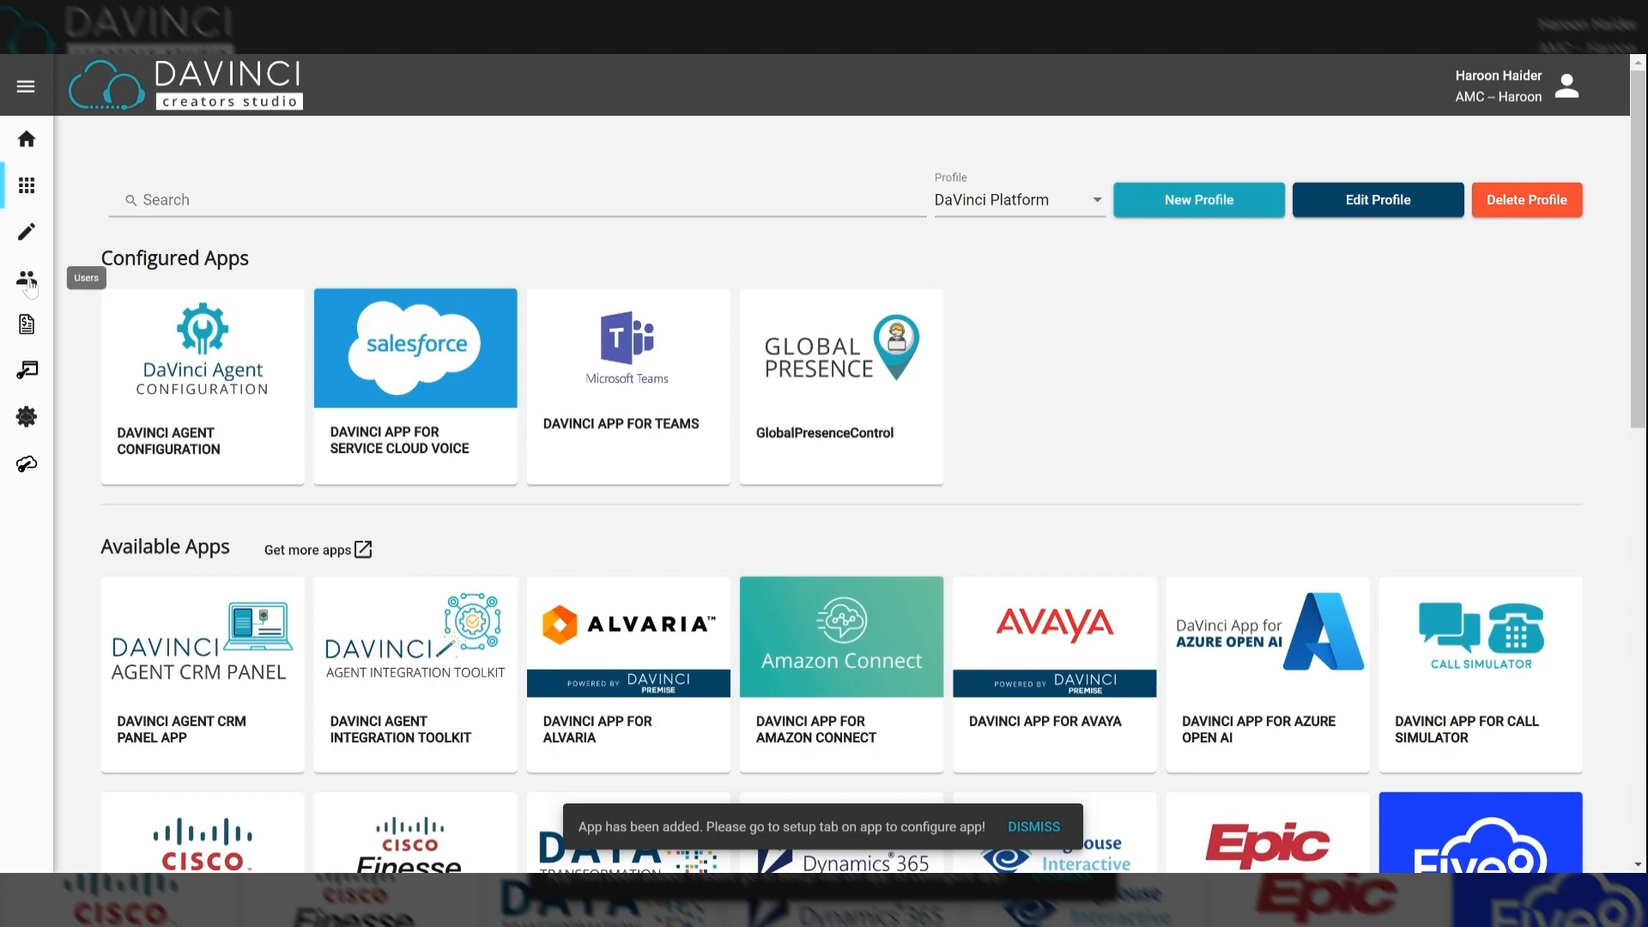
# - Verify the demo1 admin user has DaVinci Platform in Assigned Profiles and dismiss the app-added notice
pyautogui.click(26, 280)
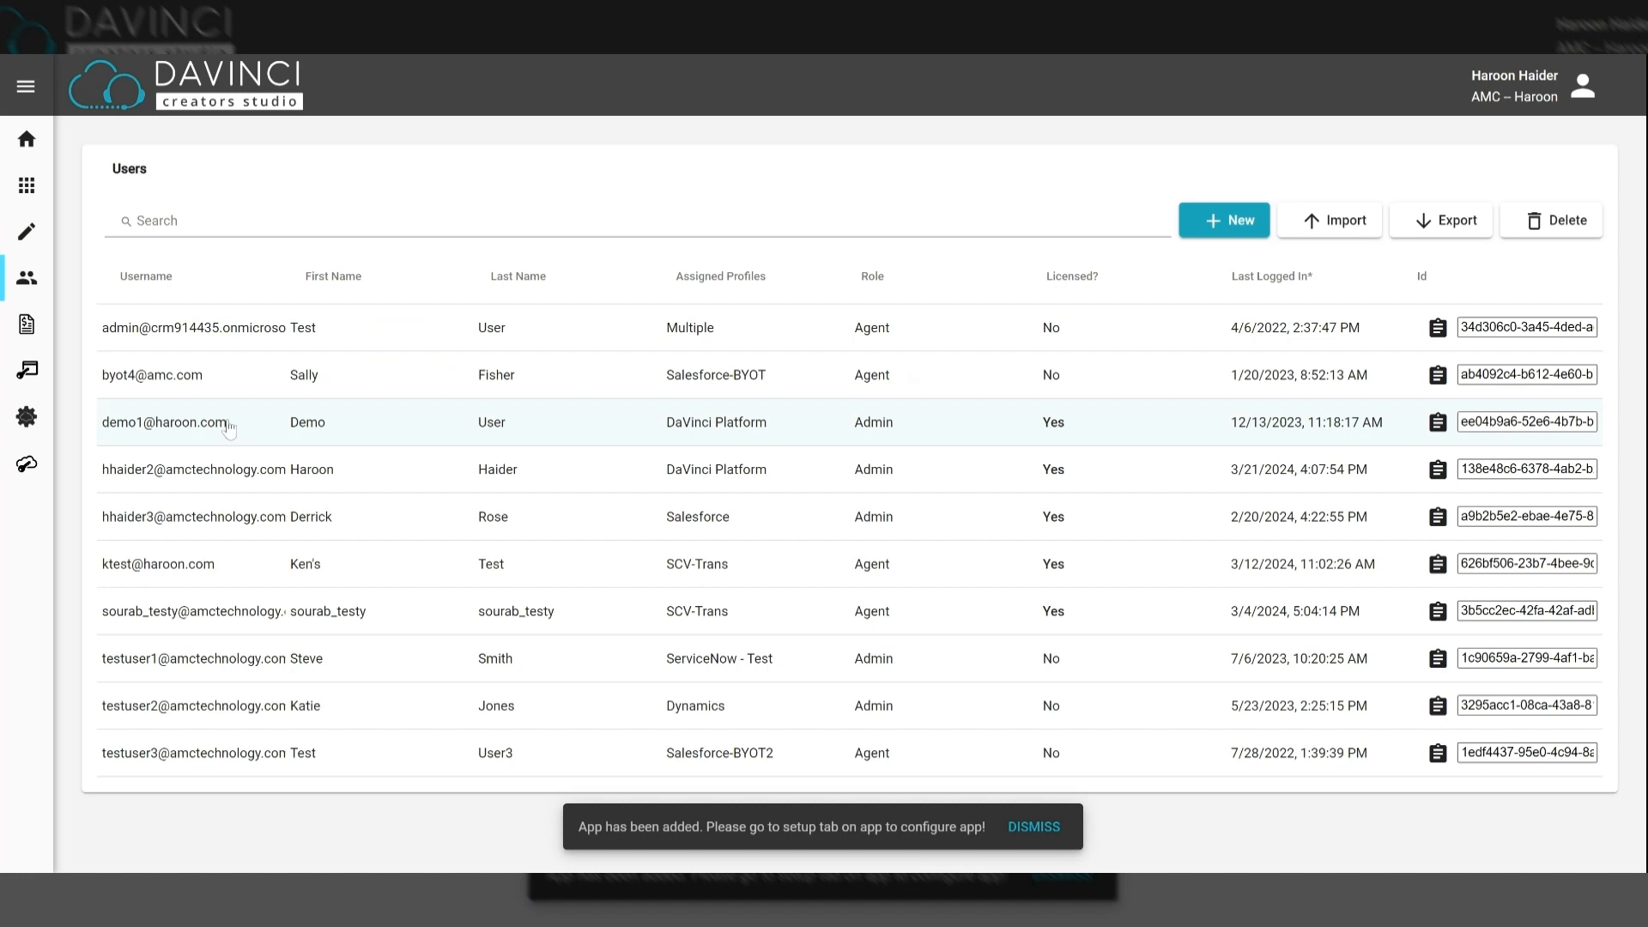
pyautogui.click(209, 422)
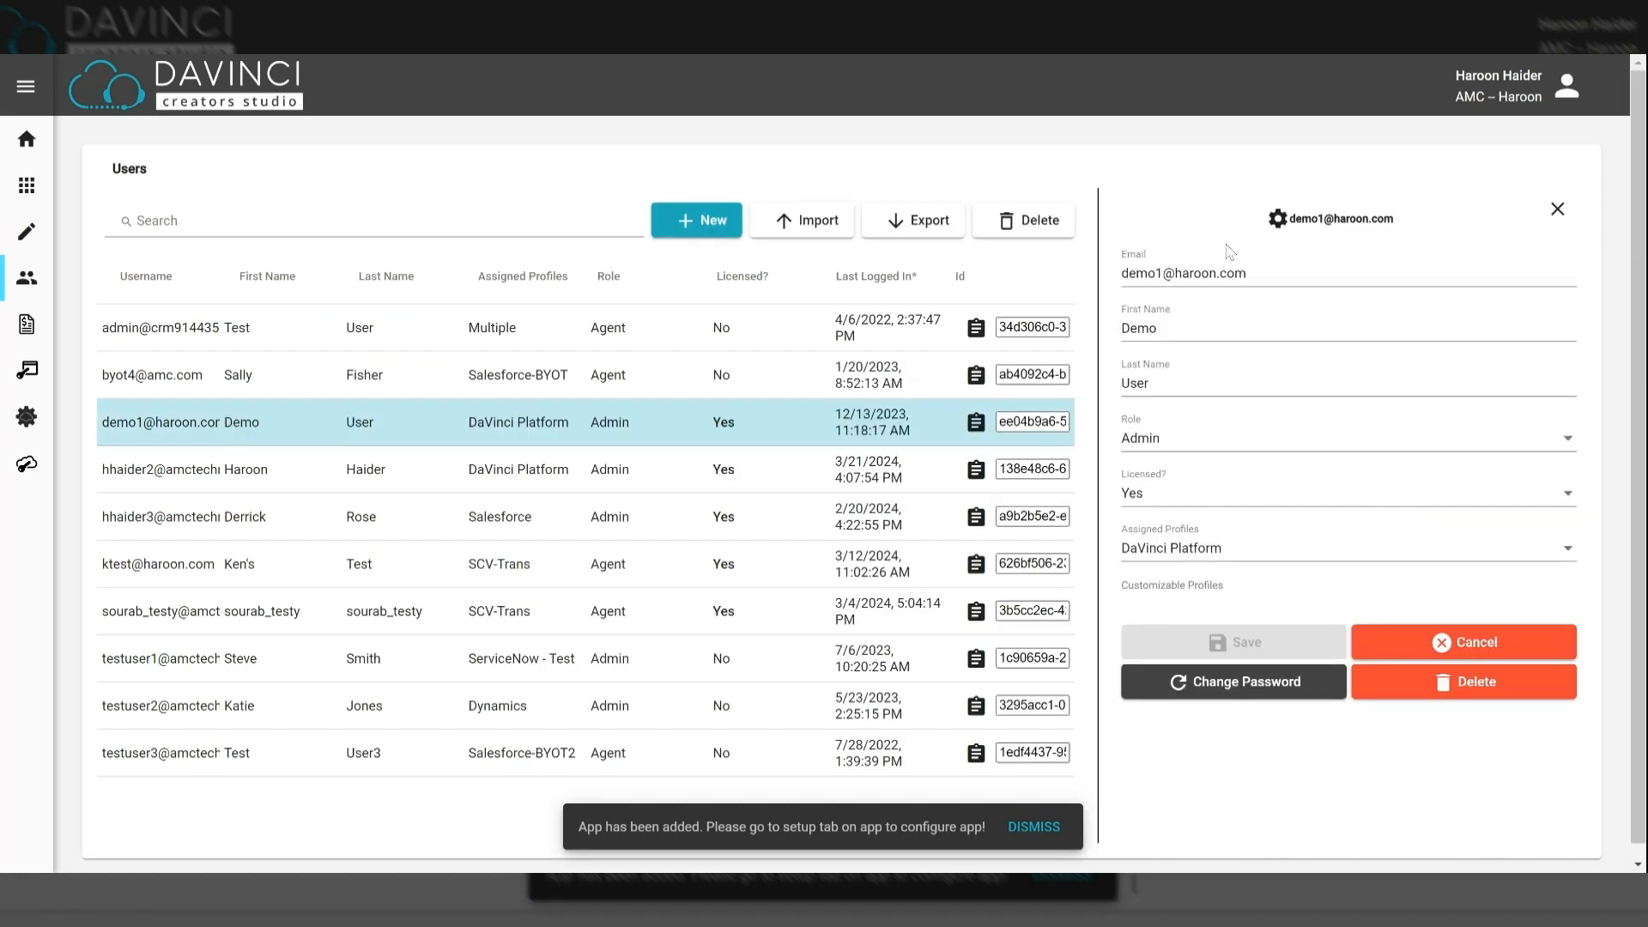
pyautogui.moveTo(1211, 184)
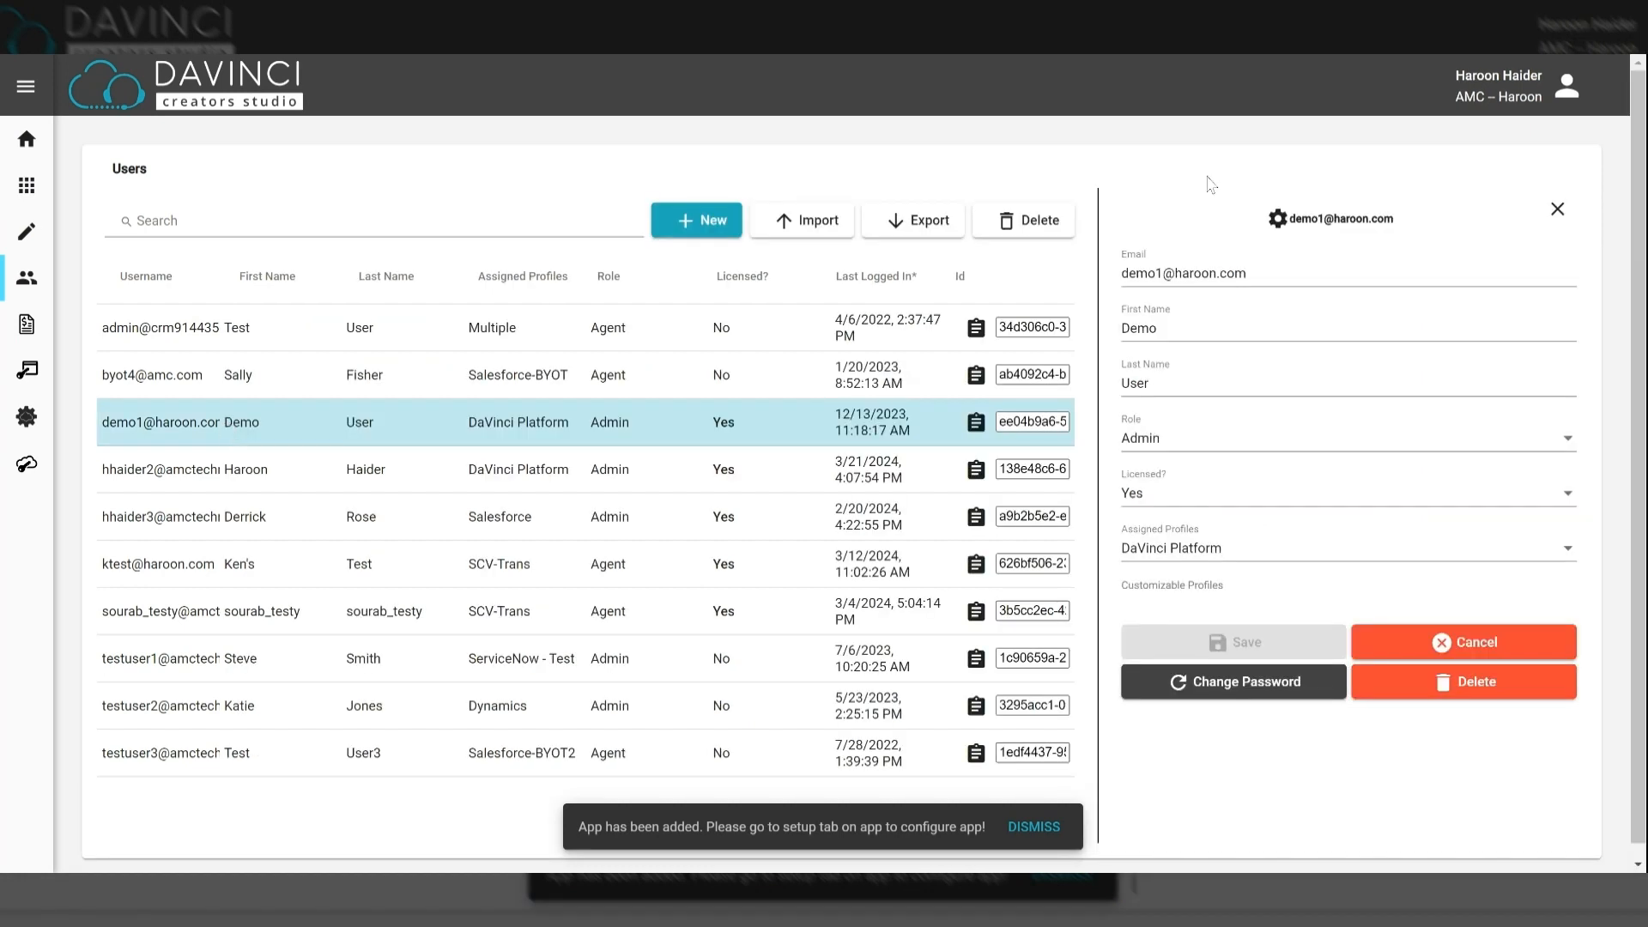
pyautogui.moveTo(1208, 184)
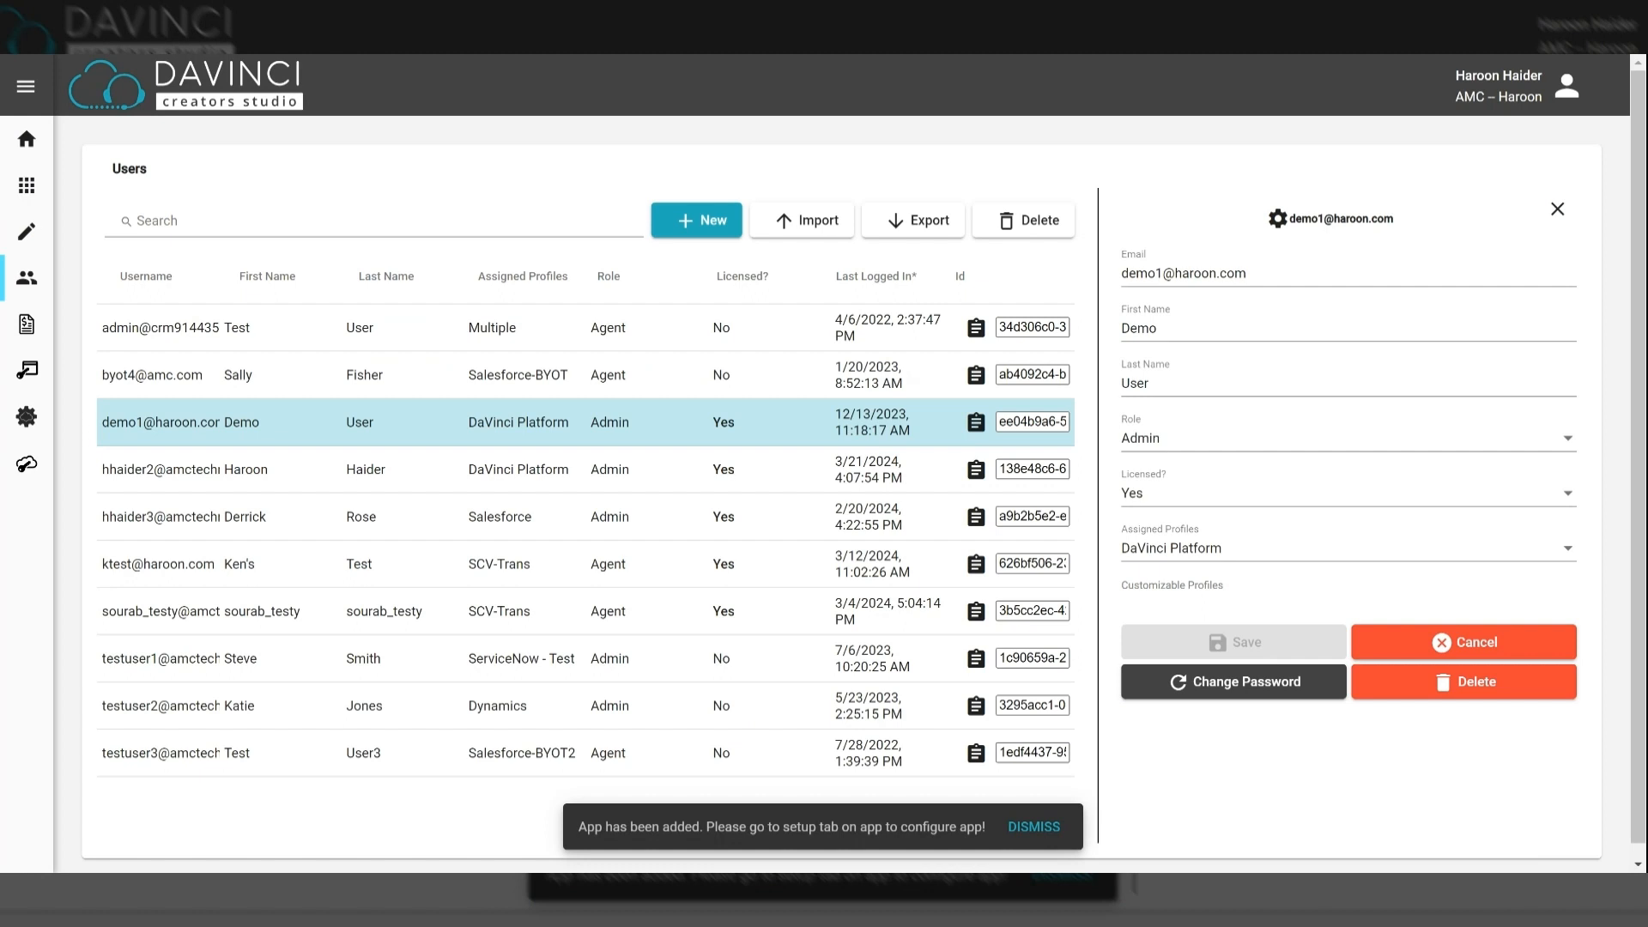
pyautogui.moveTo(1164, 546)
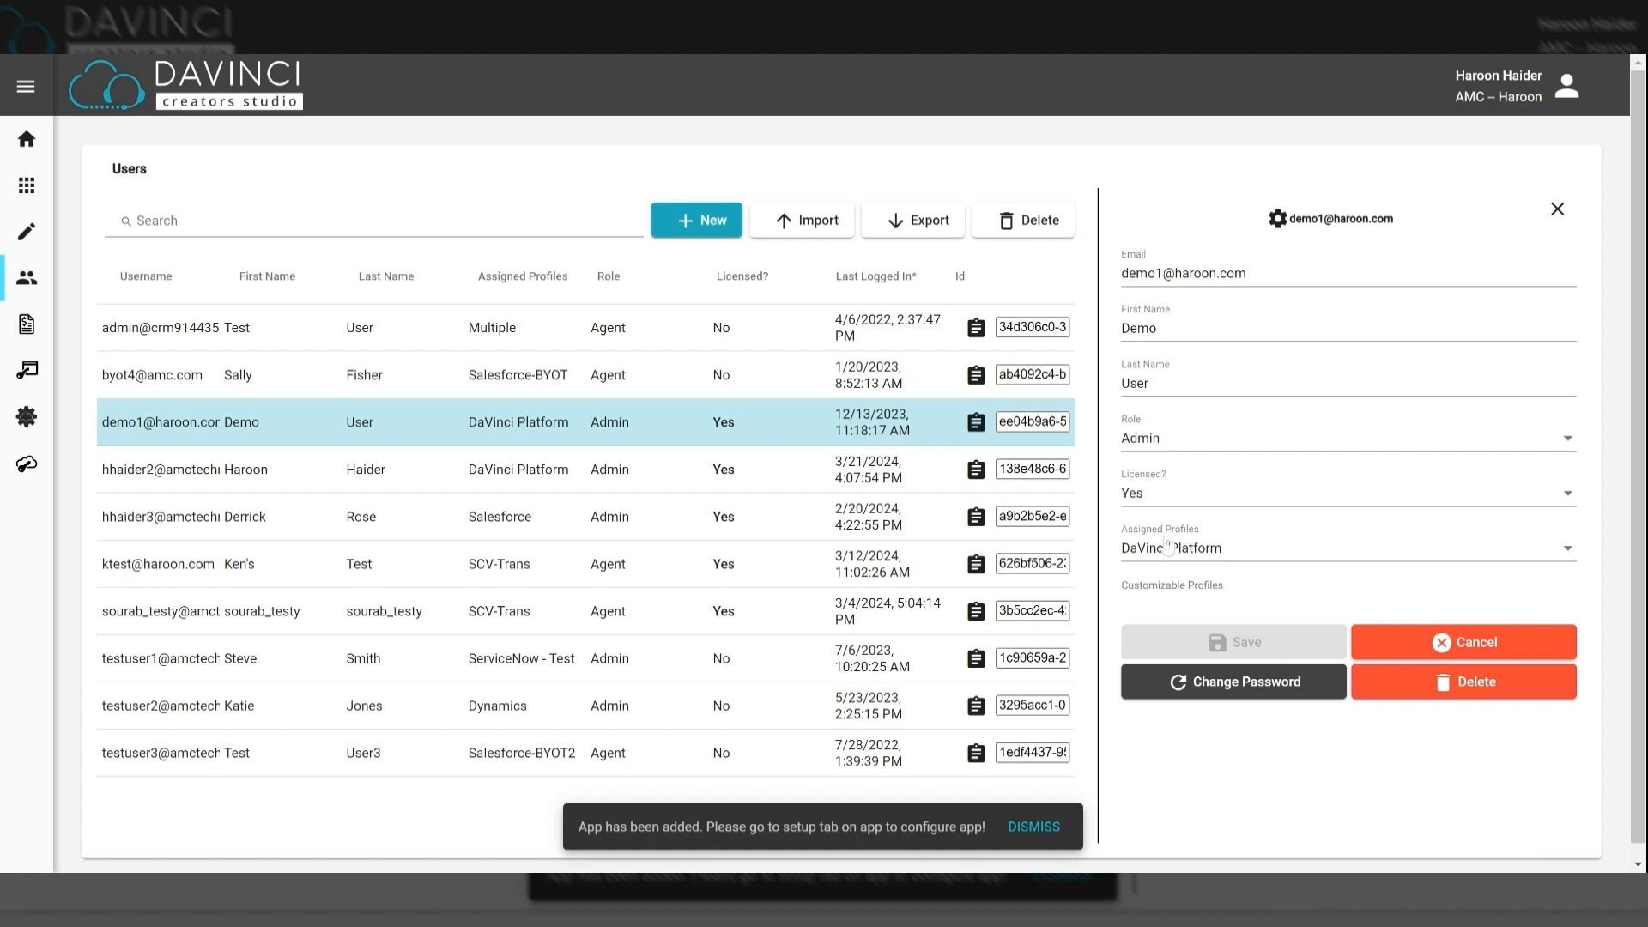
pyautogui.click(1349, 548)
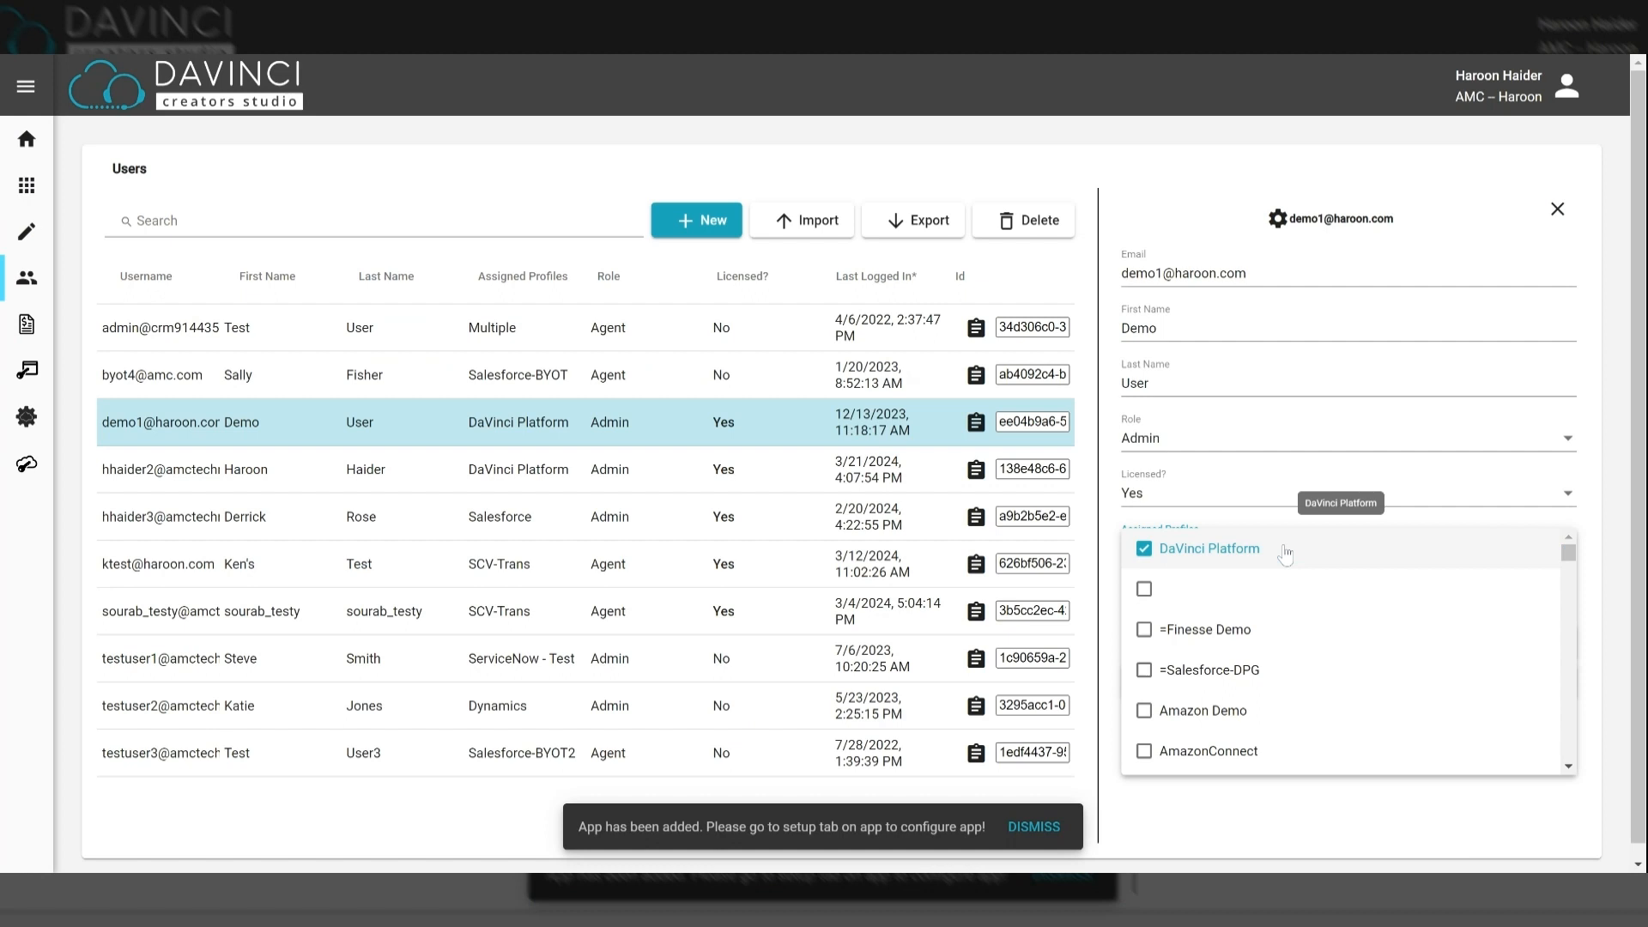
pyautogui.moveTo(1277, 555)
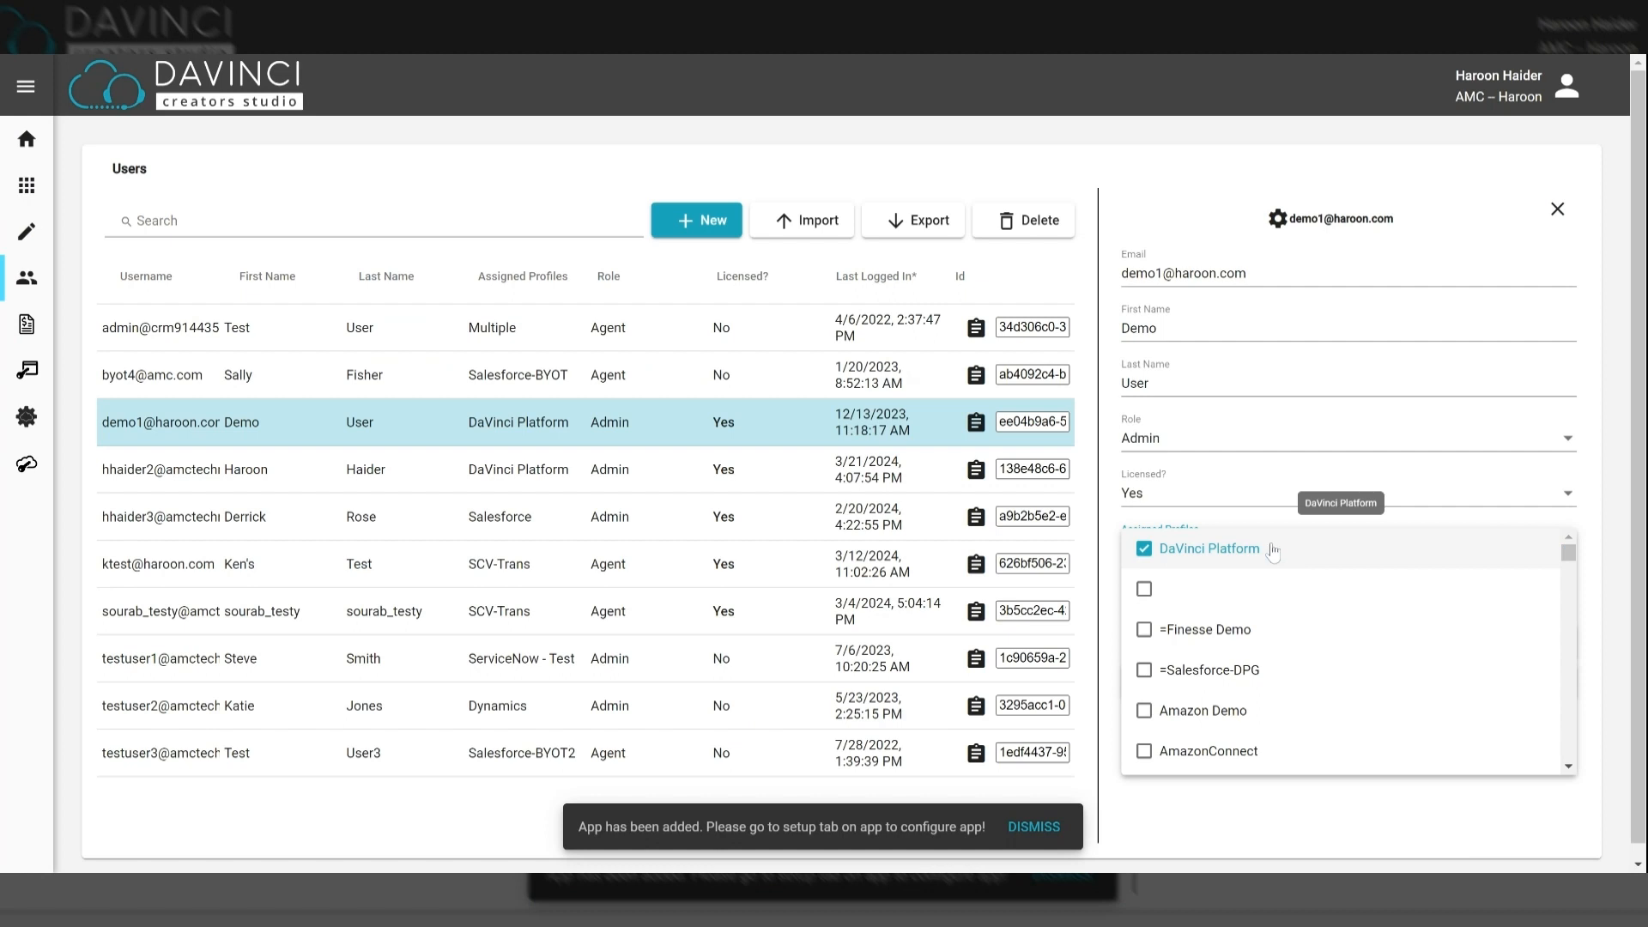
pyautogui.moveTo(1272, 555)
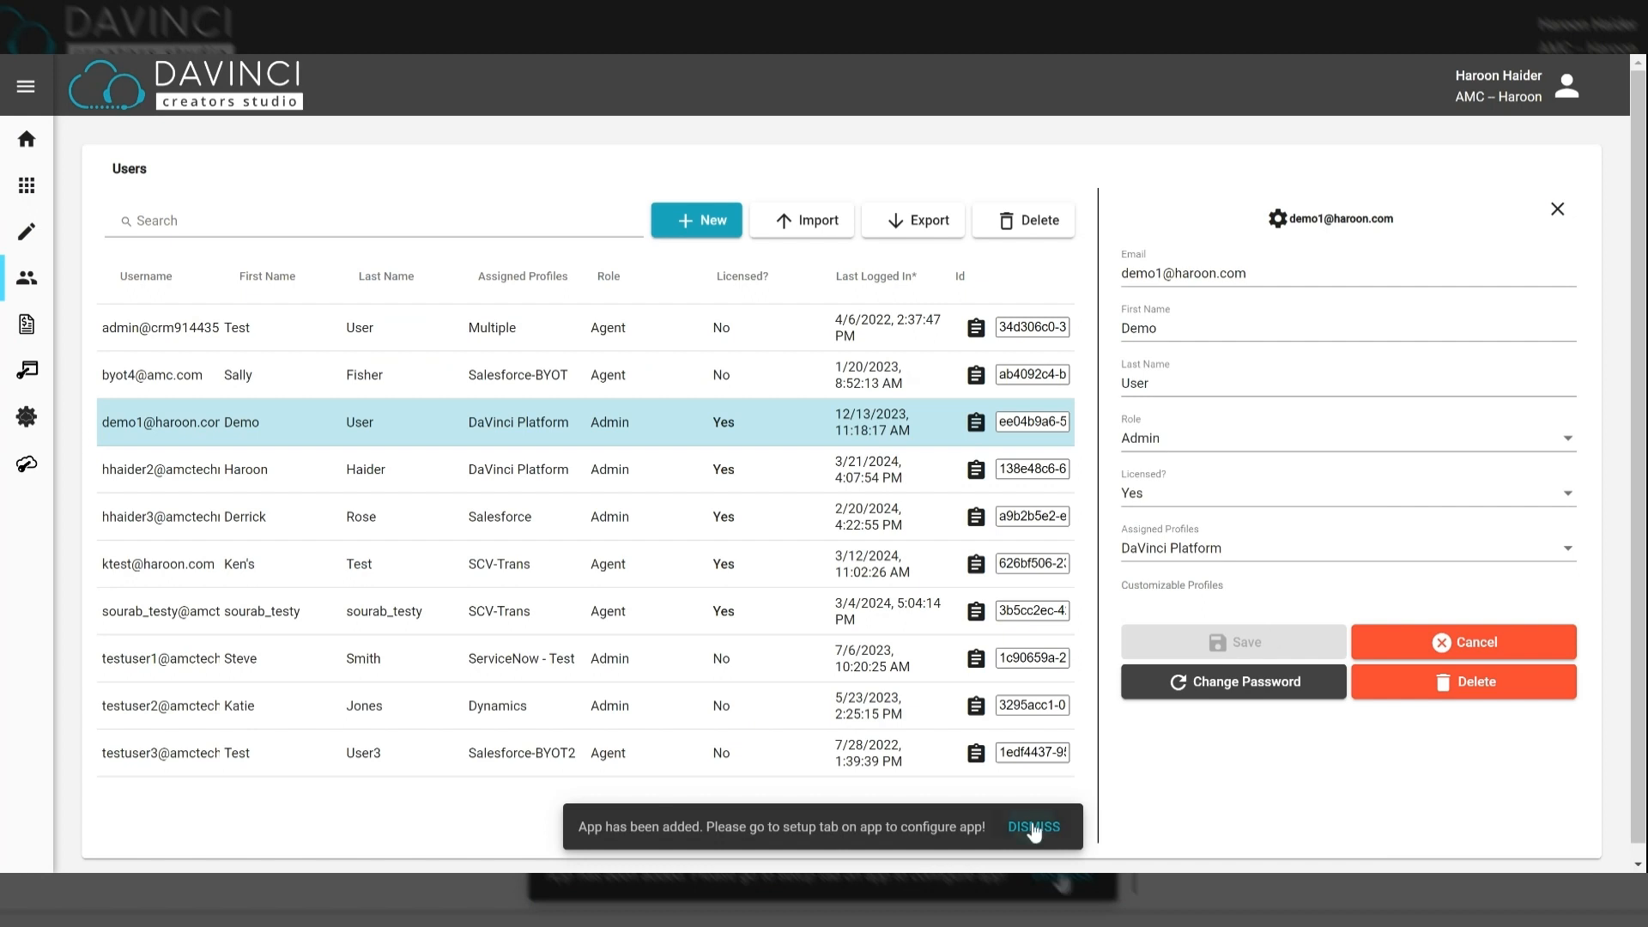
pyautogui.click(1034, 826)
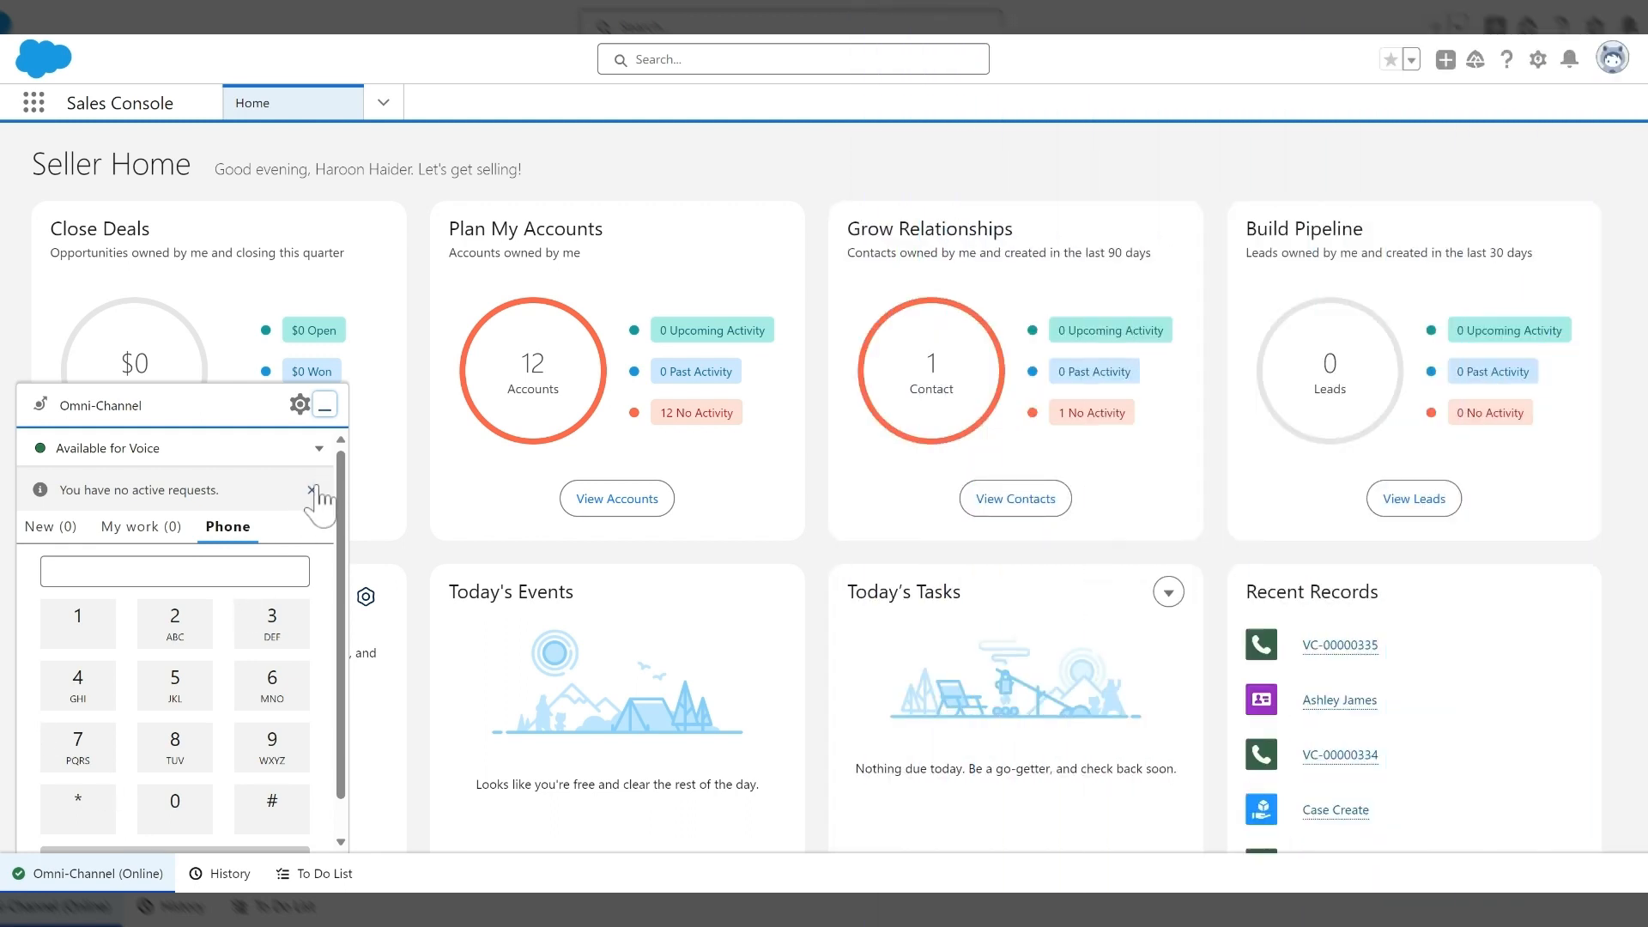
# - Clear the no-active-requests notice and reopen the Omni-Channel phone panel, available for voice
pyautogui.click(313, 491)
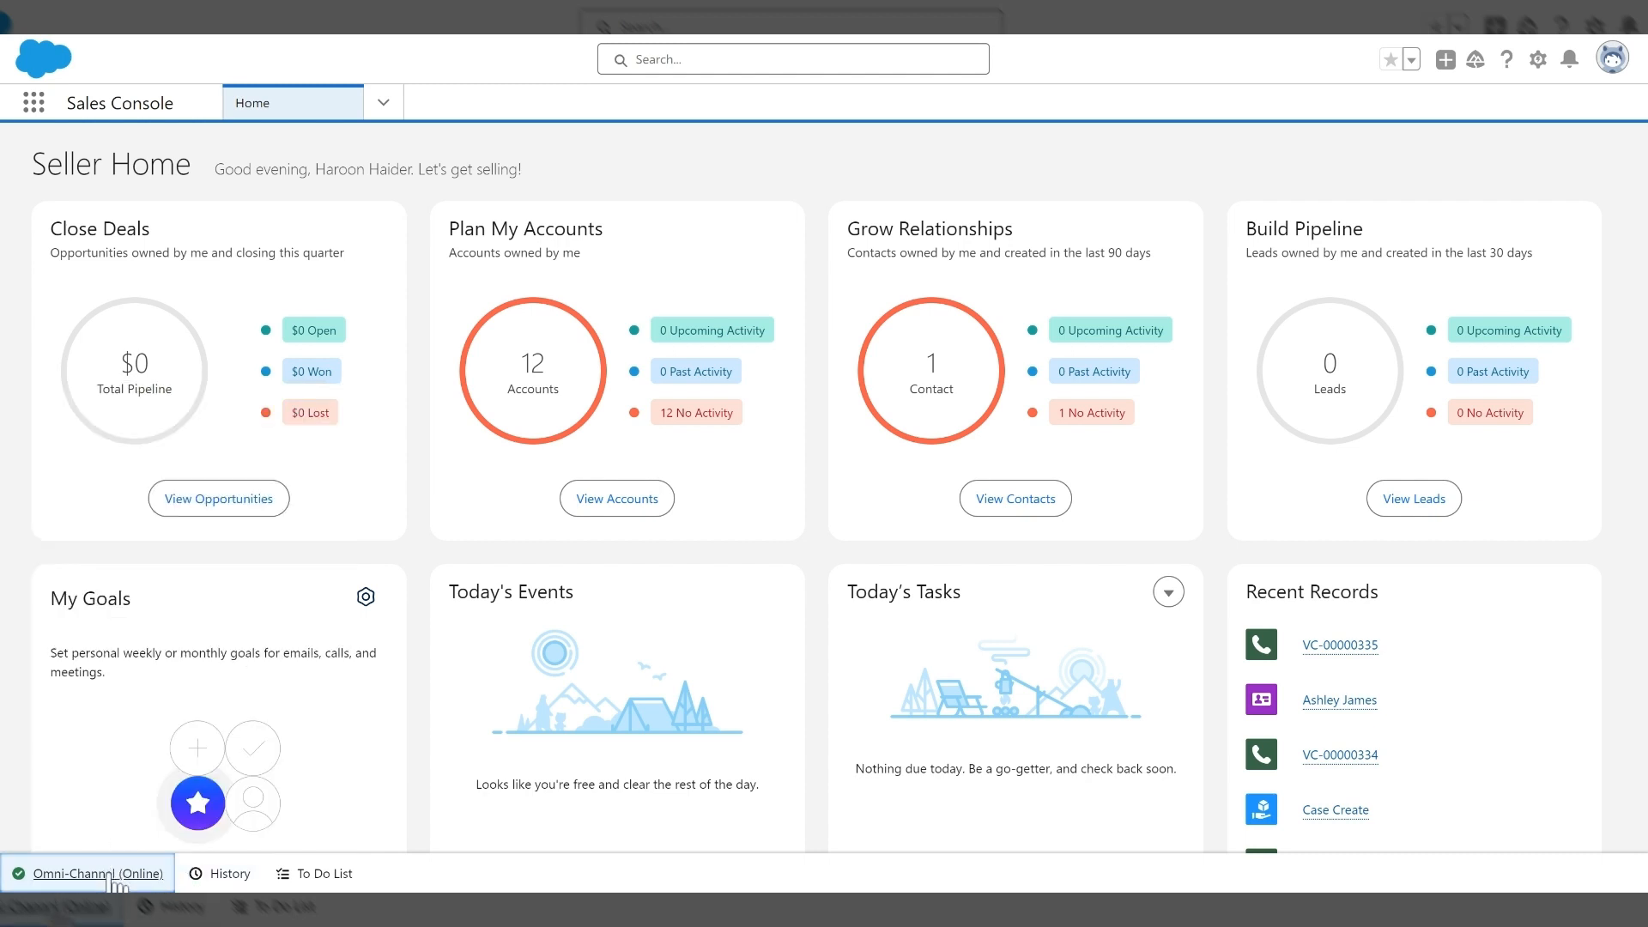
pyautogui.click(93, 872)
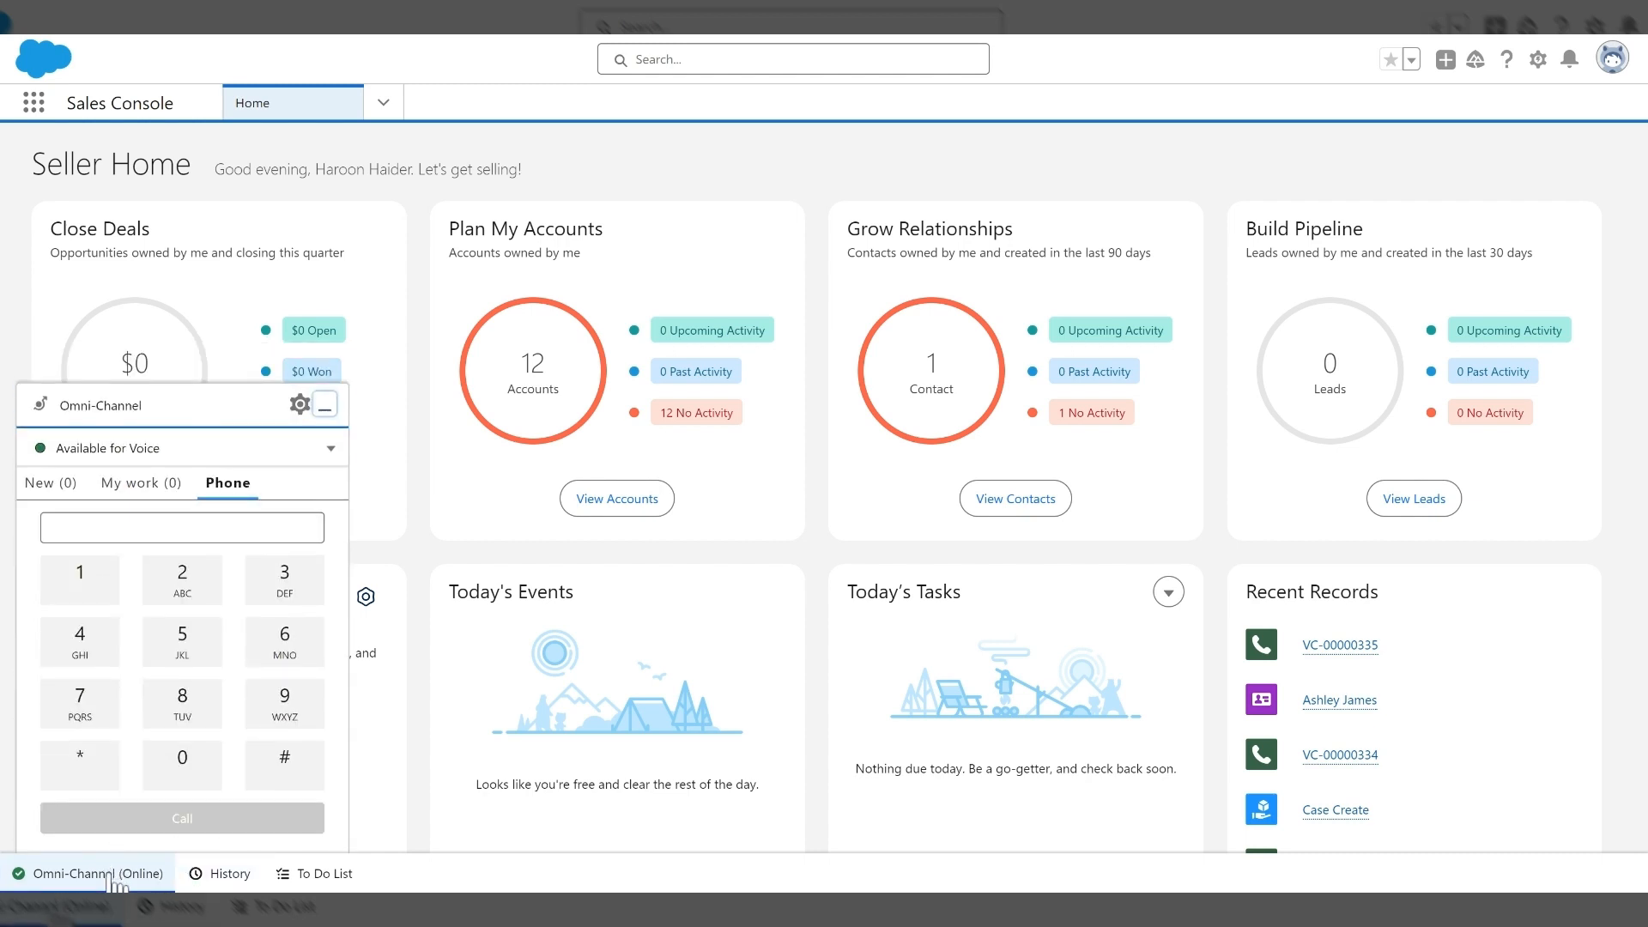
pyautogui.moveTo(321, 516)
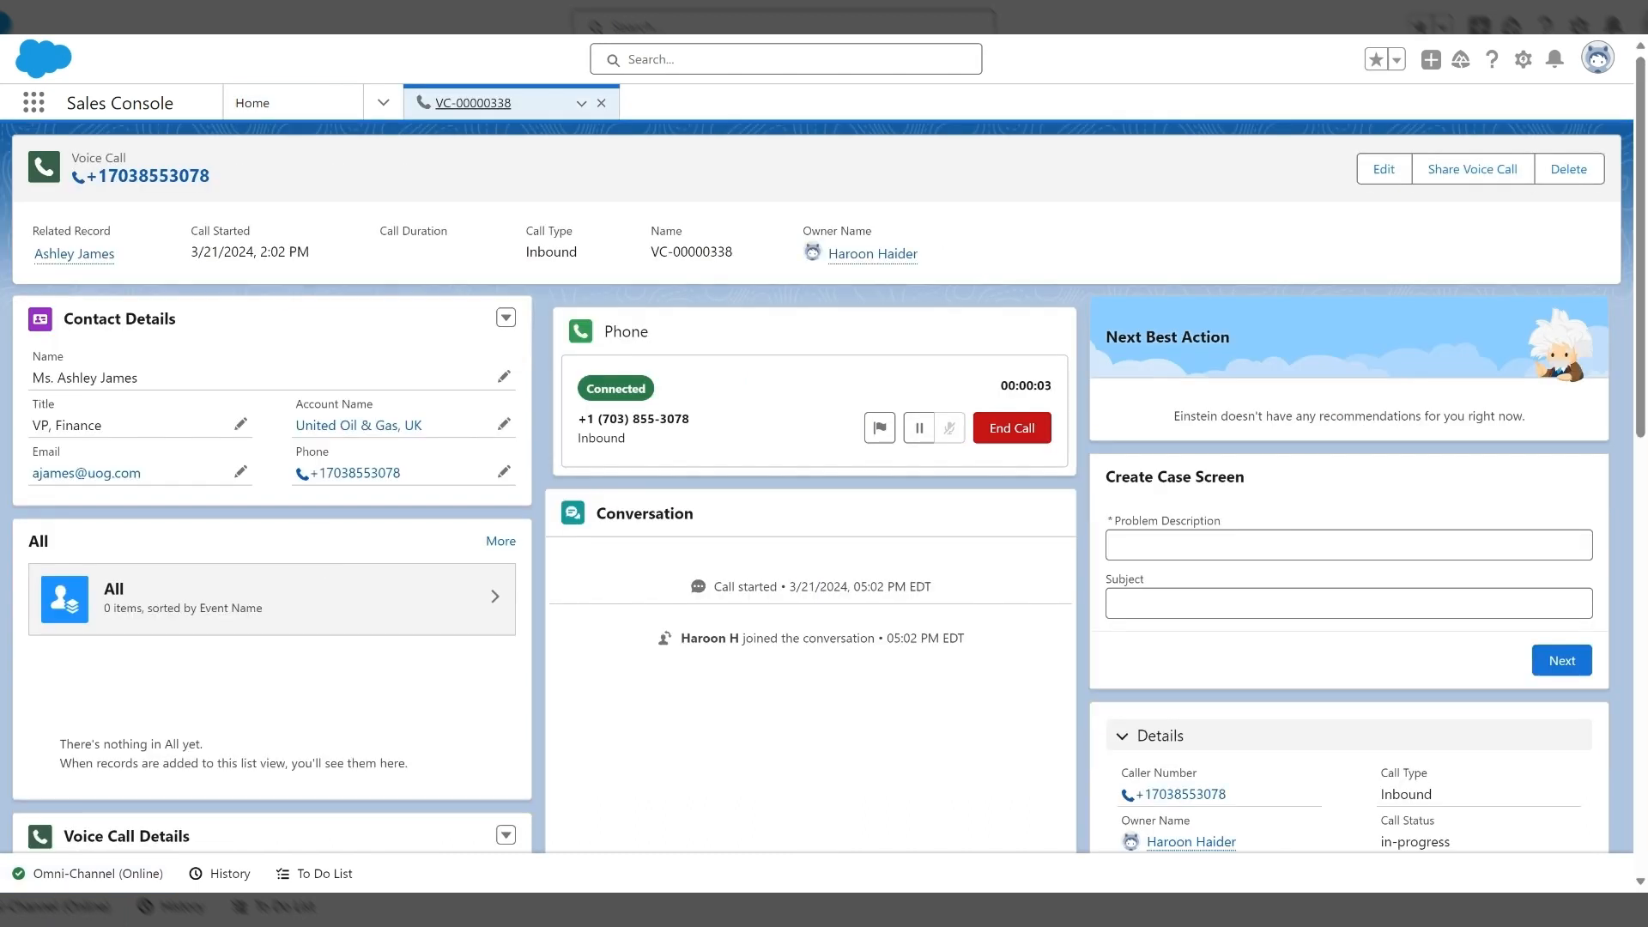
pyautogui.scroll(-3)
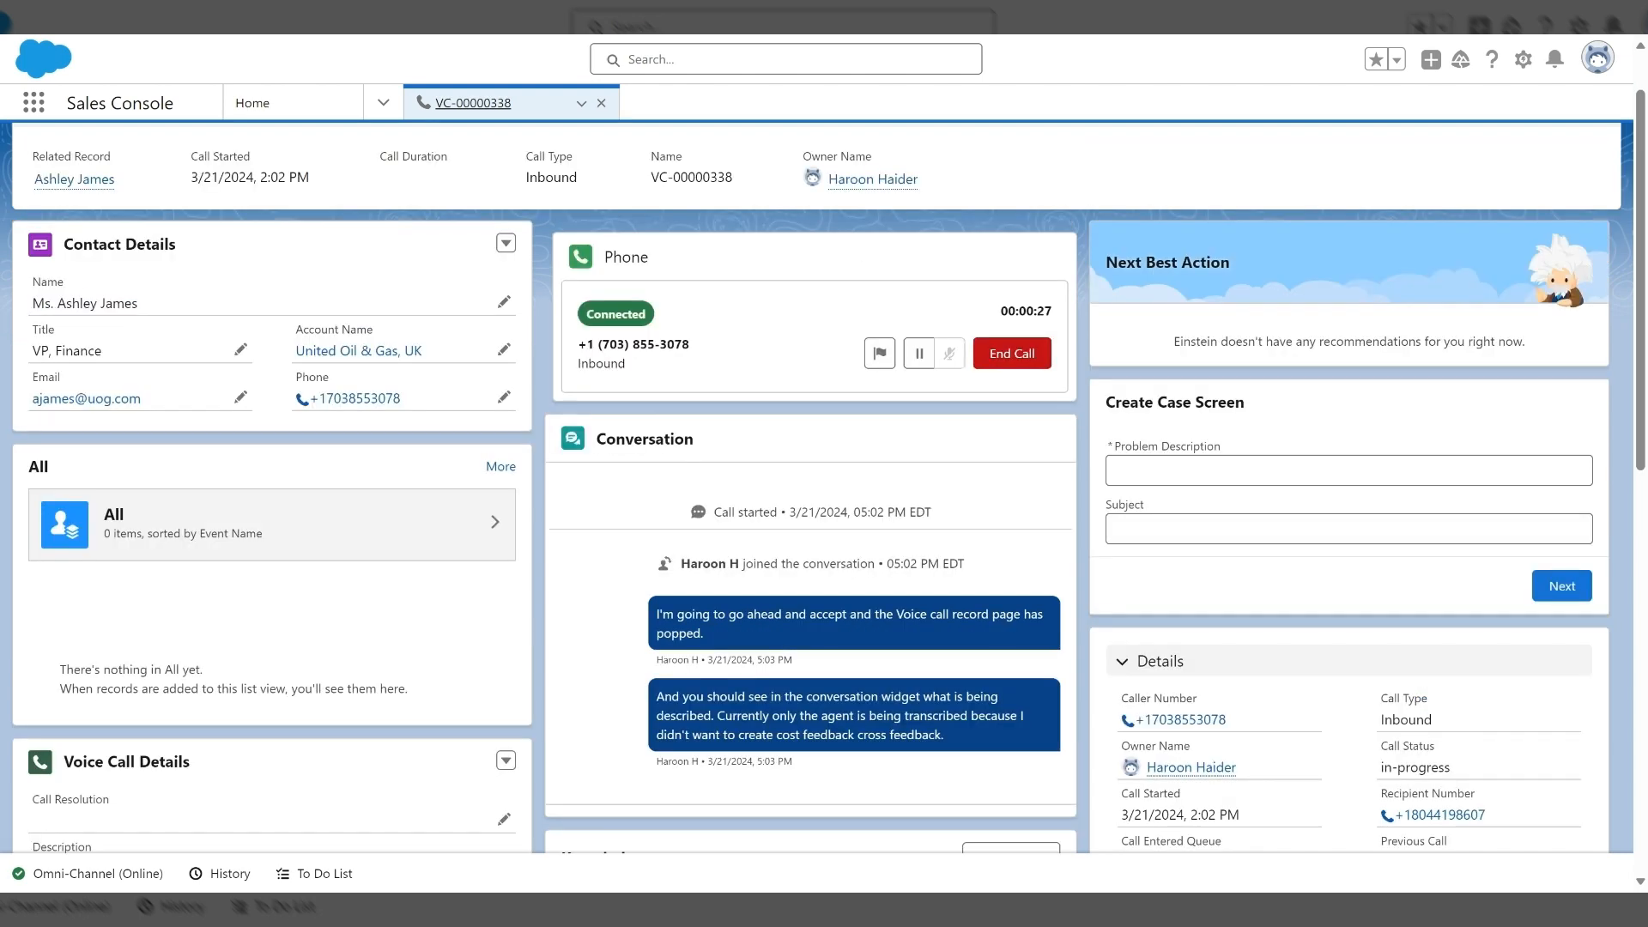
pyautogui.moveTo(1183, 302)
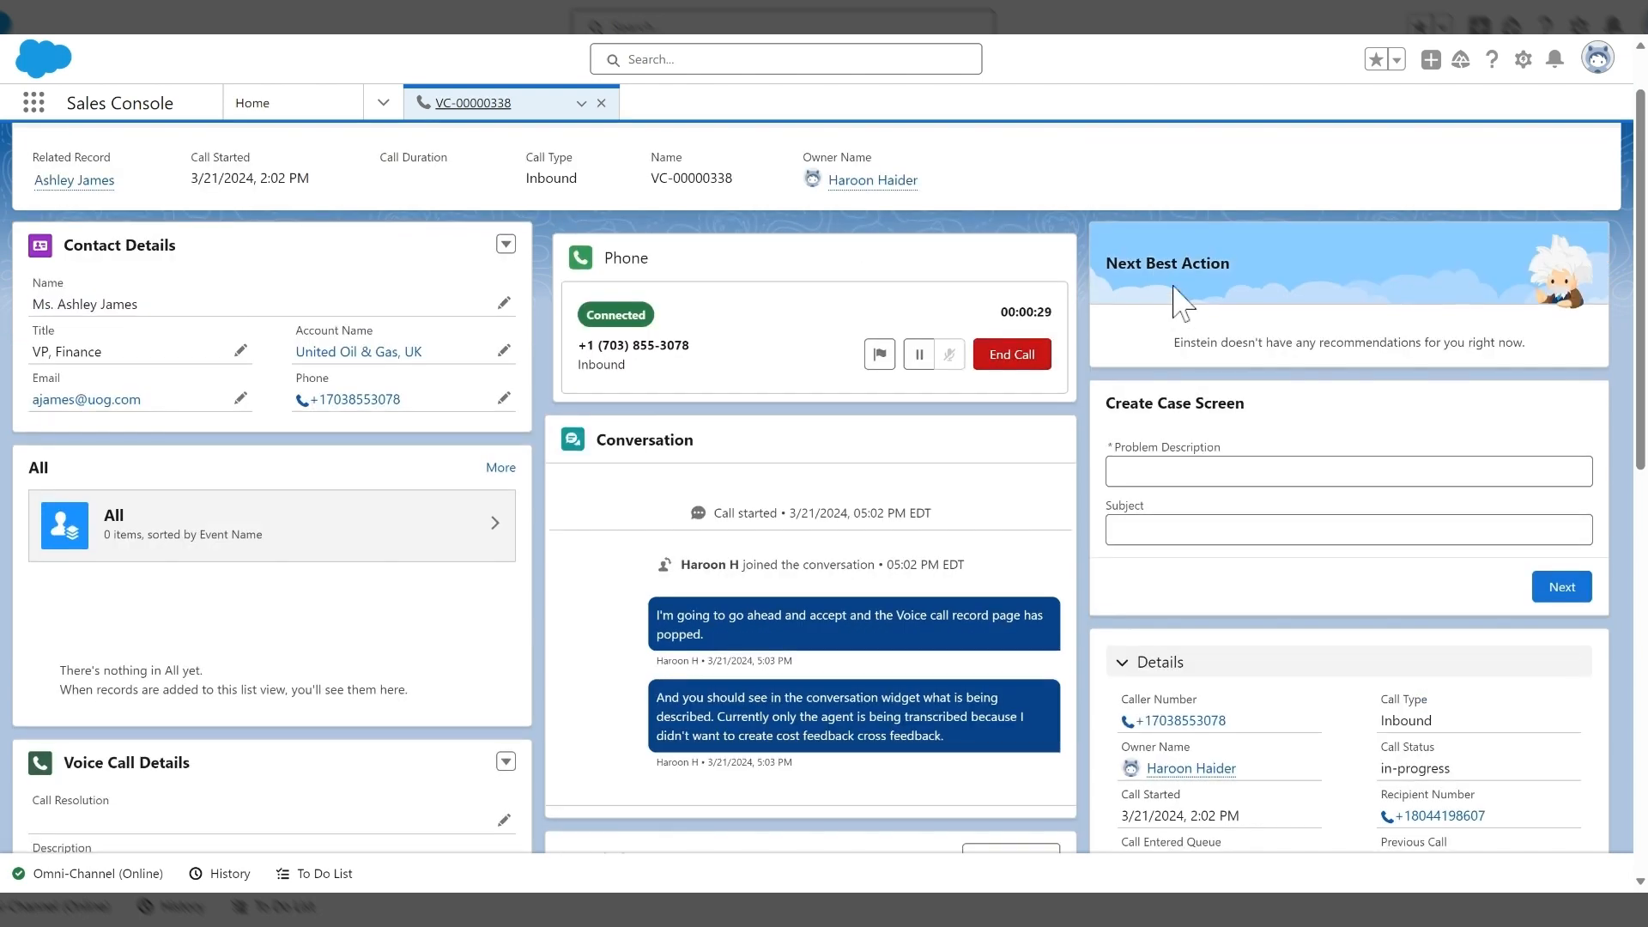
pyautogui.moveTo(1077, 447)
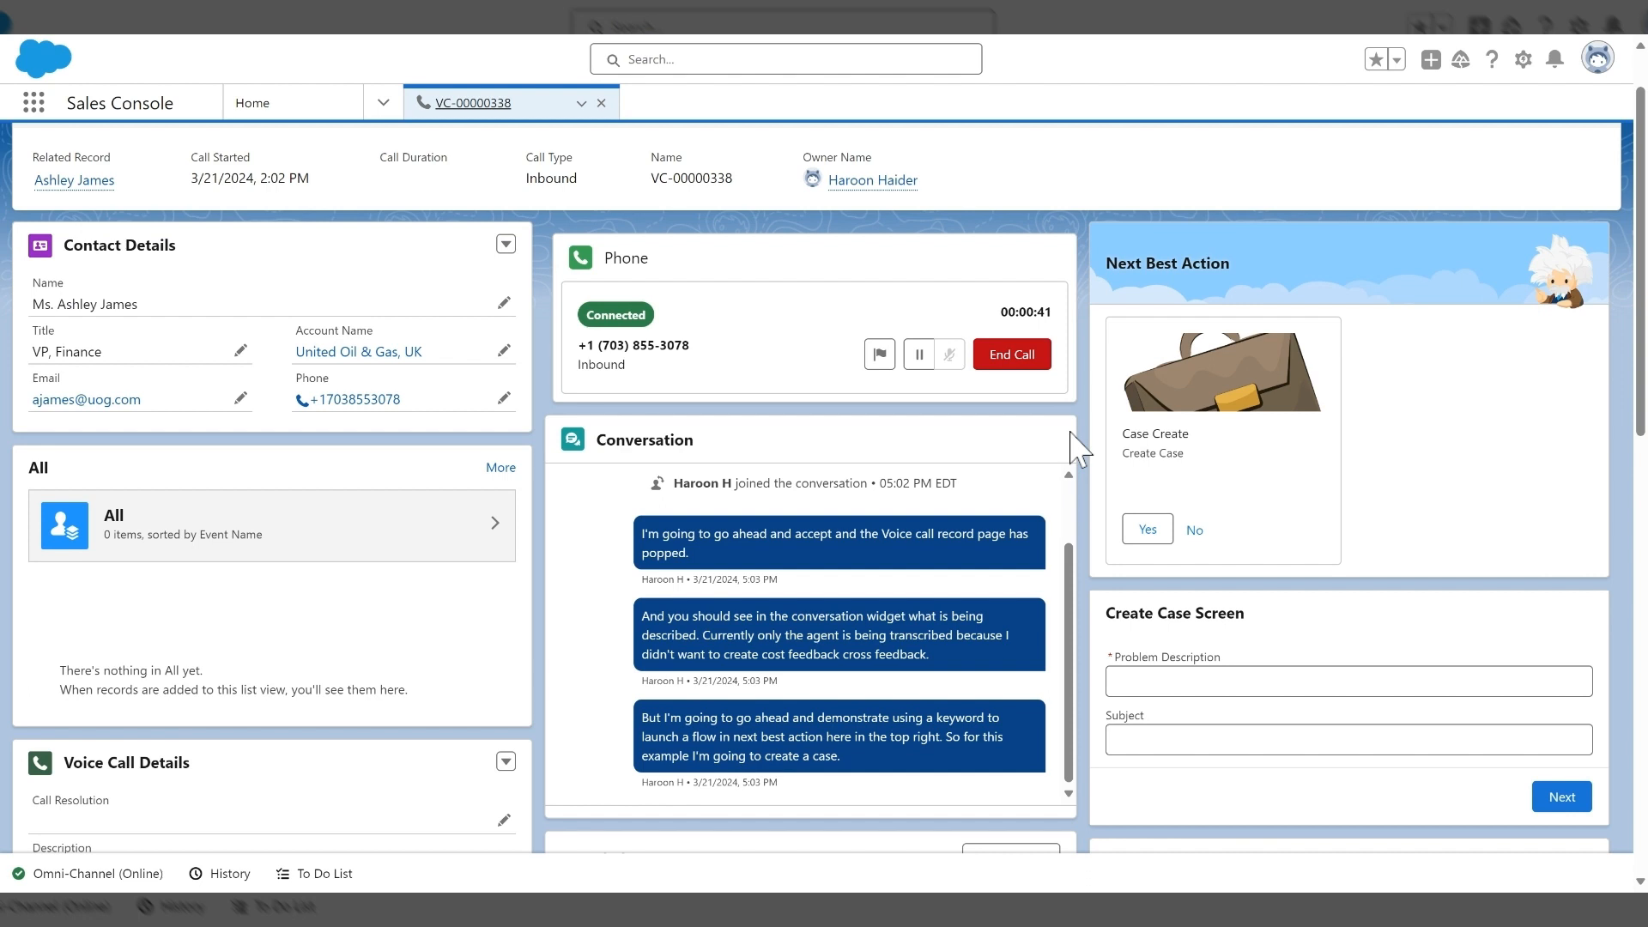
pyautogui.moveTo(1149, 402)
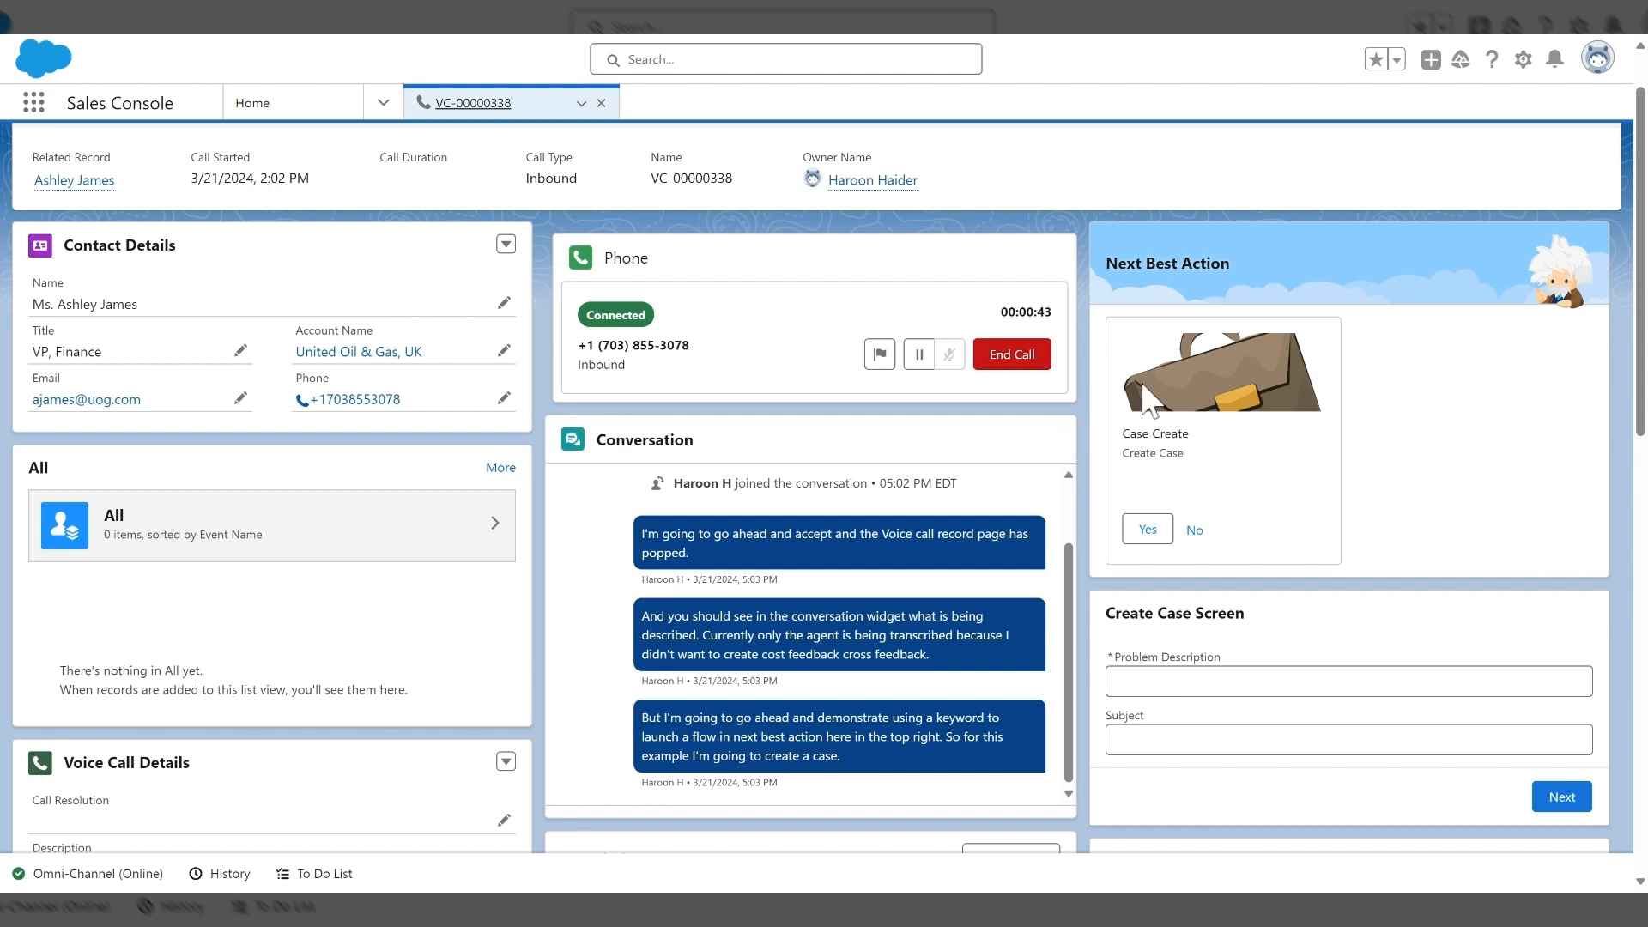
pyautogui.moveTo(1159, 321)
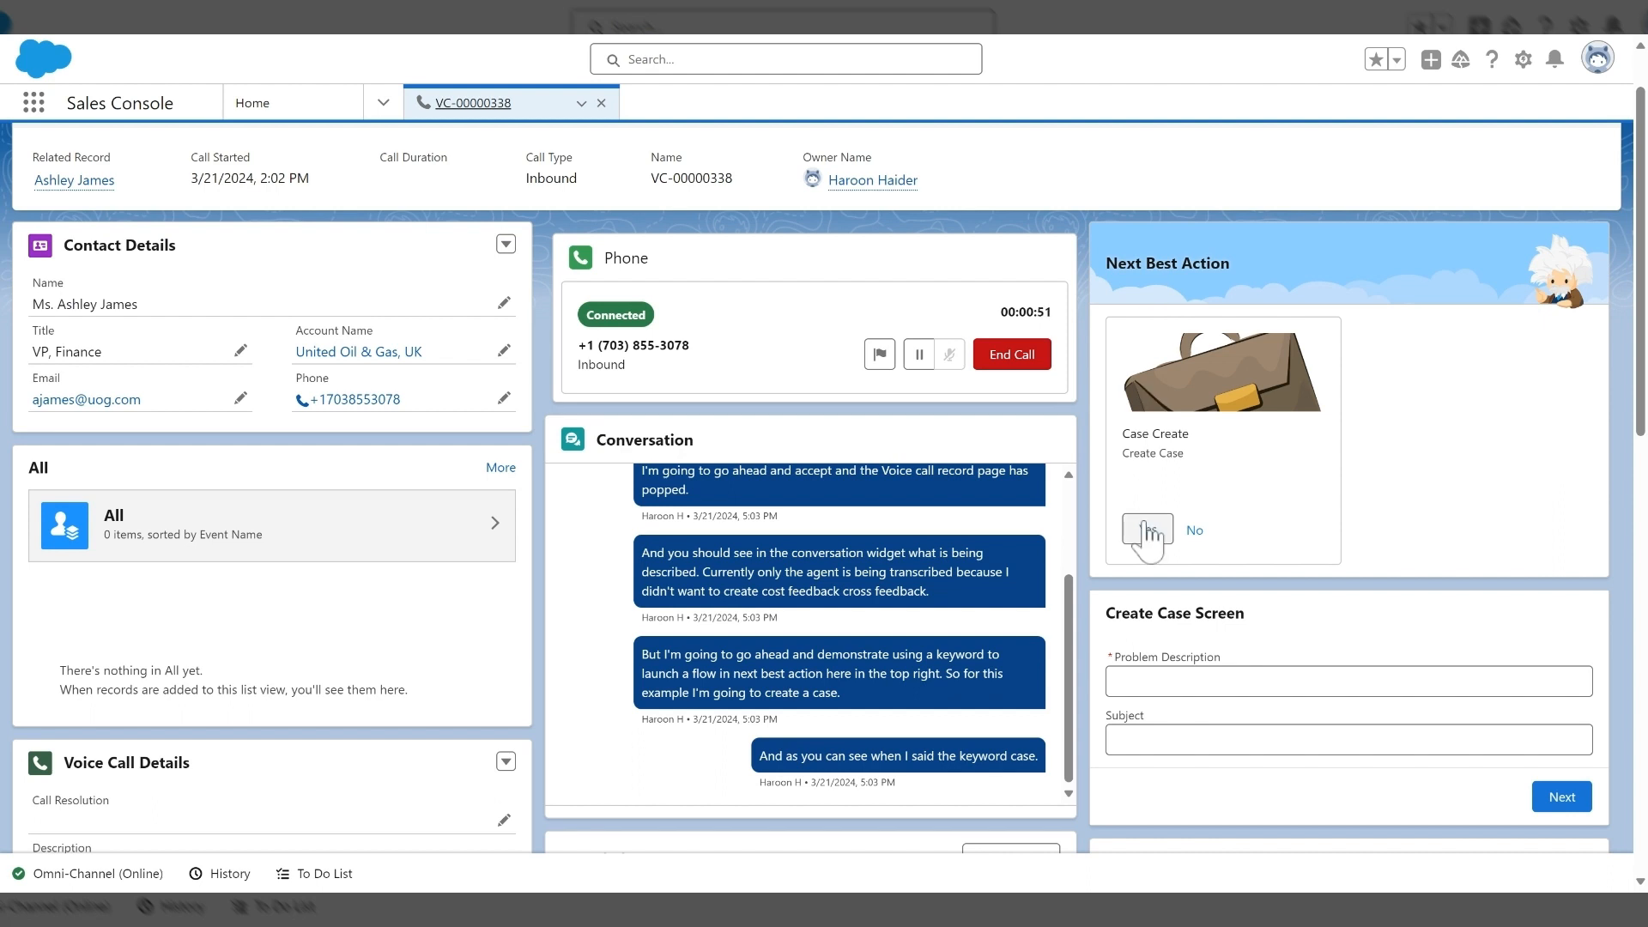
# - Accept the Case Create card and fill Problem Description and Subject with 'Test'
pyautogui.click(1146, 530)
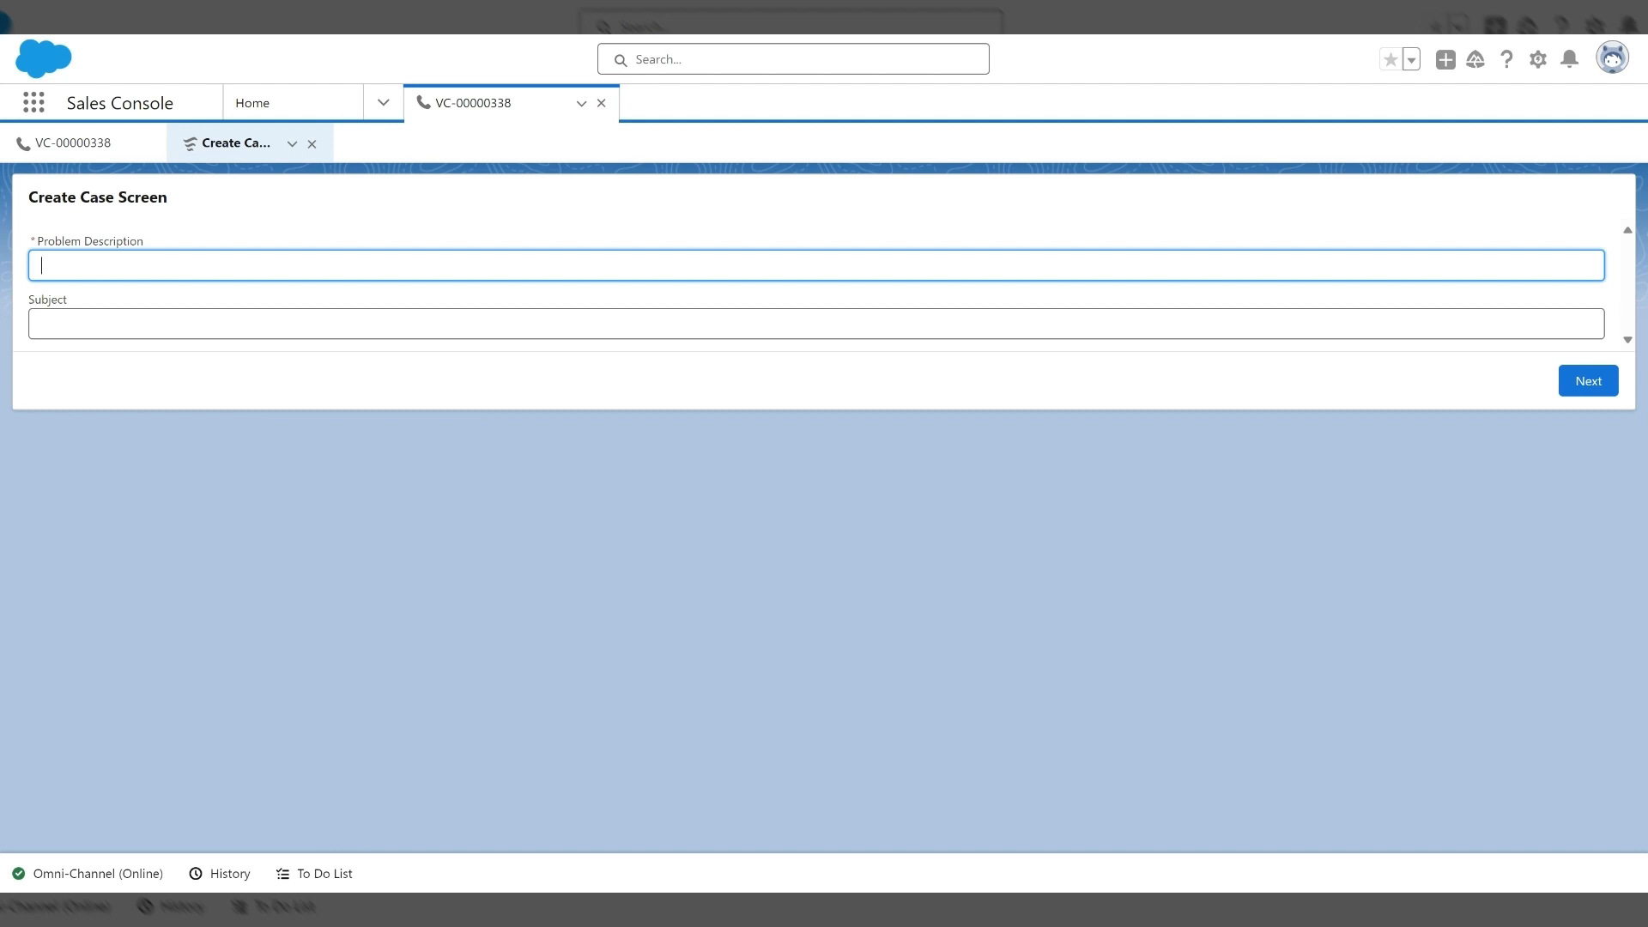
pyautogui.write('Test')
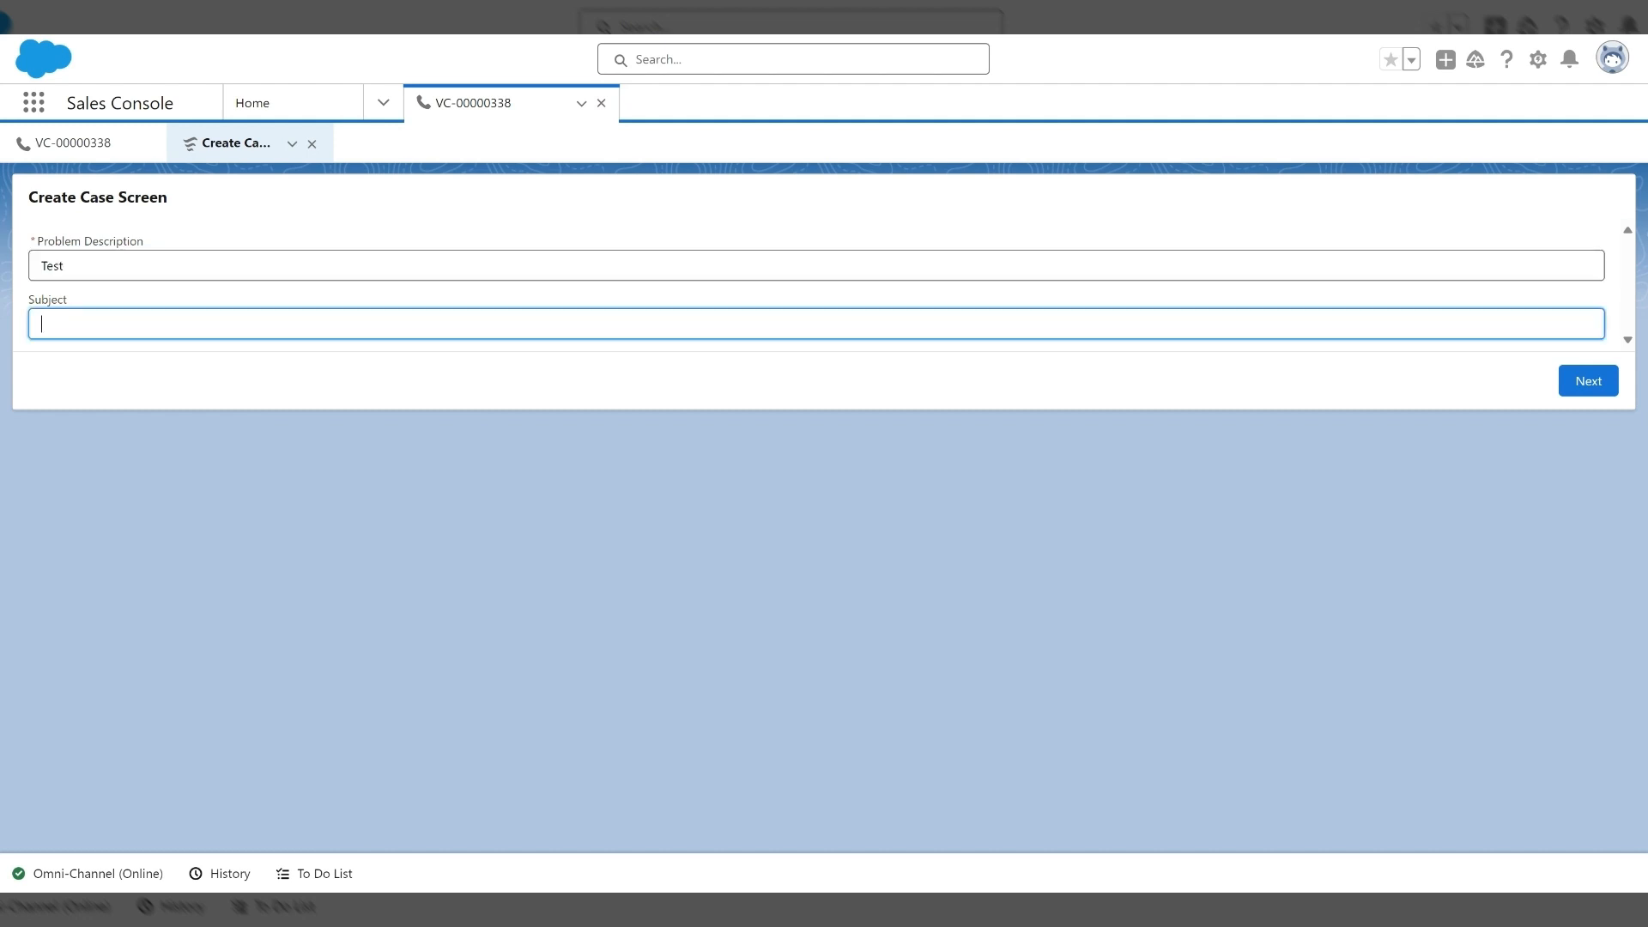
pyautogui.write('Test')
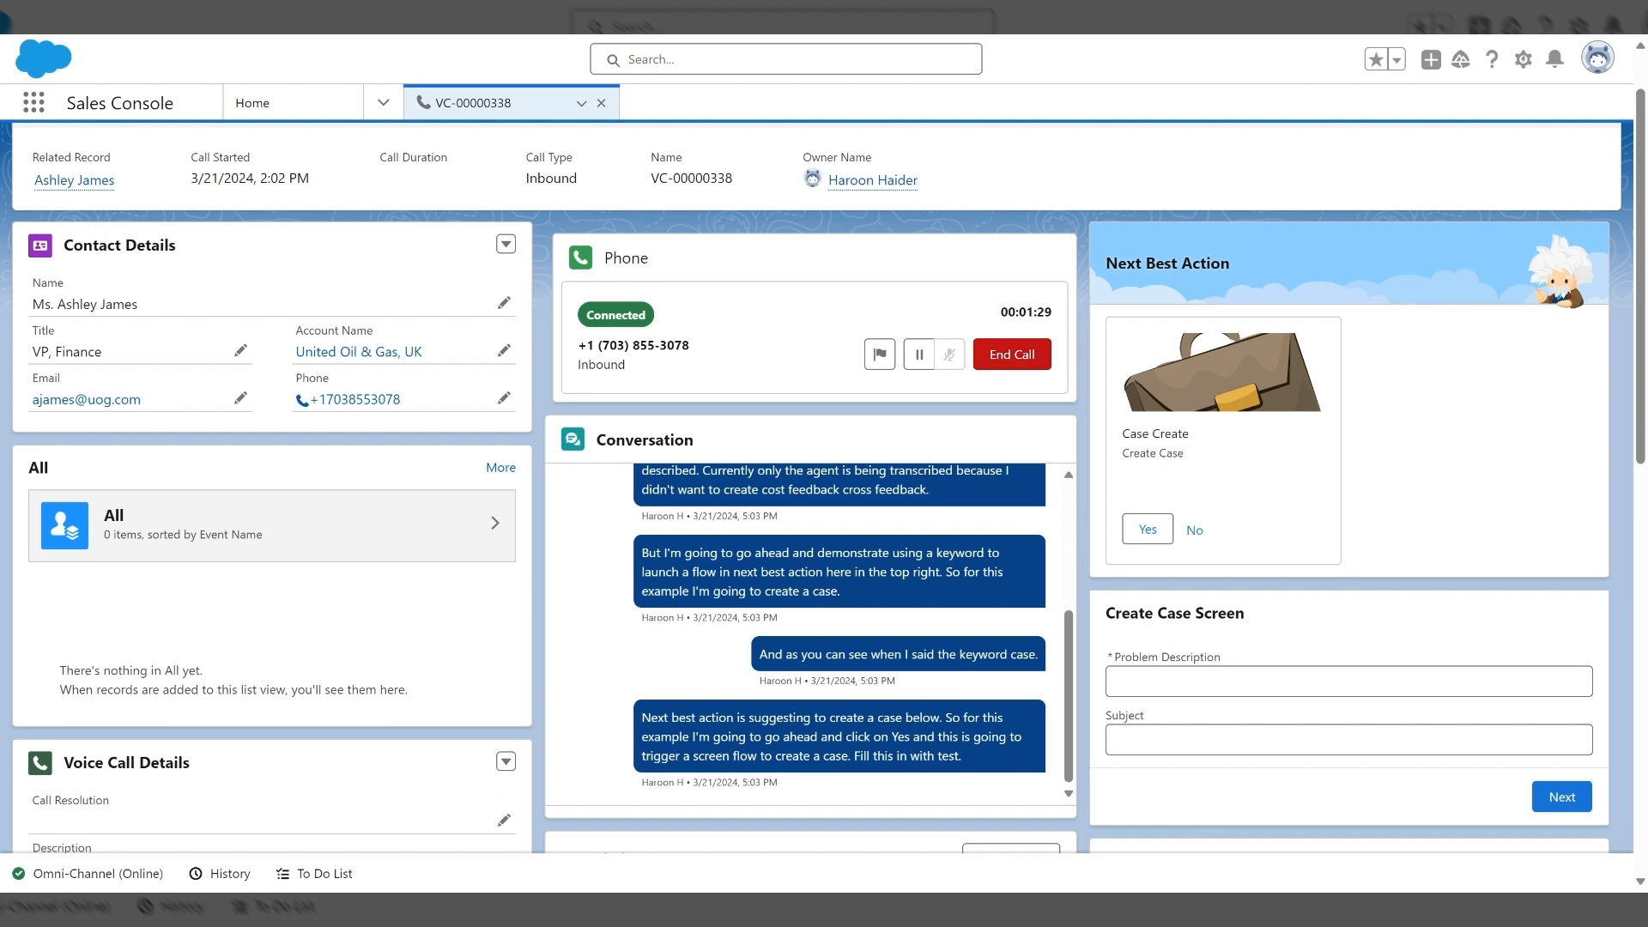
pyautogui.scroll(-3)
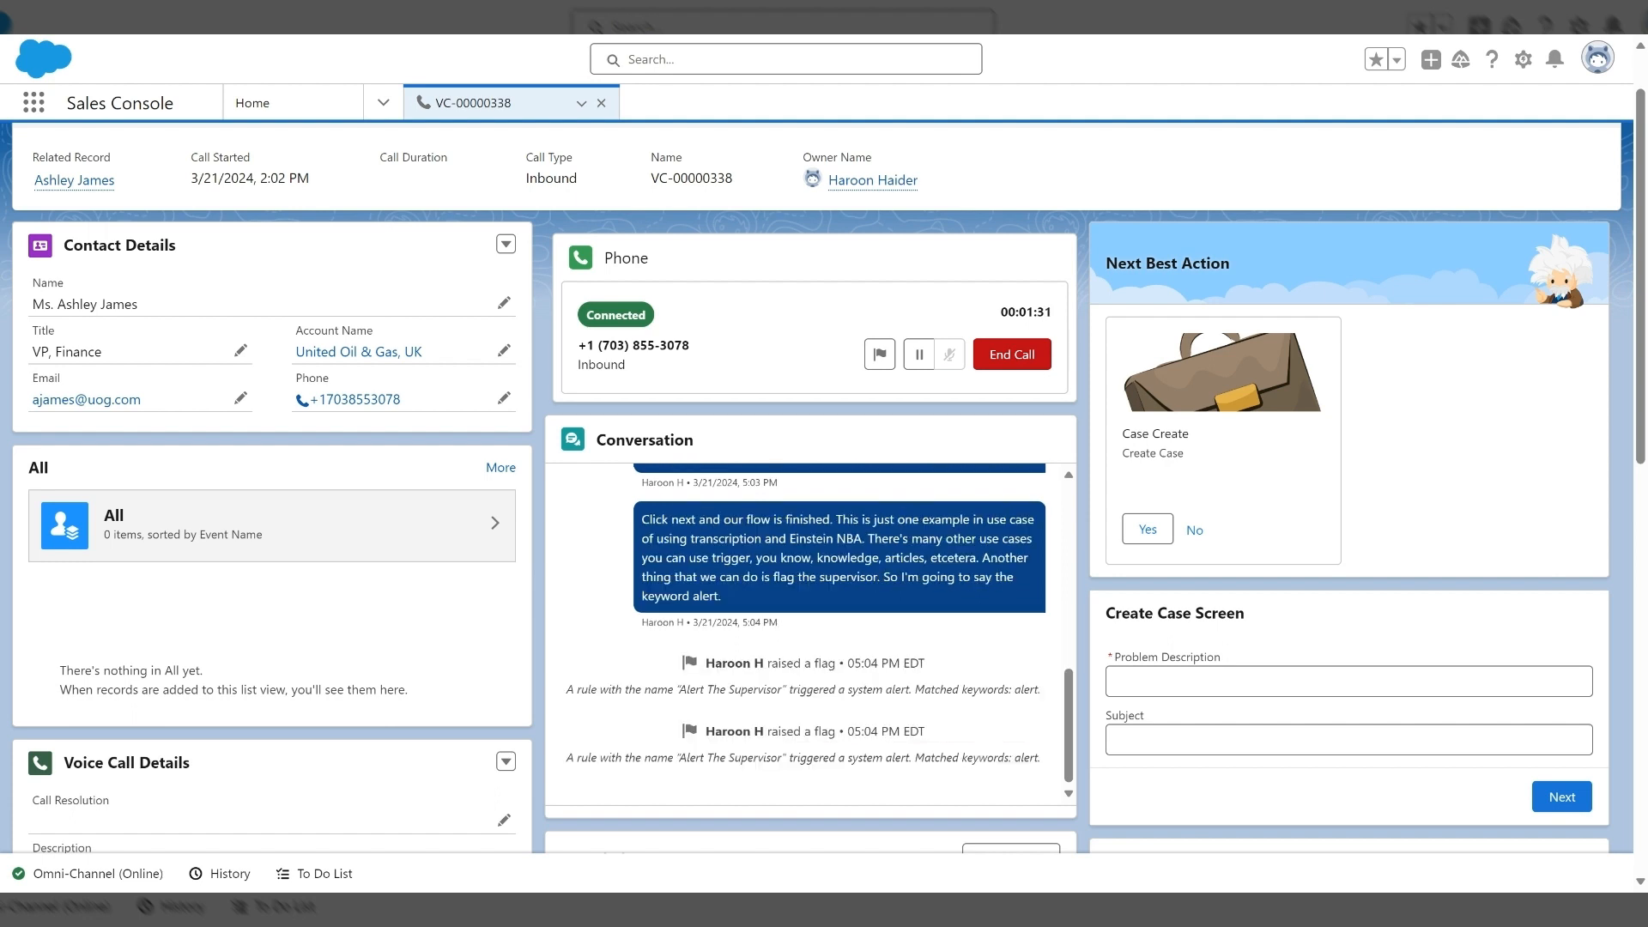
pyautogui.moveTo(846, 709)
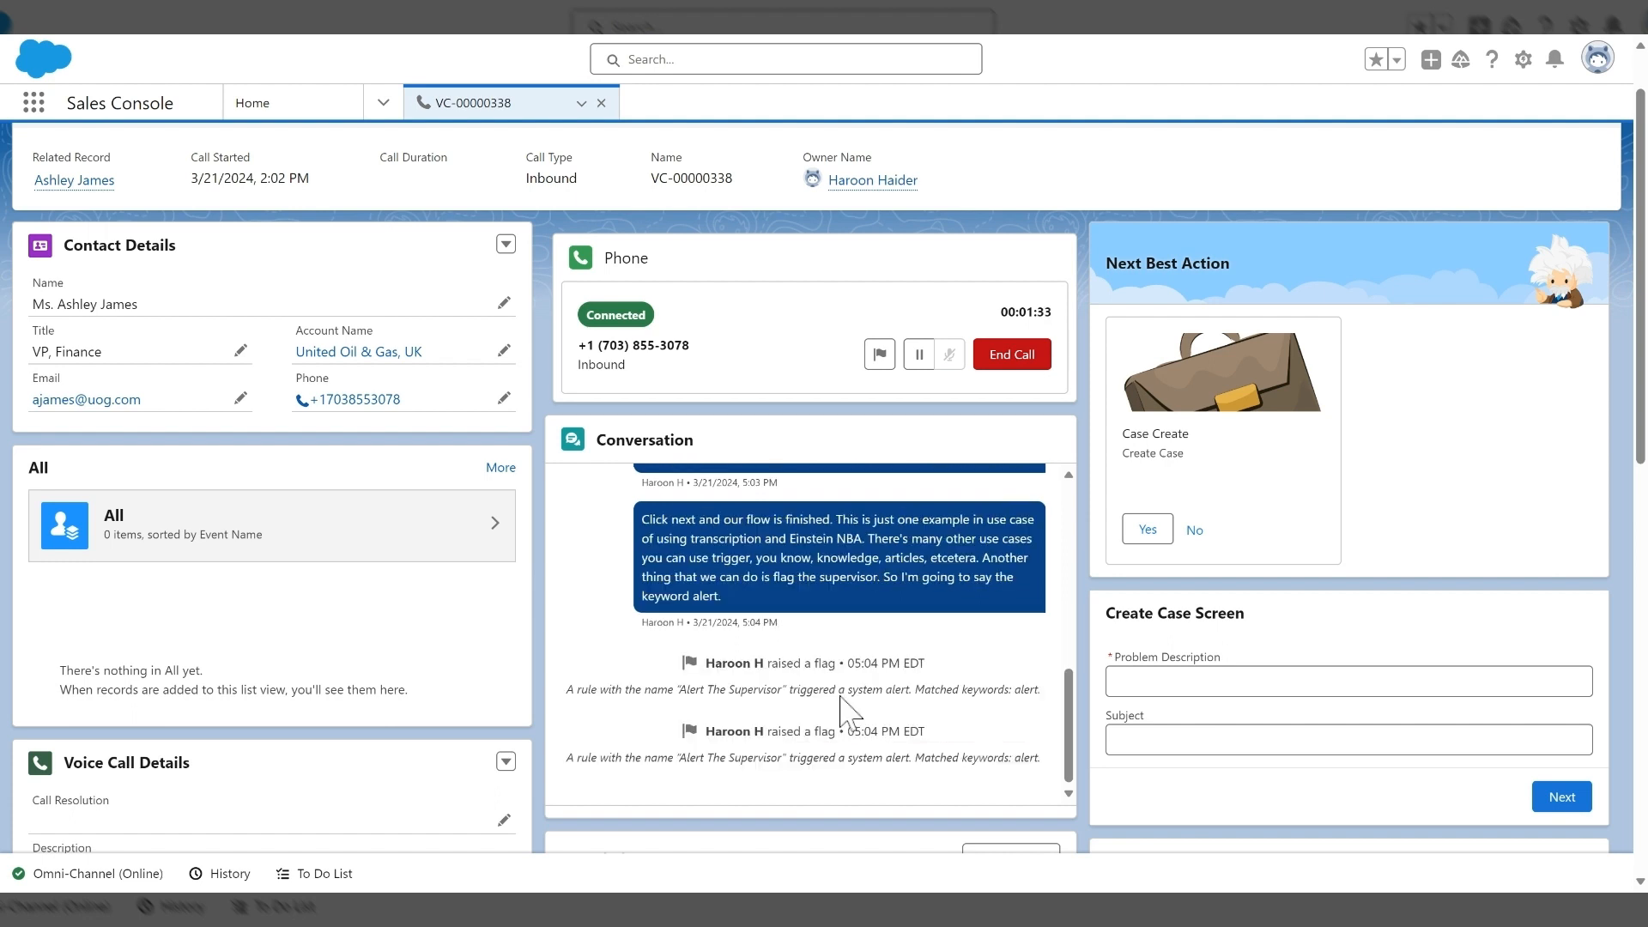
pyautogui.moveTo(494, 156)
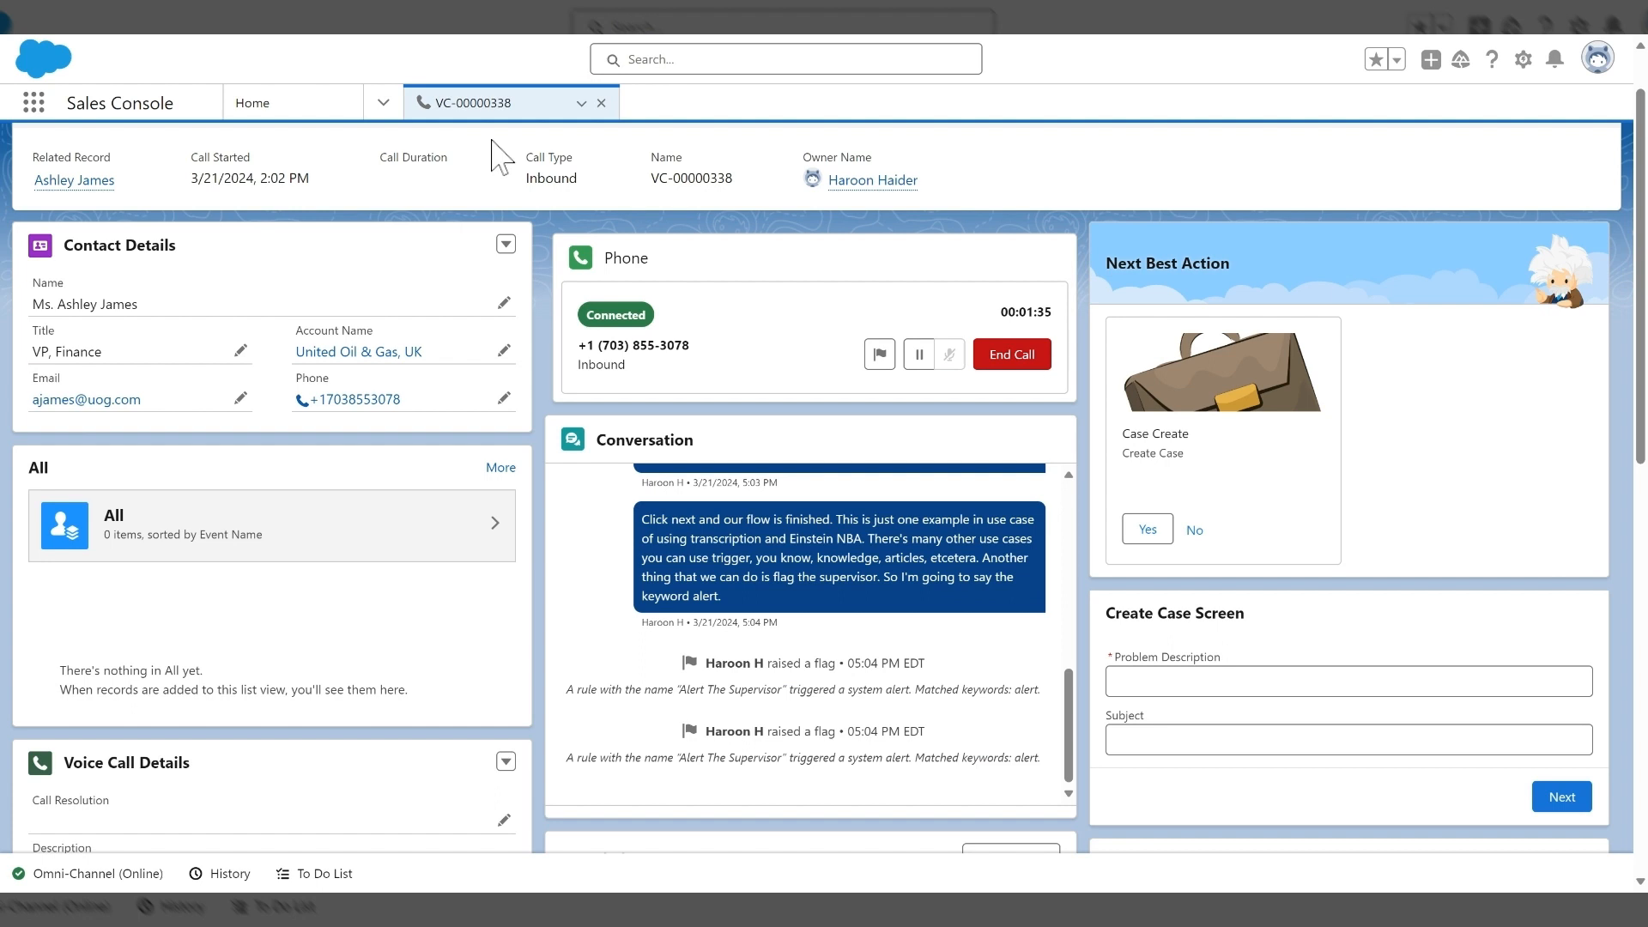
pyautogui.click(383, 102)
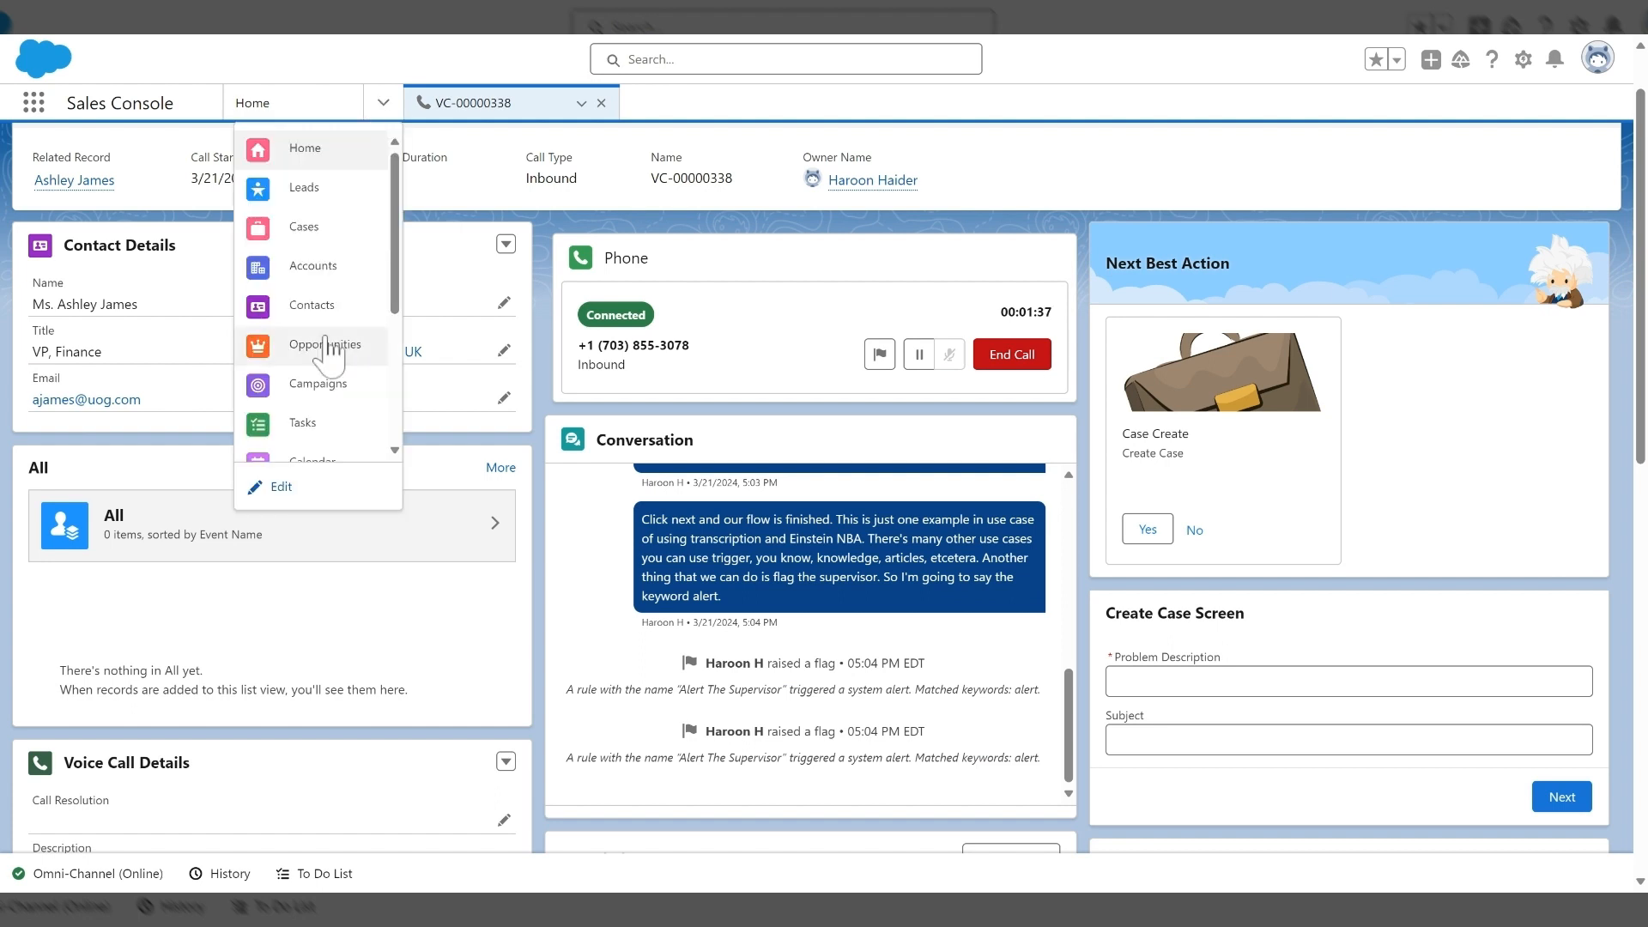
pyautogui.scroll(-3)
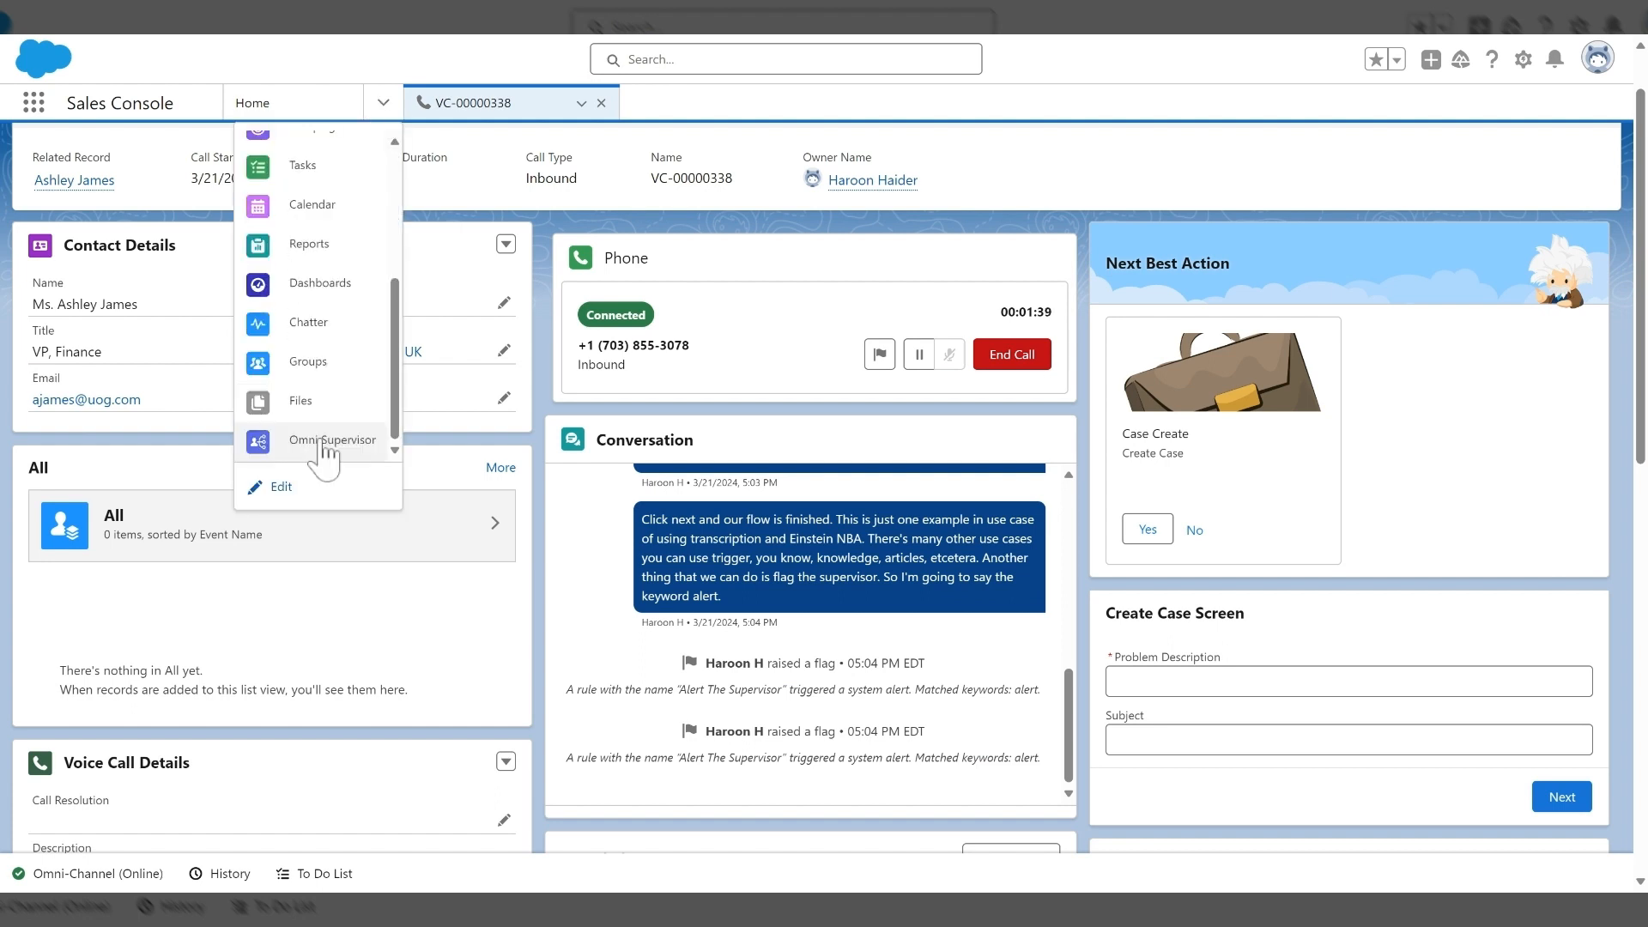
pyautogui.click(331, 439)
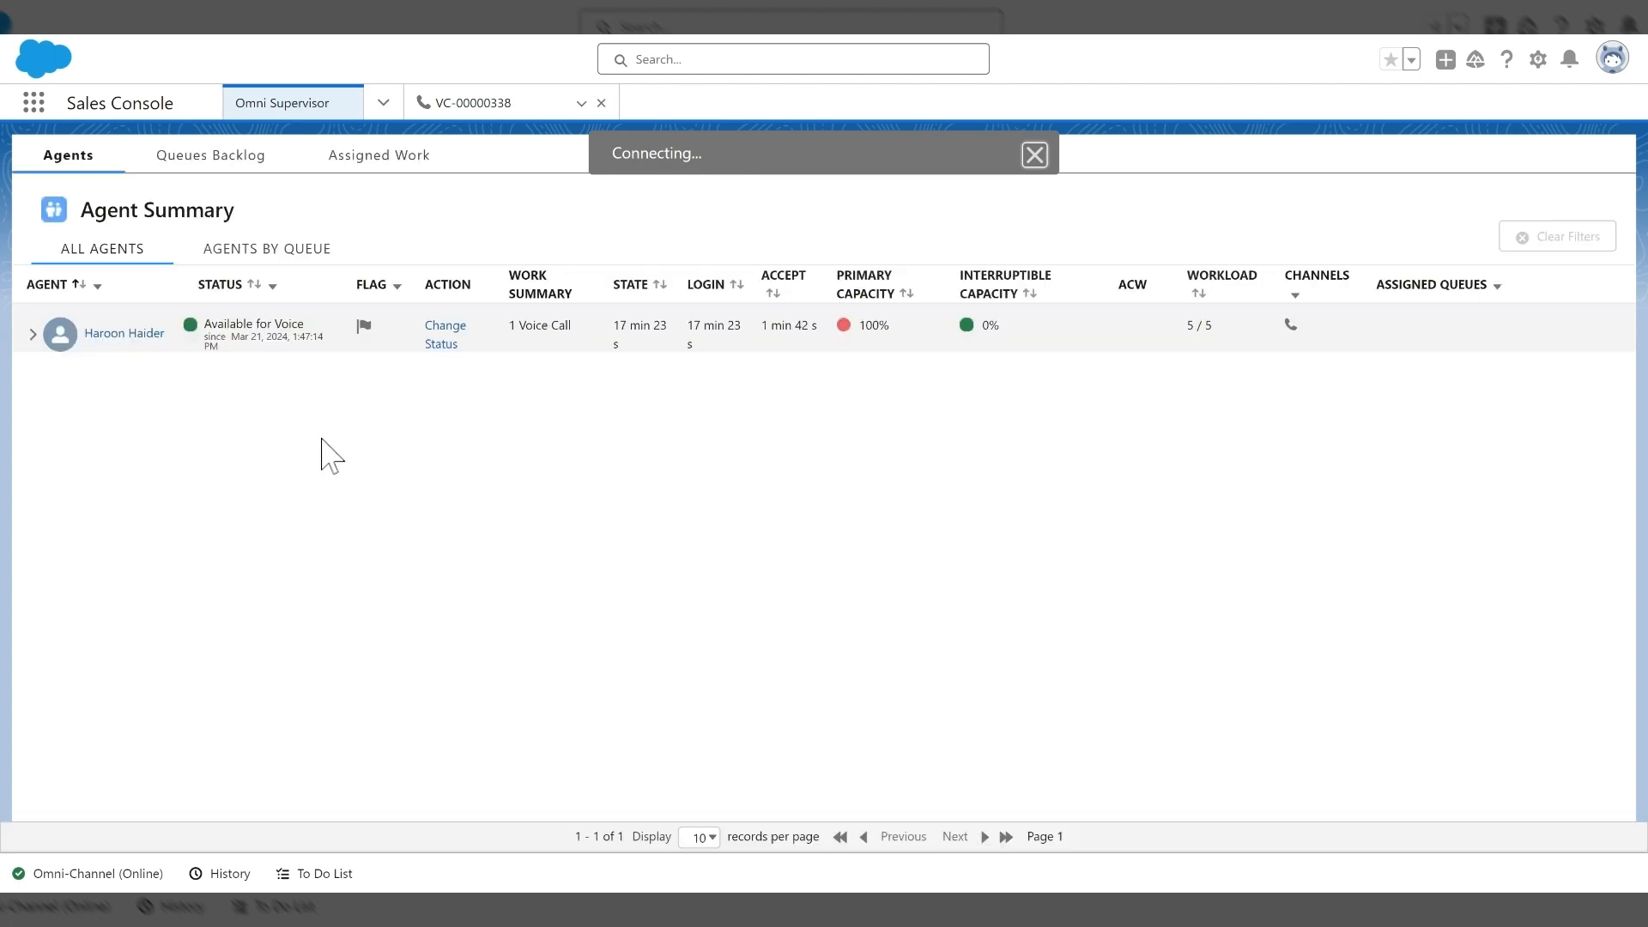
pyautogui.moveTo(378, 357)
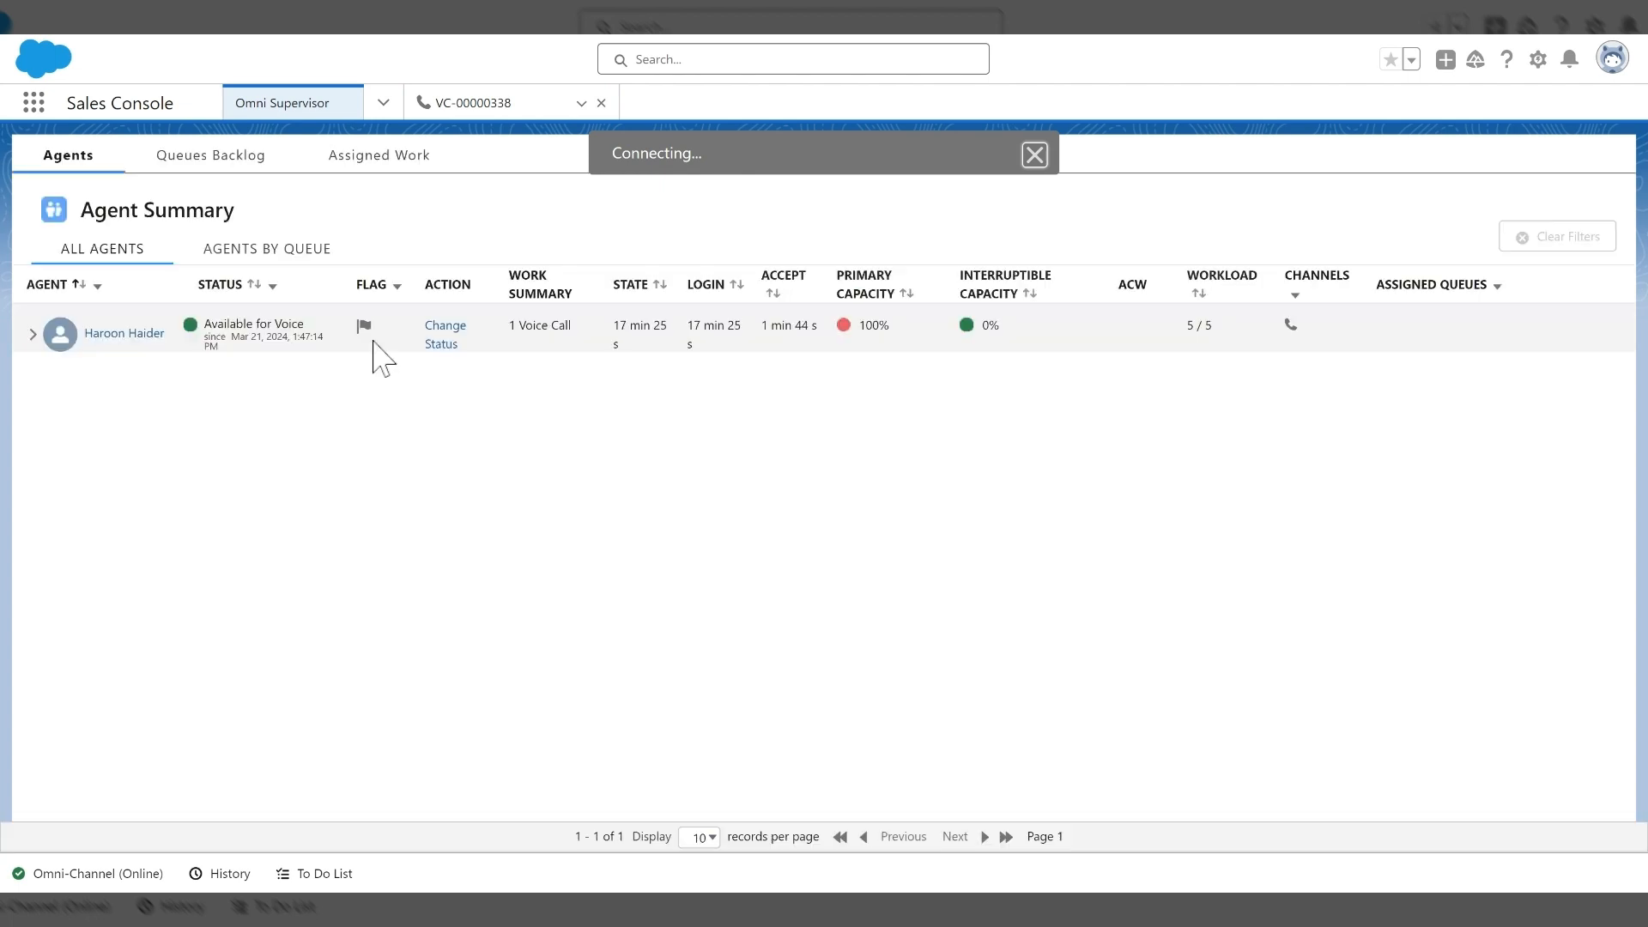
pyautogui.click(1034, 154)
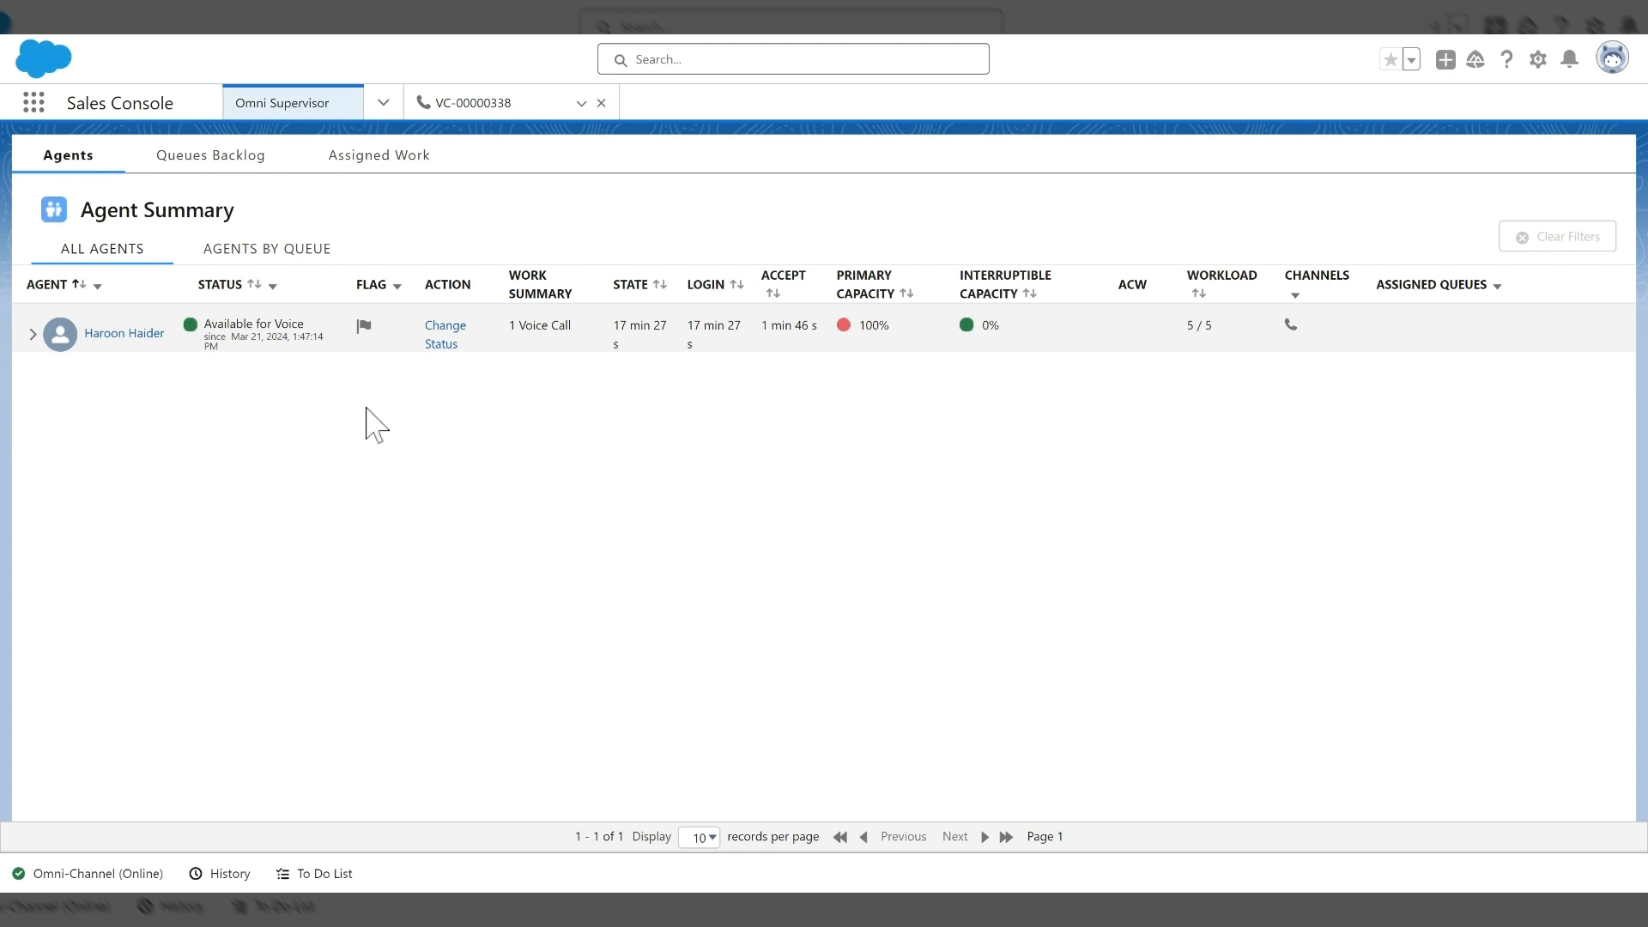